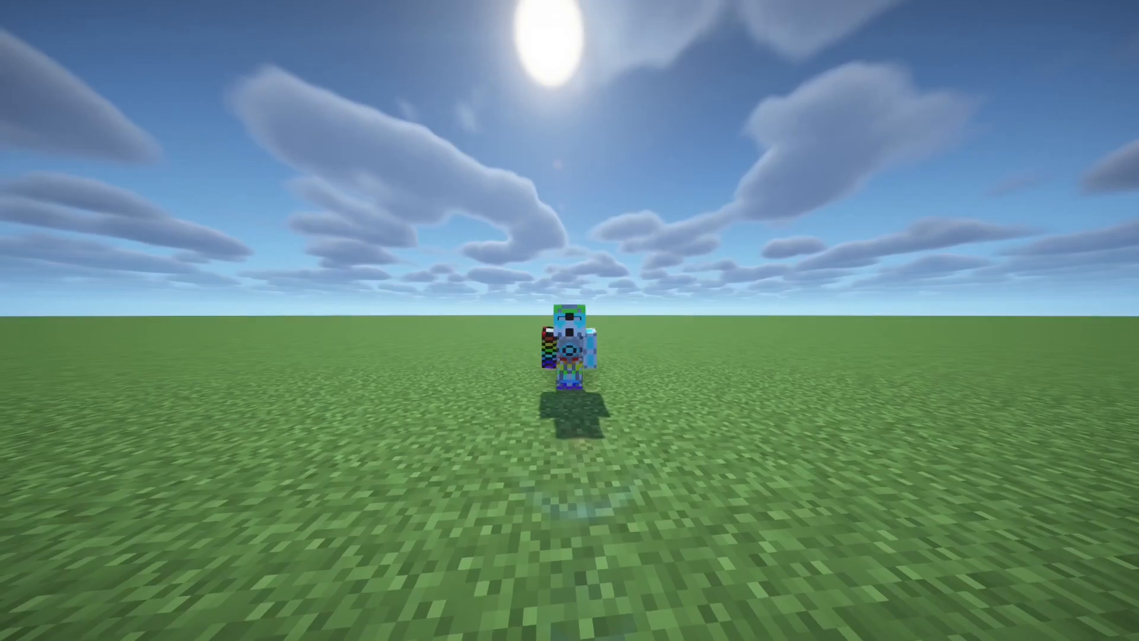
Pause the flat test world and save and quit to Minecraft's title screen
{"action": "key", "text": "e"}
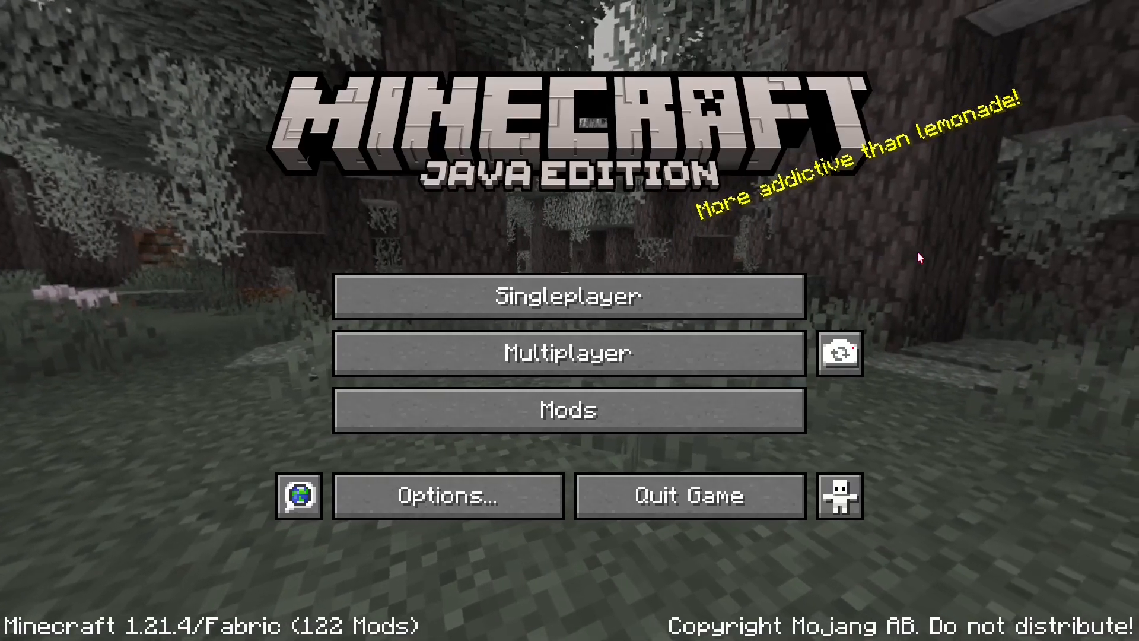
Open the Pack Test world's save folder from its Singleplayer edit screen
{"action": "left_click", "coordinate": [569, 295]}
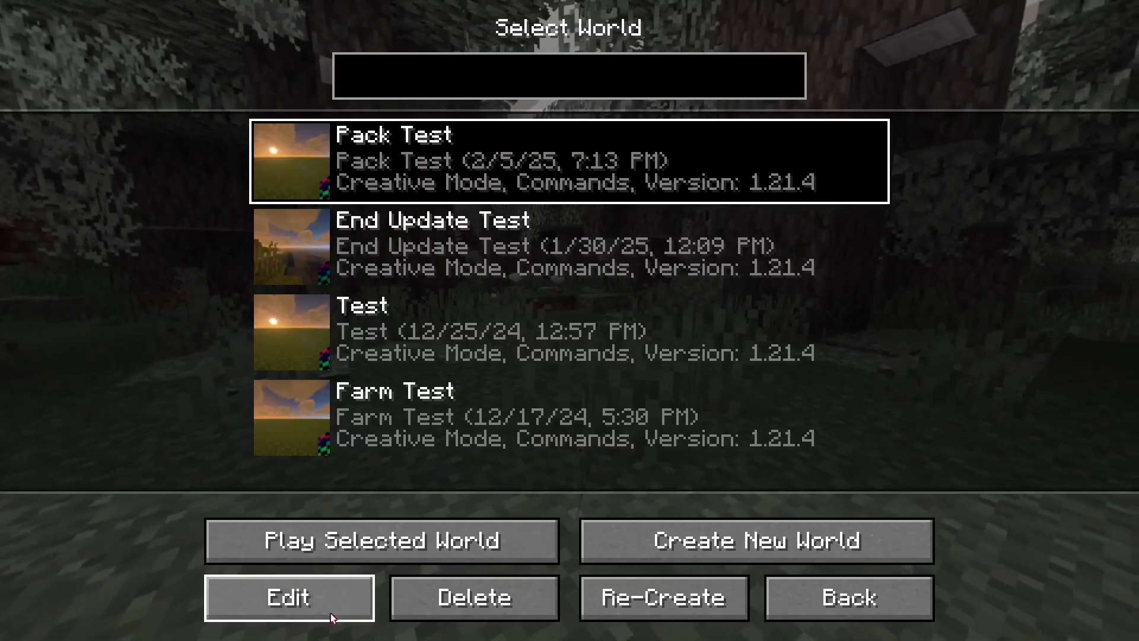
{"action": "left_click", "coordinate": [289, 597]}
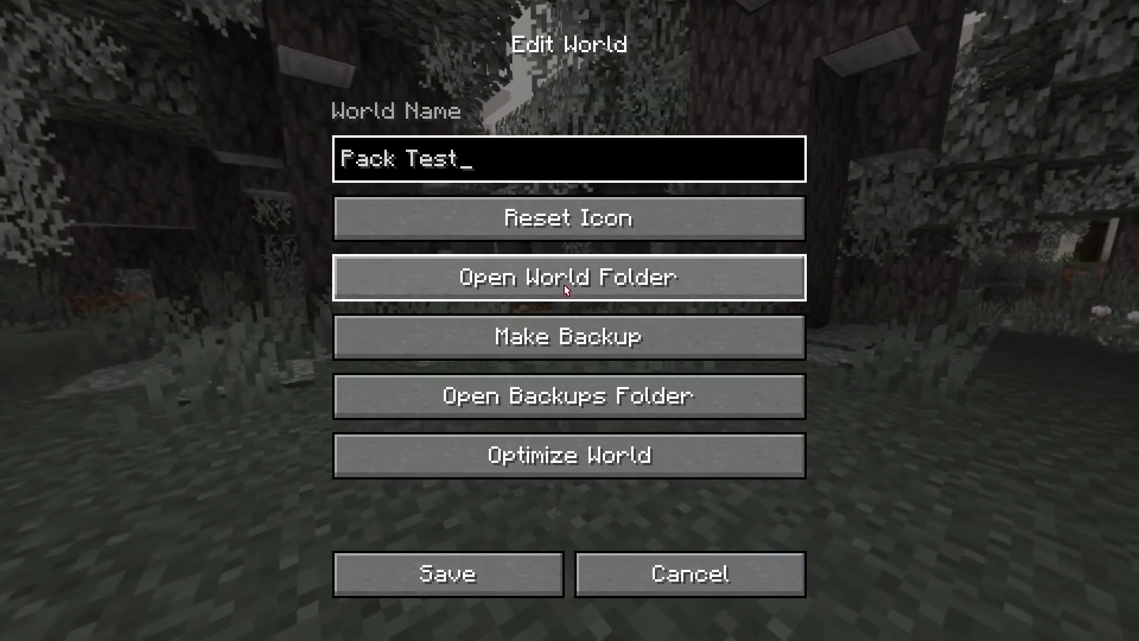
{"action": "left_click", "coordinate": [569, 277]}
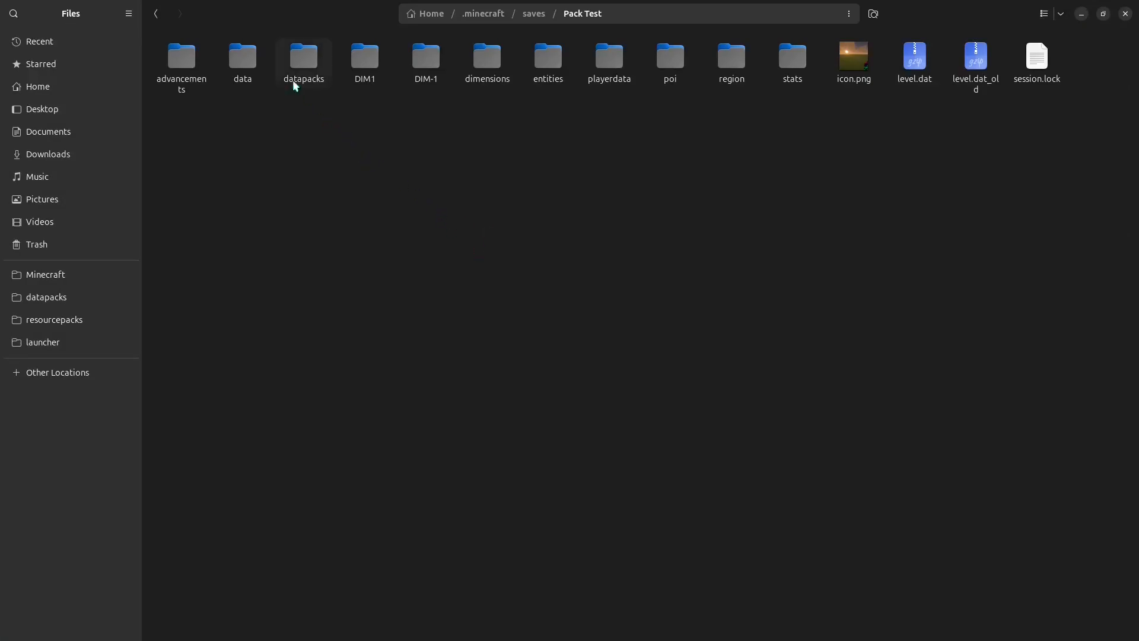
Make a Tutorial folder inside datapacks and open it with Visual Studio Code
{"action": "double_click", "coordinate": [304, 57]}
{"action": "type", "text": "T"}
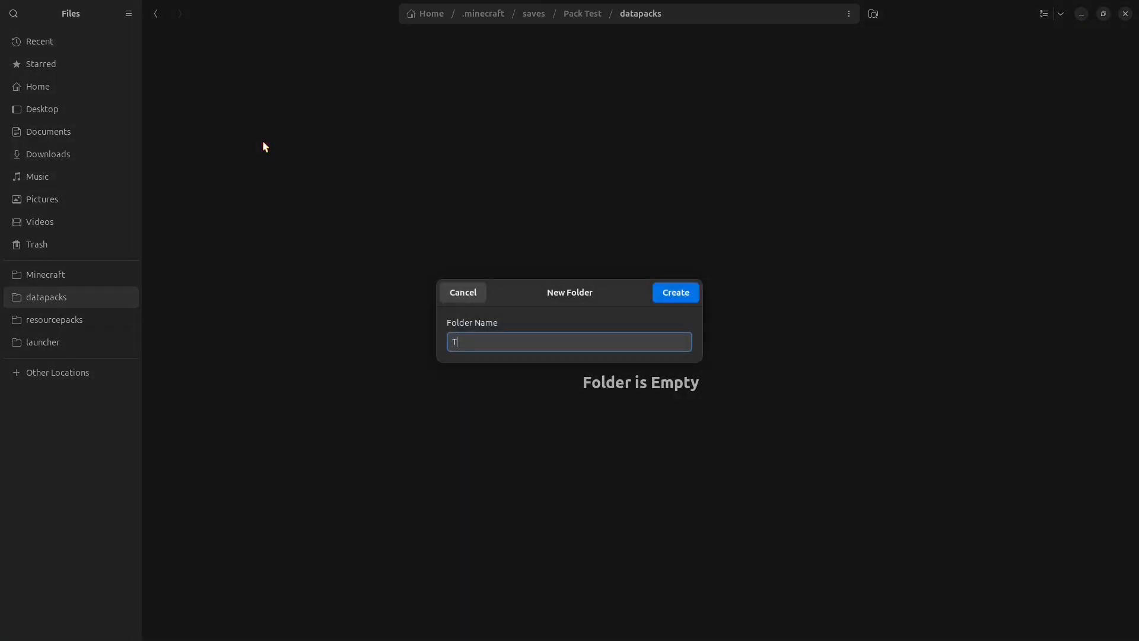
{"action": "type", "text": "utorial"}
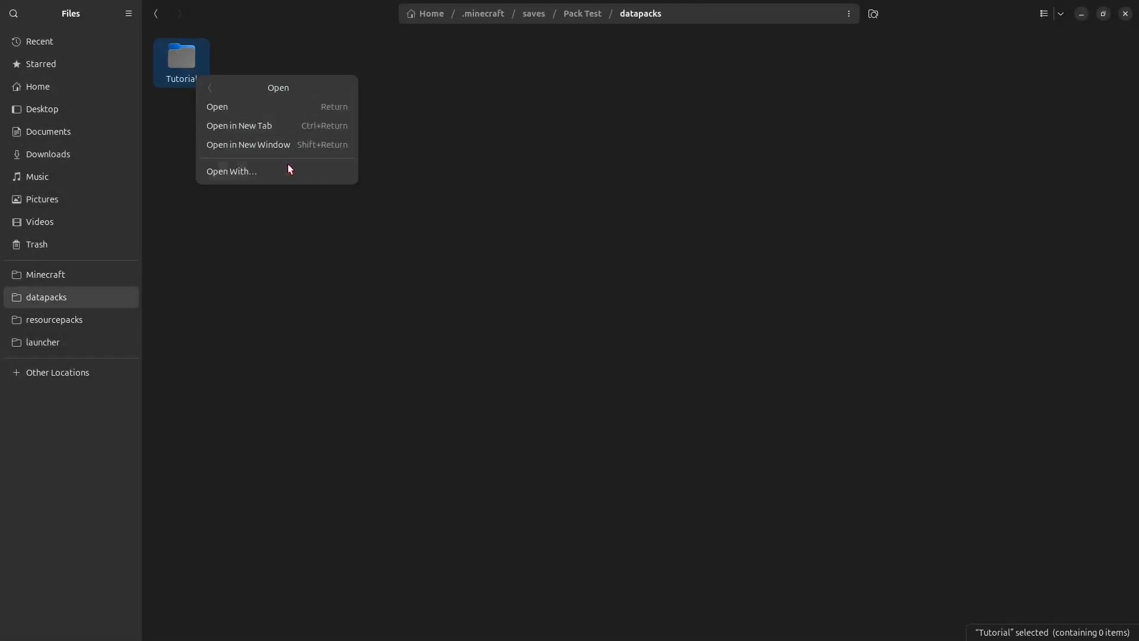
{"action": "left_click", "coordinate": [231, 171]}
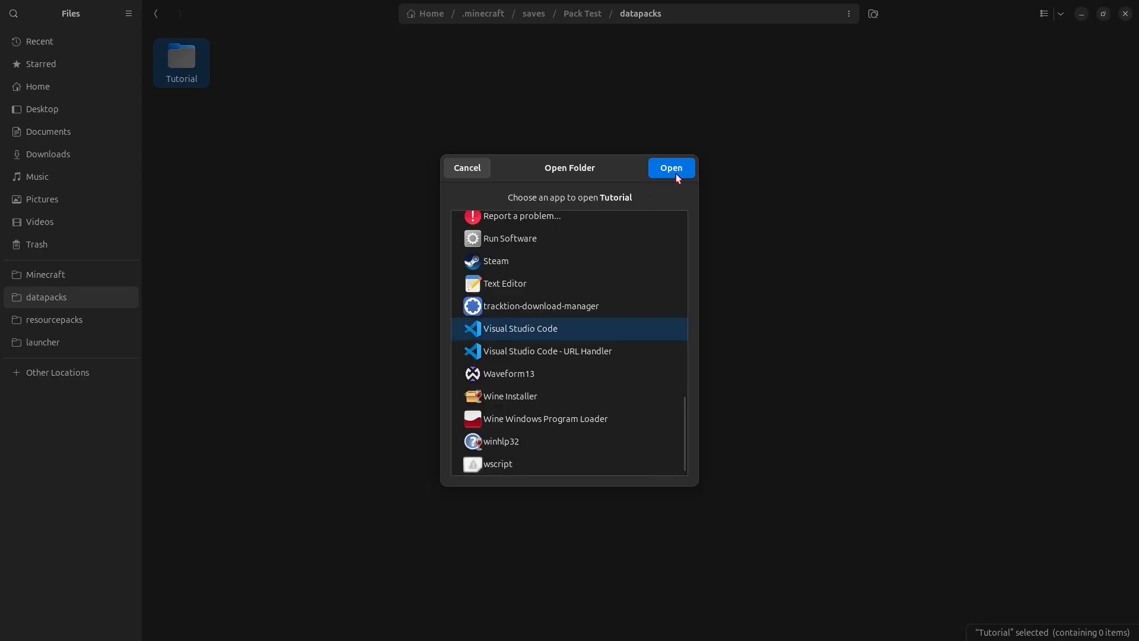
{"action": "left_click", "coordinate": [670, 168]}
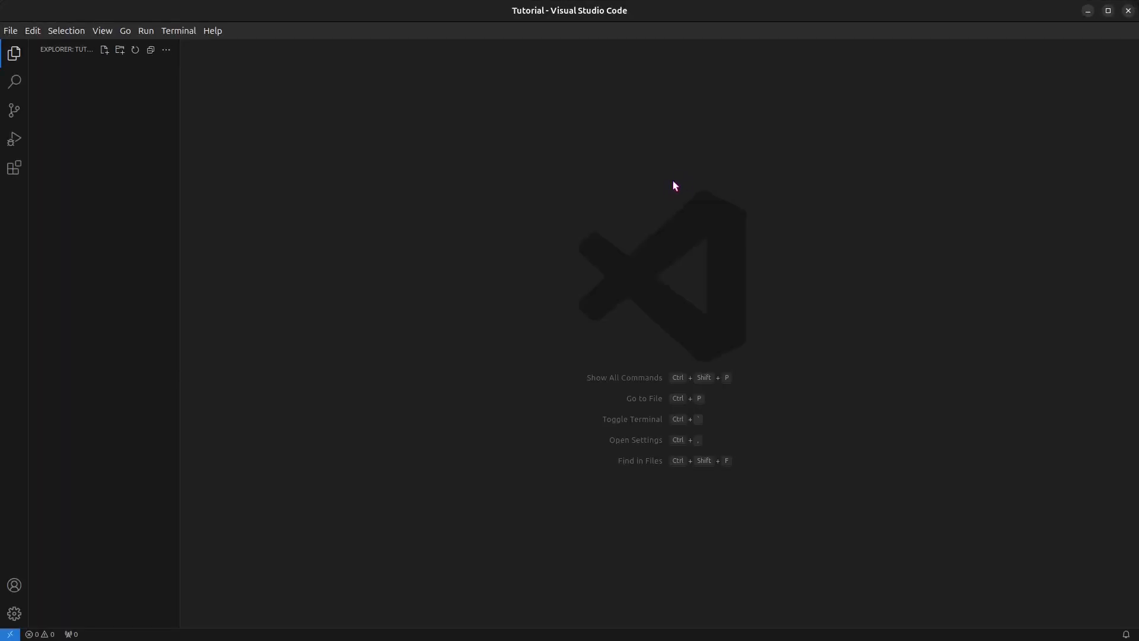
{"action": "mouse_move", "coordinate": [649, 188]}
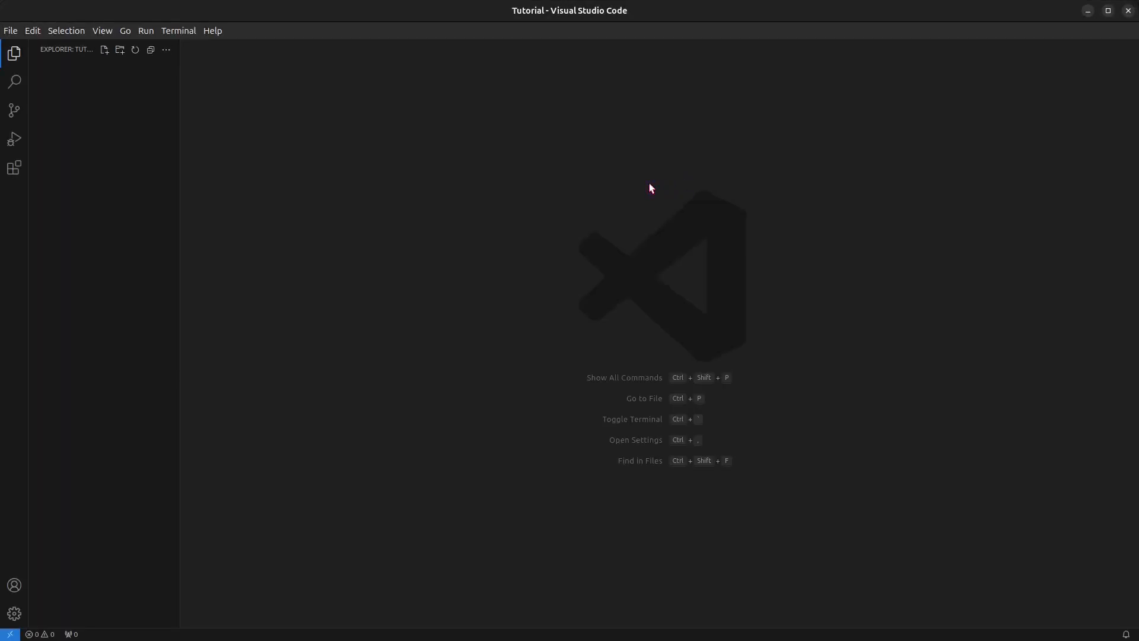
{"action": "mouse_move", "coordinate": [274, 139]}
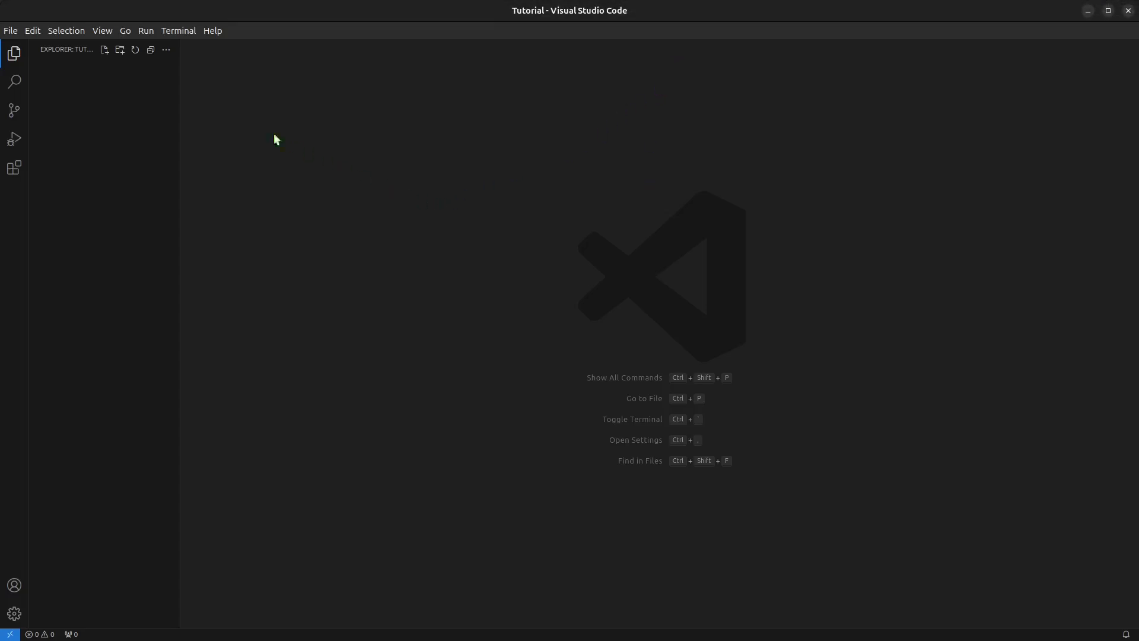
{"action": "mouse_move", "coordinate": [103, 49]}
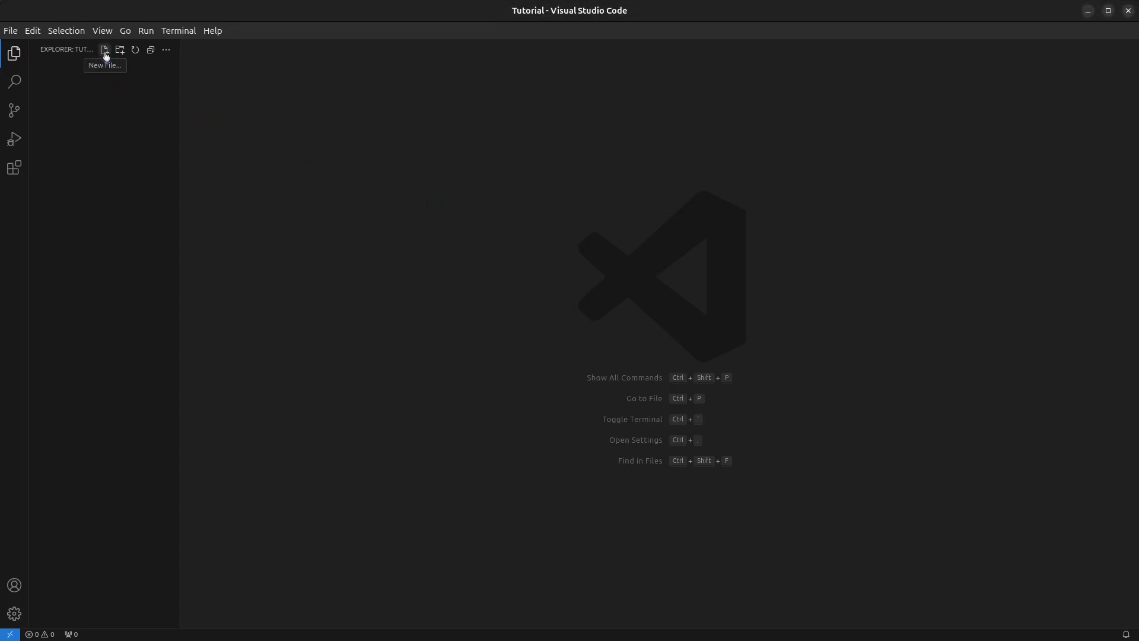
Write pack.mcmeta with description 'A Tutorial Datapack' and pack_format 61
{"action": "left_click", "coordinate": [104, 49]}
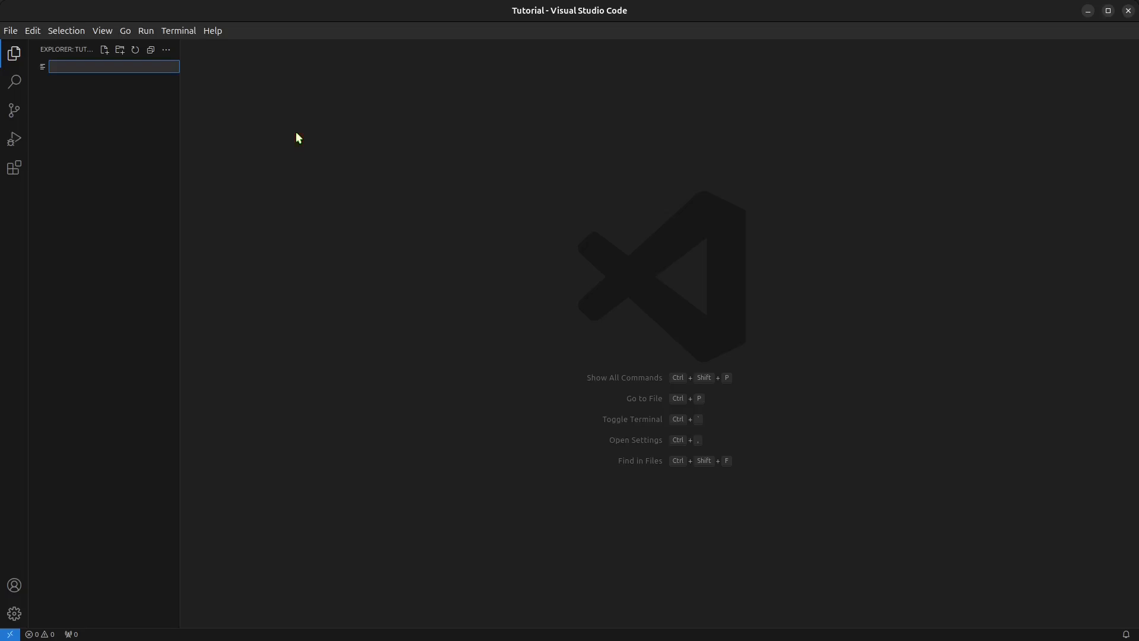
{"action": "type", "text": "pack"}
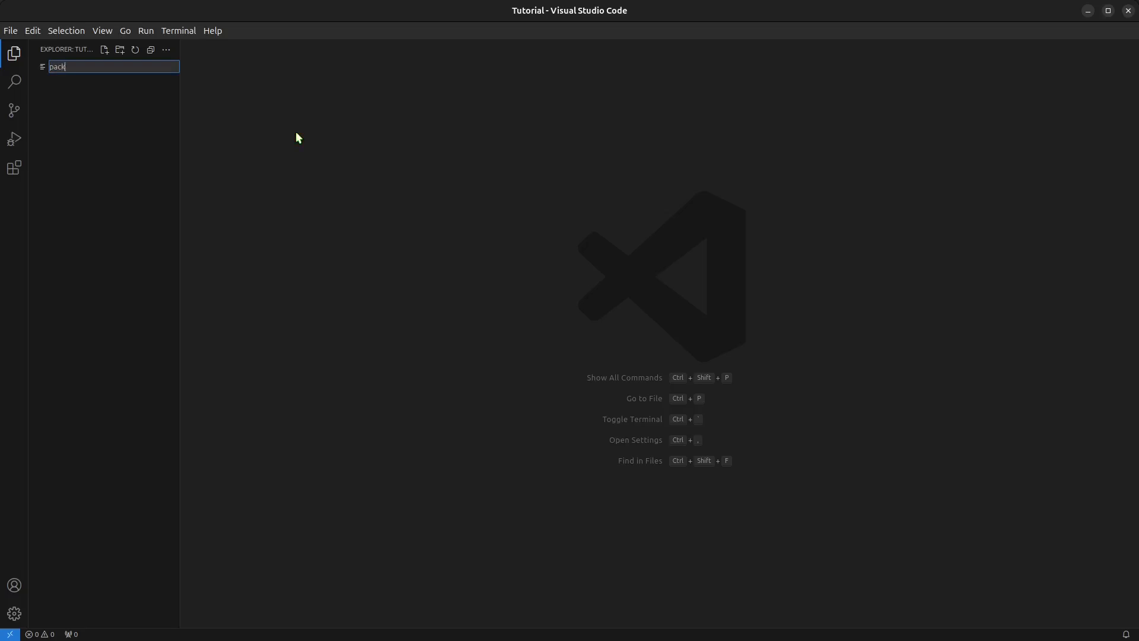
{"action": "type", "text": ".mcmeta"}
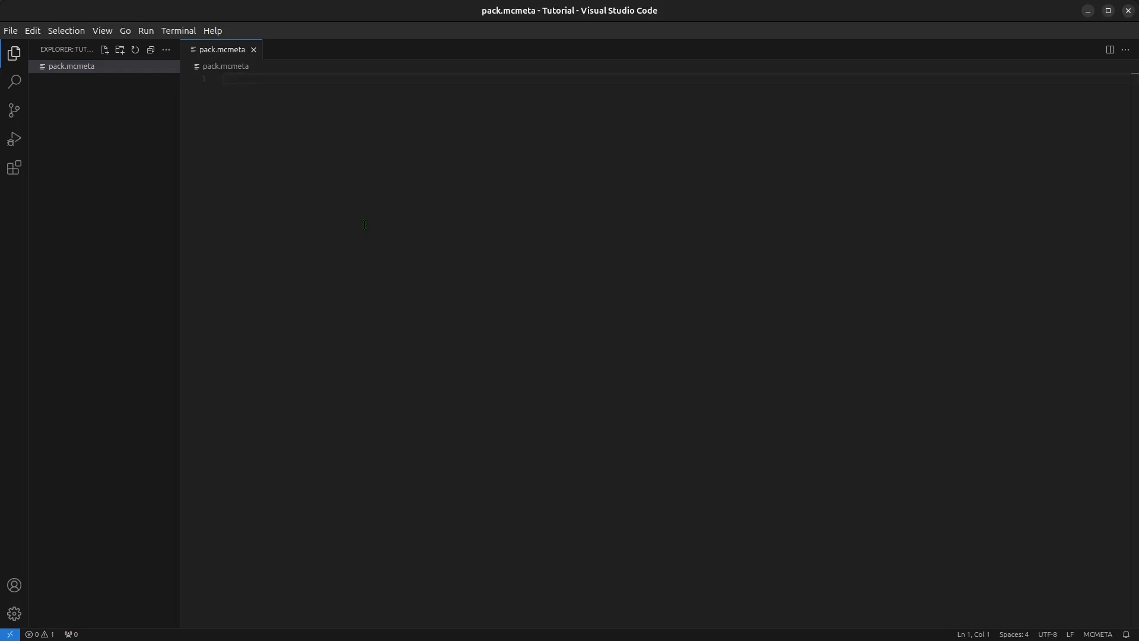
{"action": "type", "text": "{"}
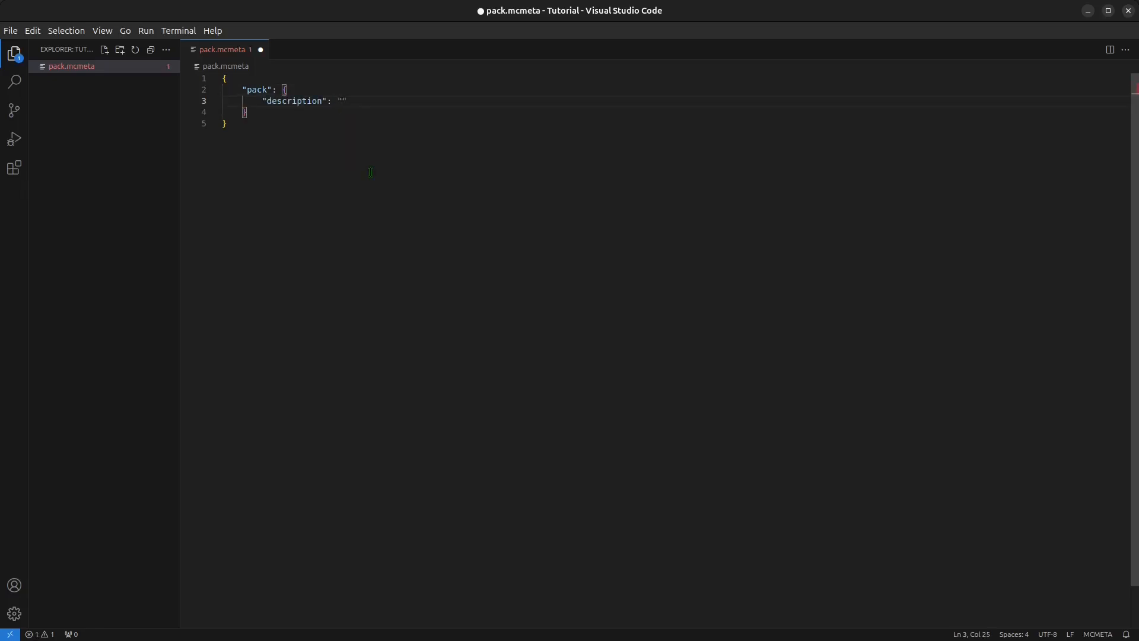
{"action": "type", "text": "A Tuto"}
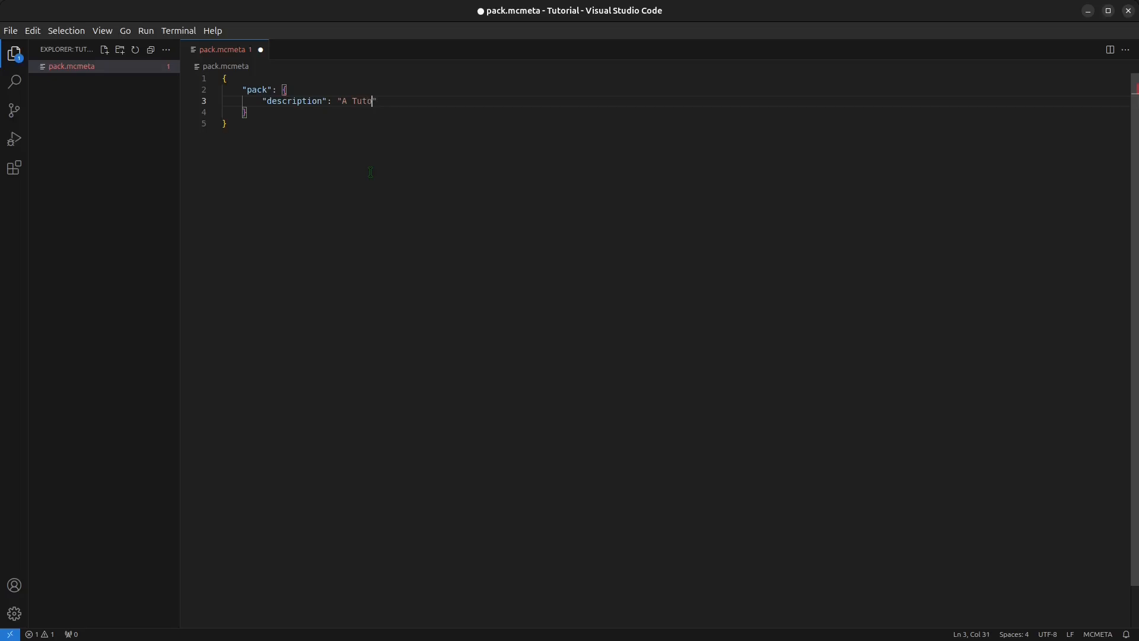
{"action": "type", "text": "rial Data"}
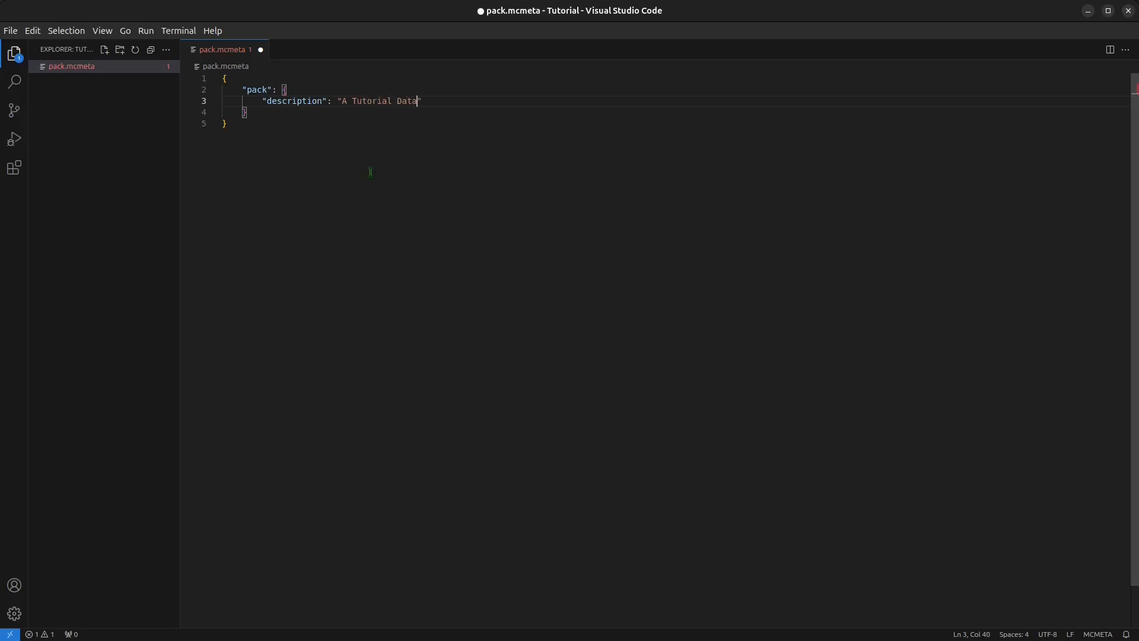
{"action": "type", "text": "pack"}
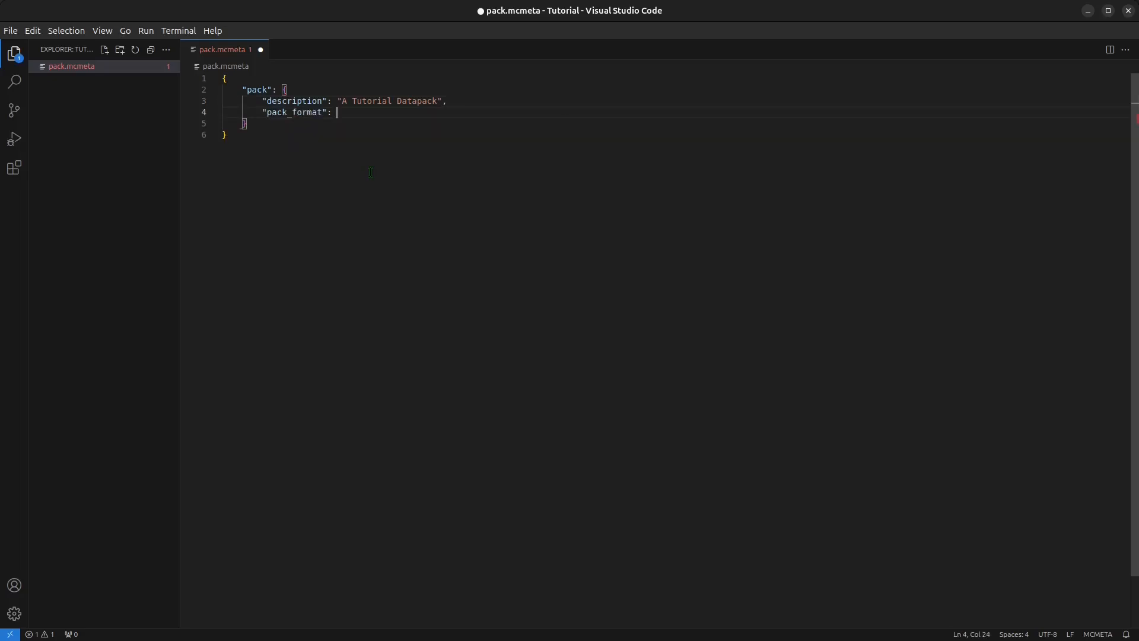
{"action": "type", "text": "61"}
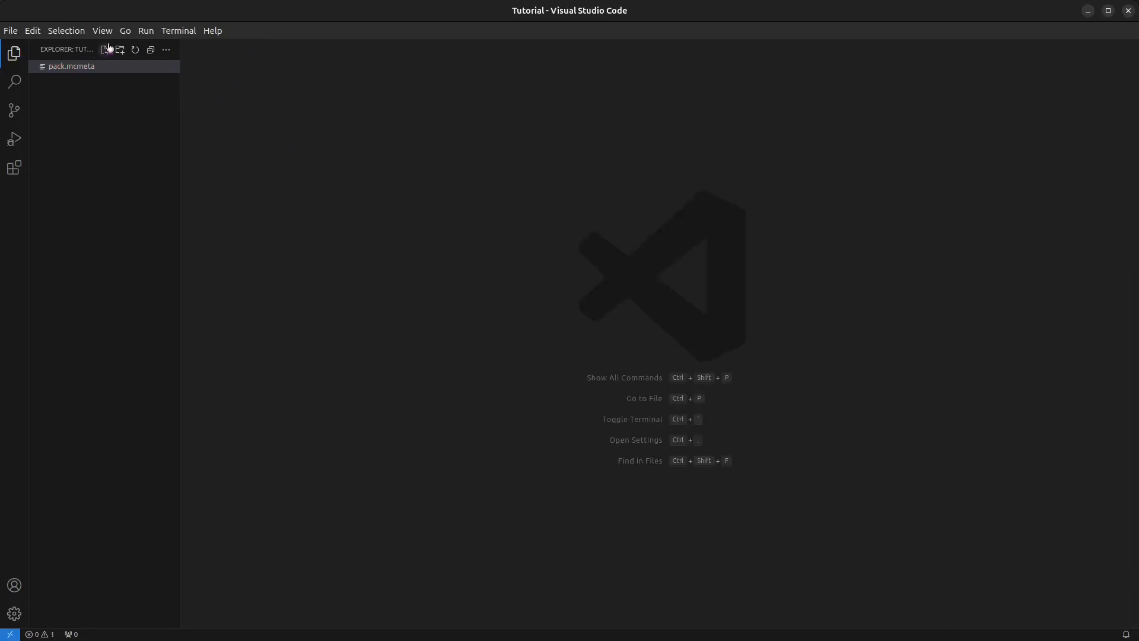
Create the data/tutorial folder with function and enchantment subfolders
{"action": "left_click", "coordinate": [120, 49]}
{"action": "type", "text": "data"}
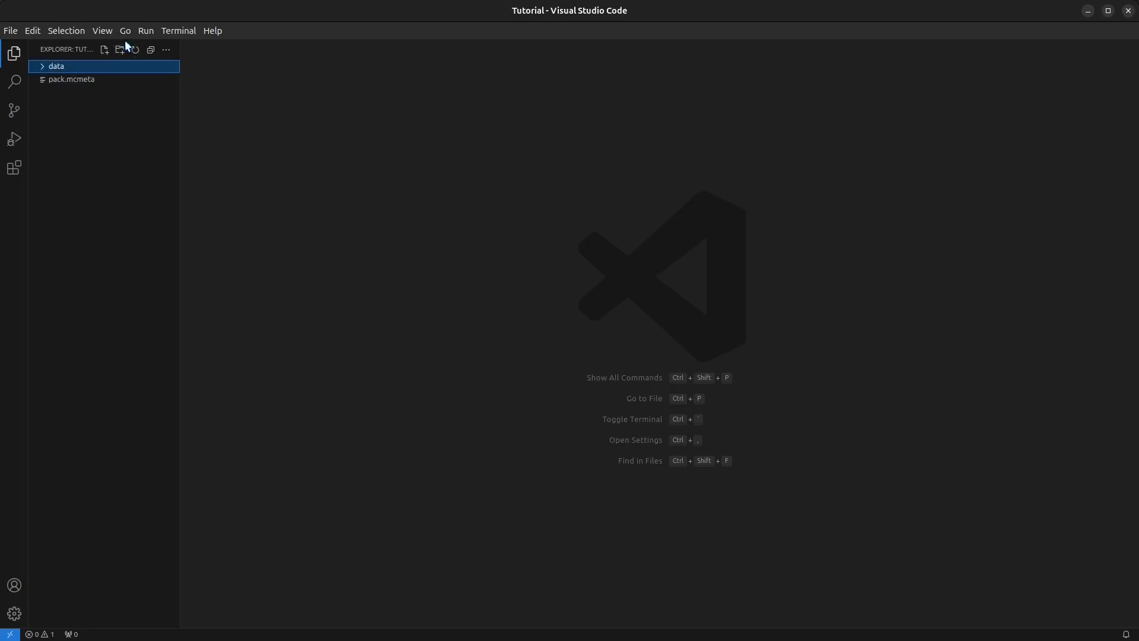
{"action": "left_click", "coordinate": [120, 49]}
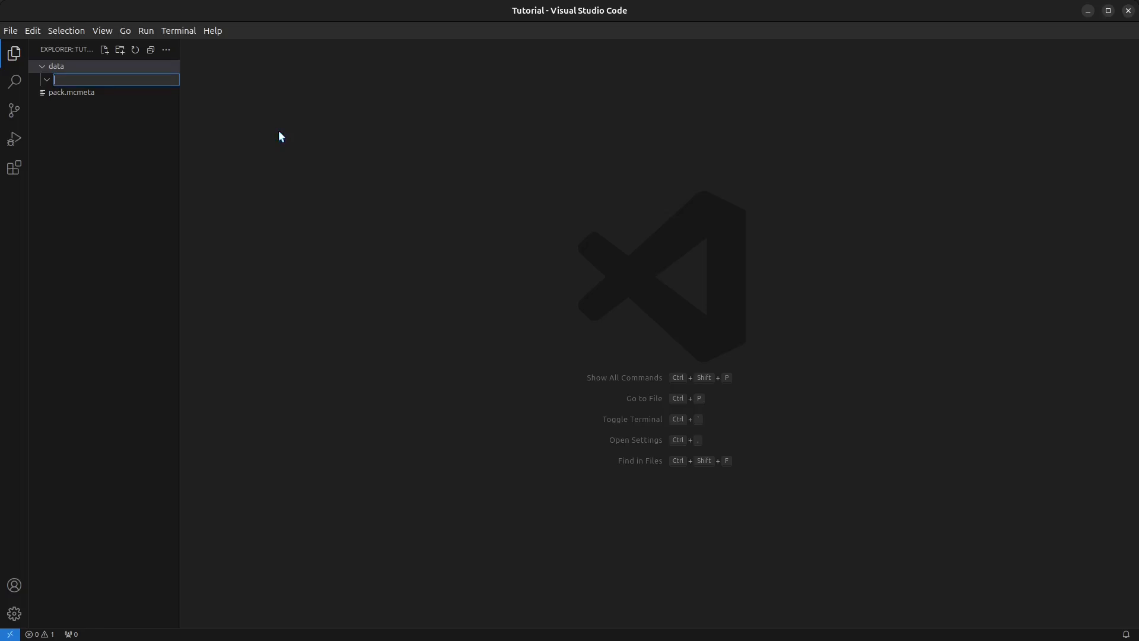
{"action": "type", "text": "tutor"}
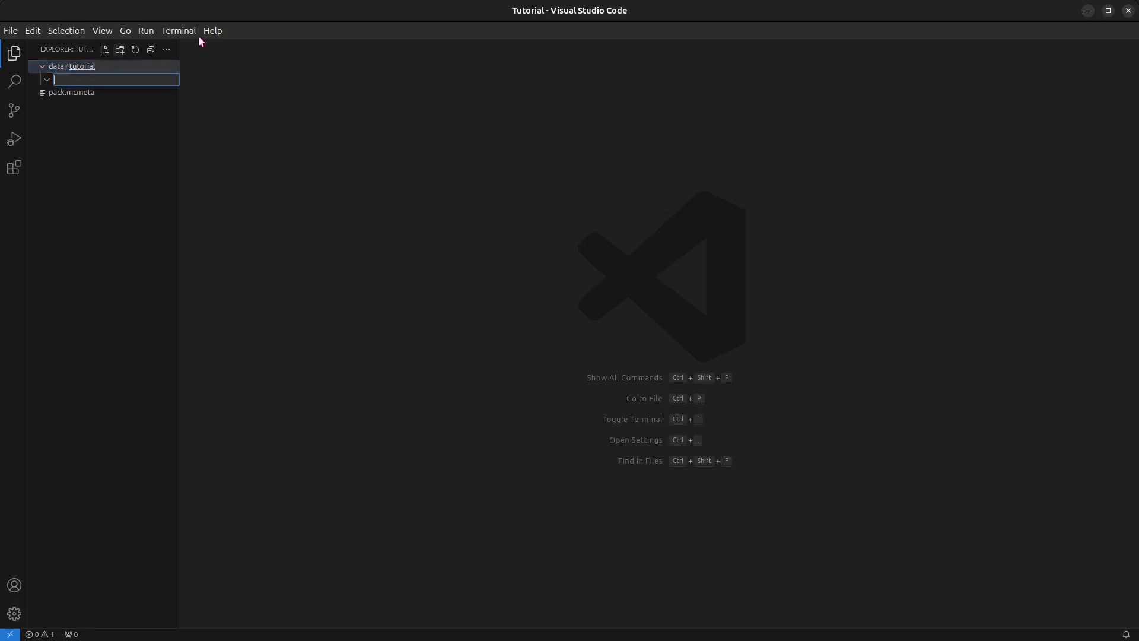
{"action": "type", "text": "fun"}
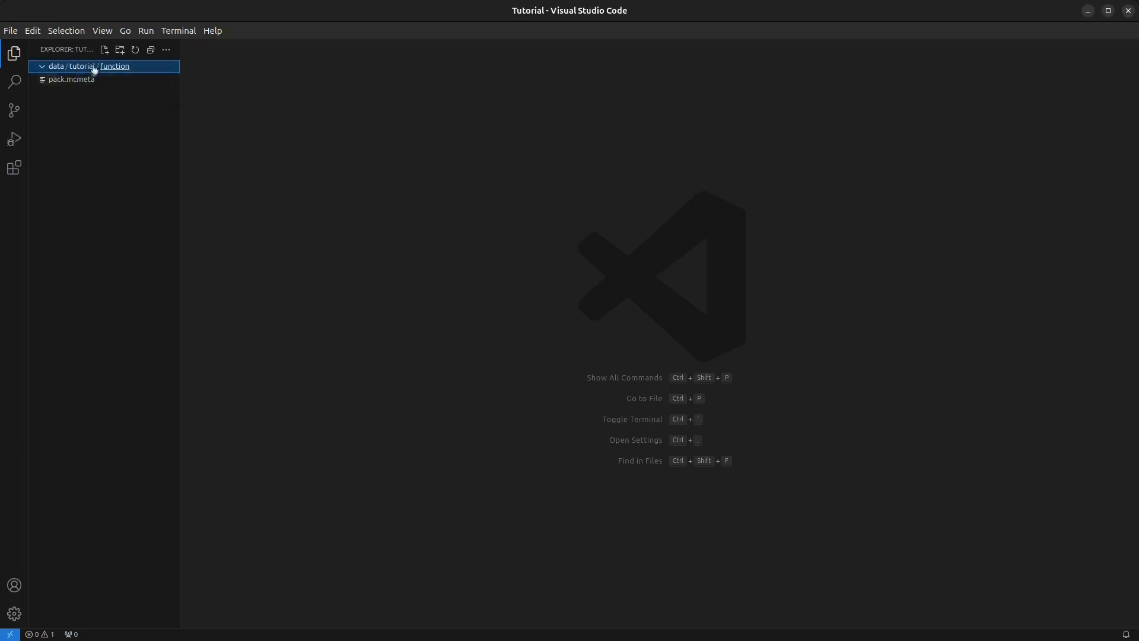
{"action": "left_click", "coordinate": [104, 49]}
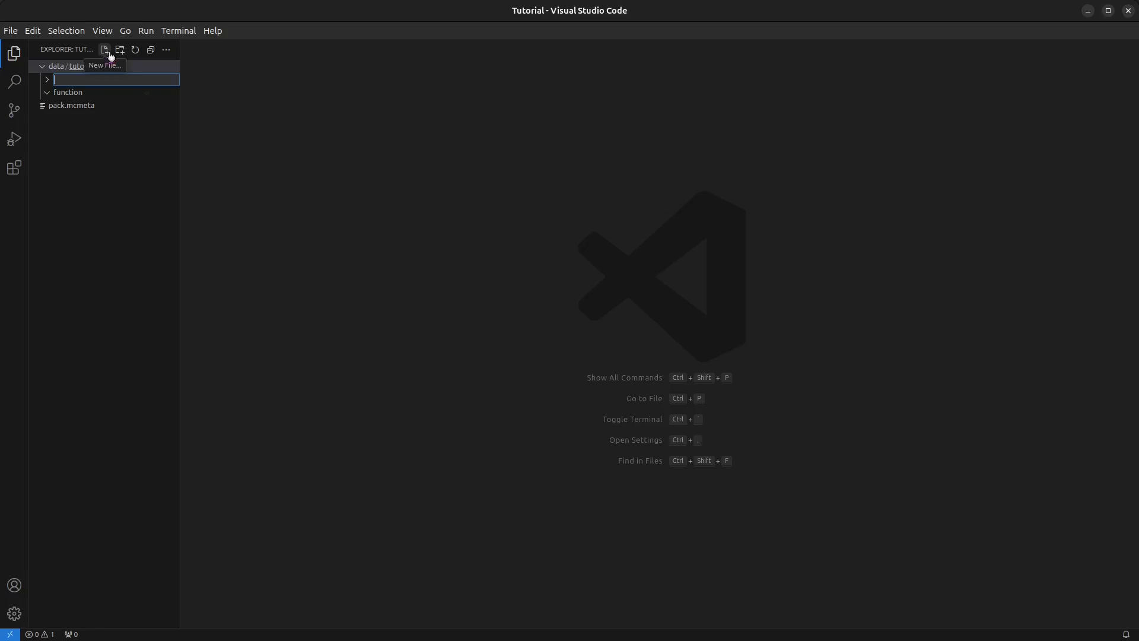
{"action": "type", "text": "enchantment"}
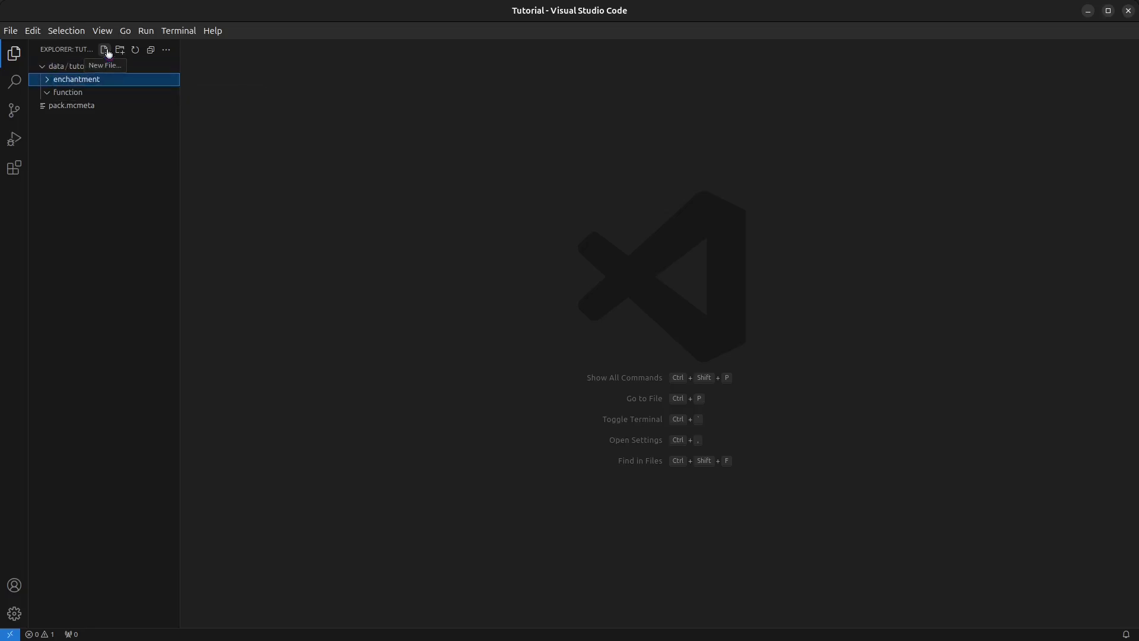
Add an empty boom.json file inside the enchantment folder
{"action": "left_click", "coordinate": [104, 49]}
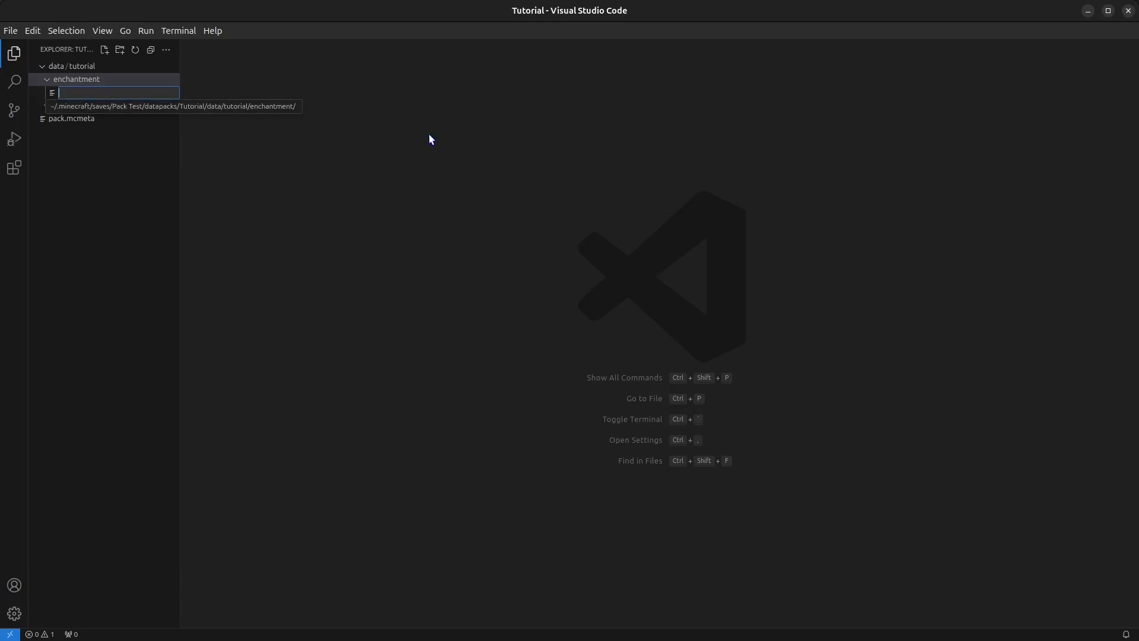
{"action": "type", "text": "boom."}
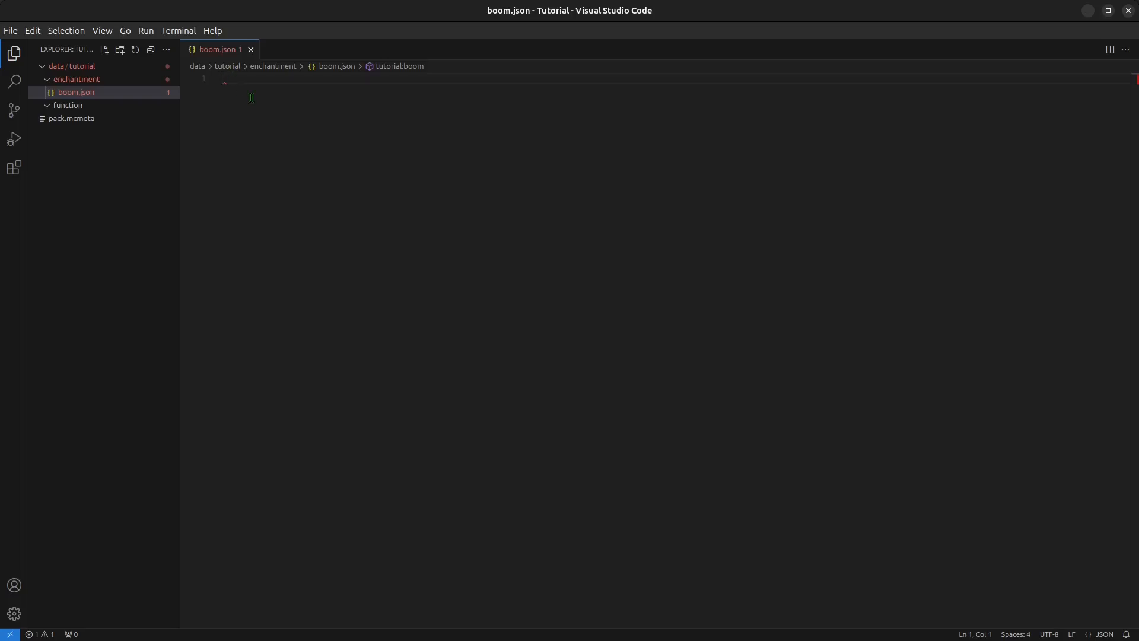
{"action": "key", "text": "alt+tab"}
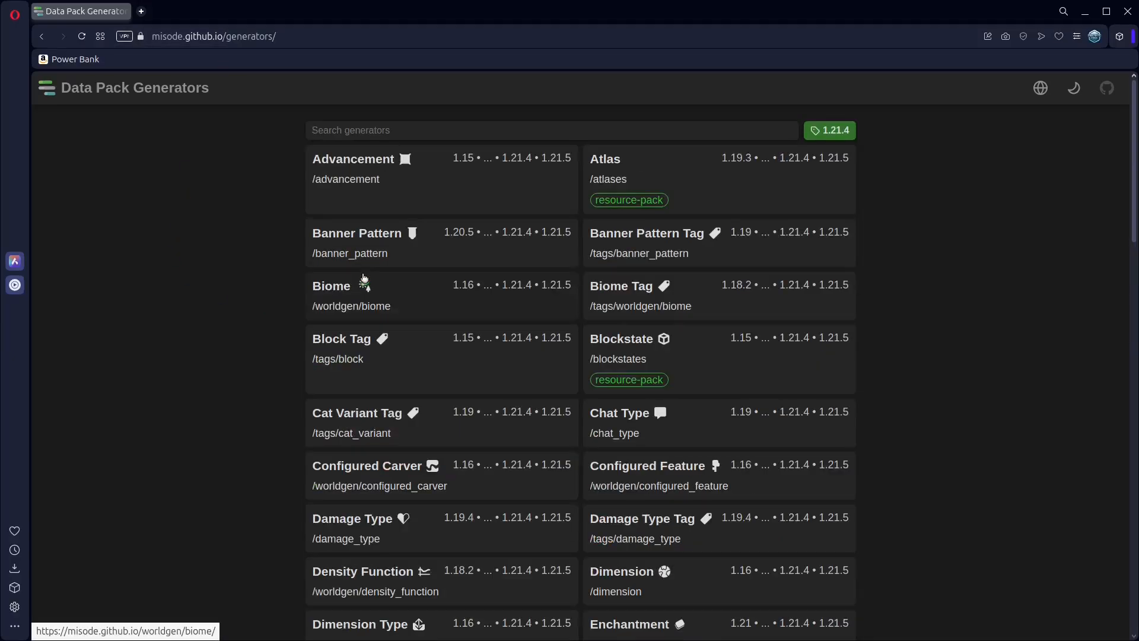
Scroll the misode generators list and open the Enchantment generator
{"action": "scroll", "scroll_direction": "down", "scroll_amount": 3}
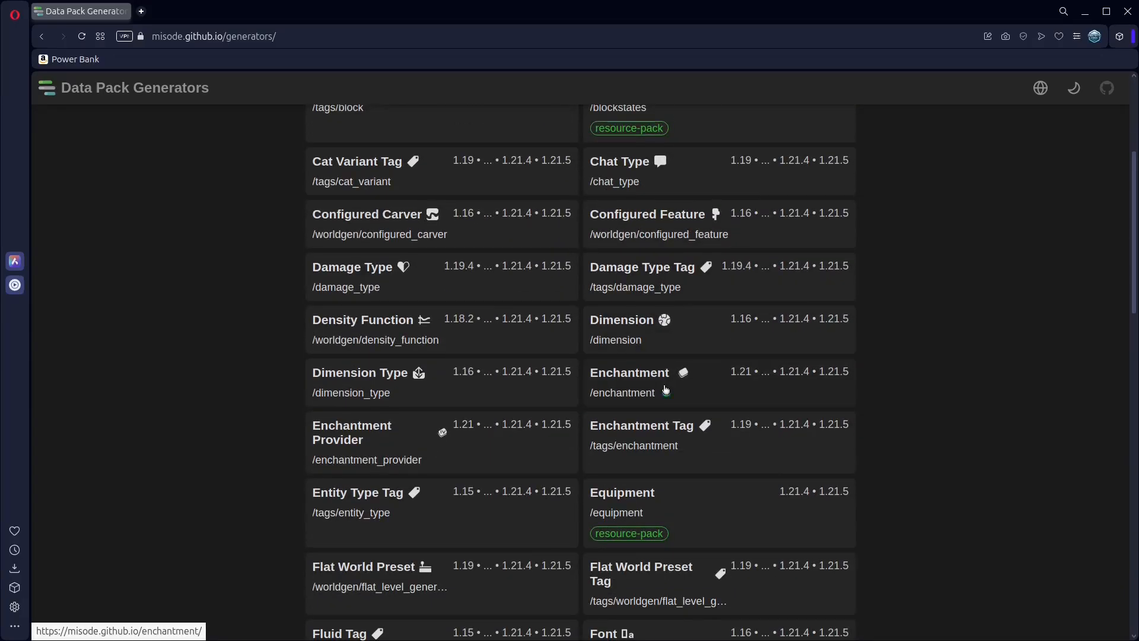
{"action": "left_click", "coordinate": [628, 373]}
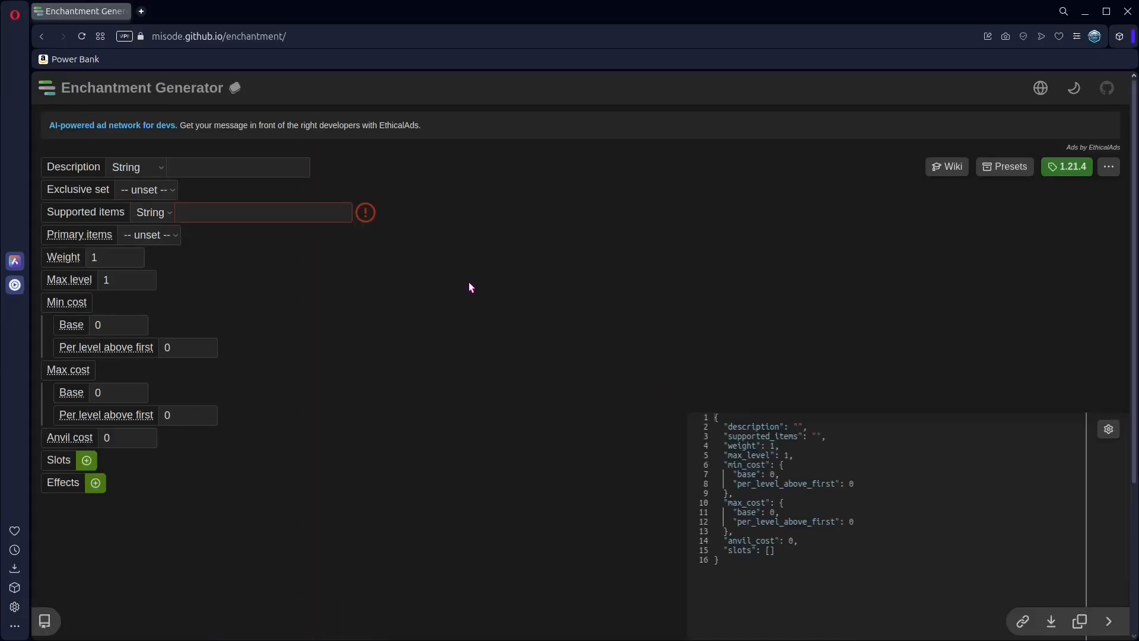
Enter 'Boom' as the enchantment description
{"action": "left_click", "coordinate": [236, 166]}
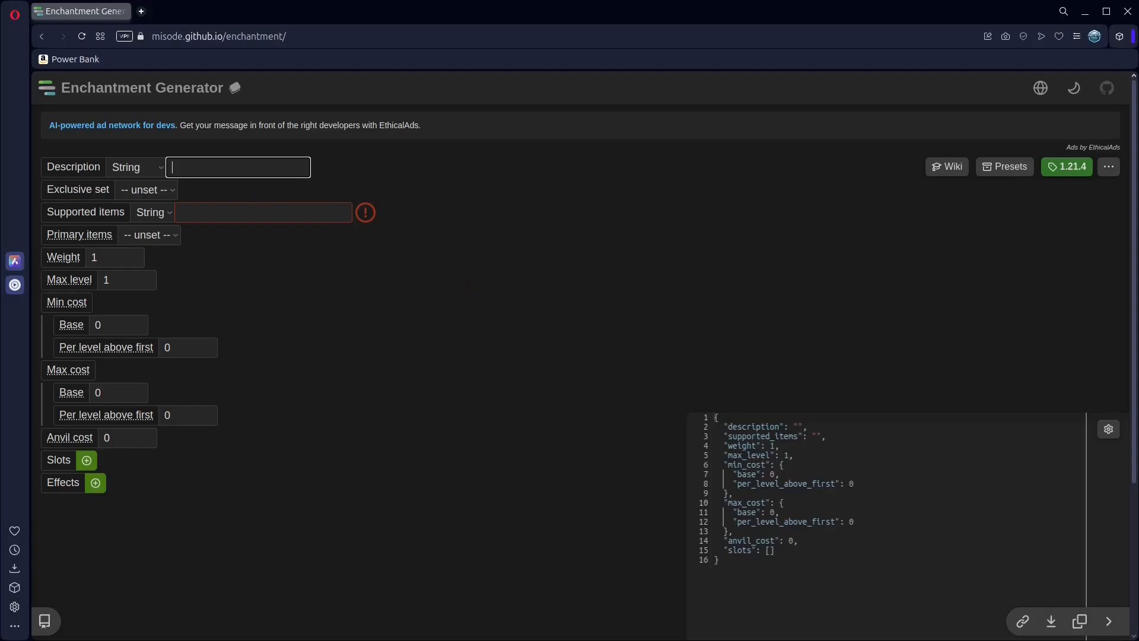
{"action": "mouse_move", "coordinate": [417, 262]}
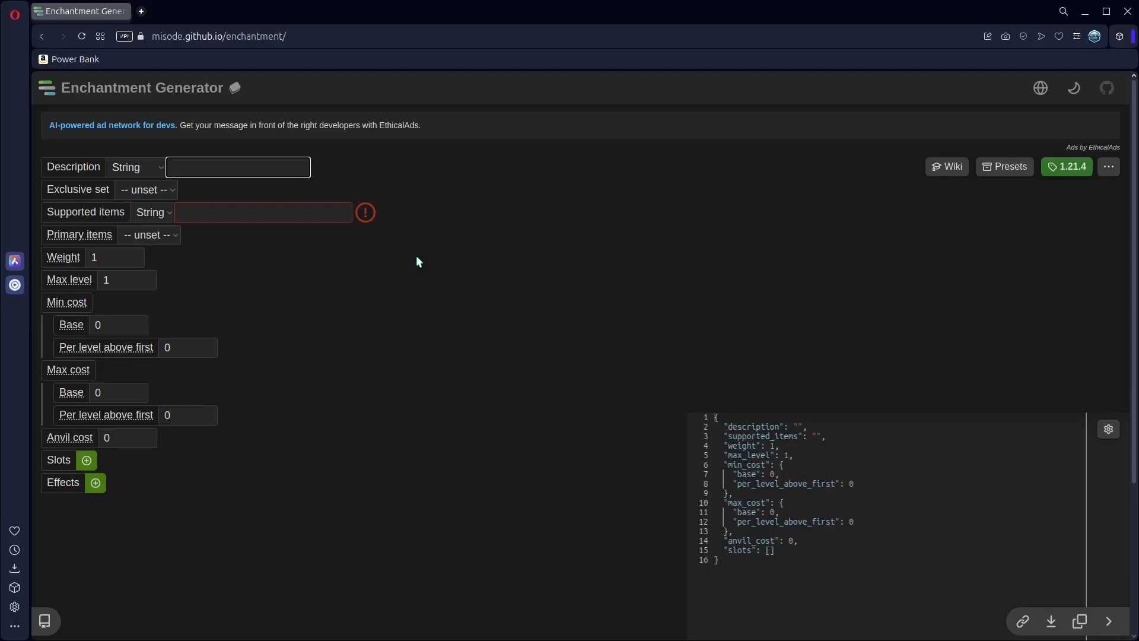
{"action": "left_click", "coordinate": [237, 166]}
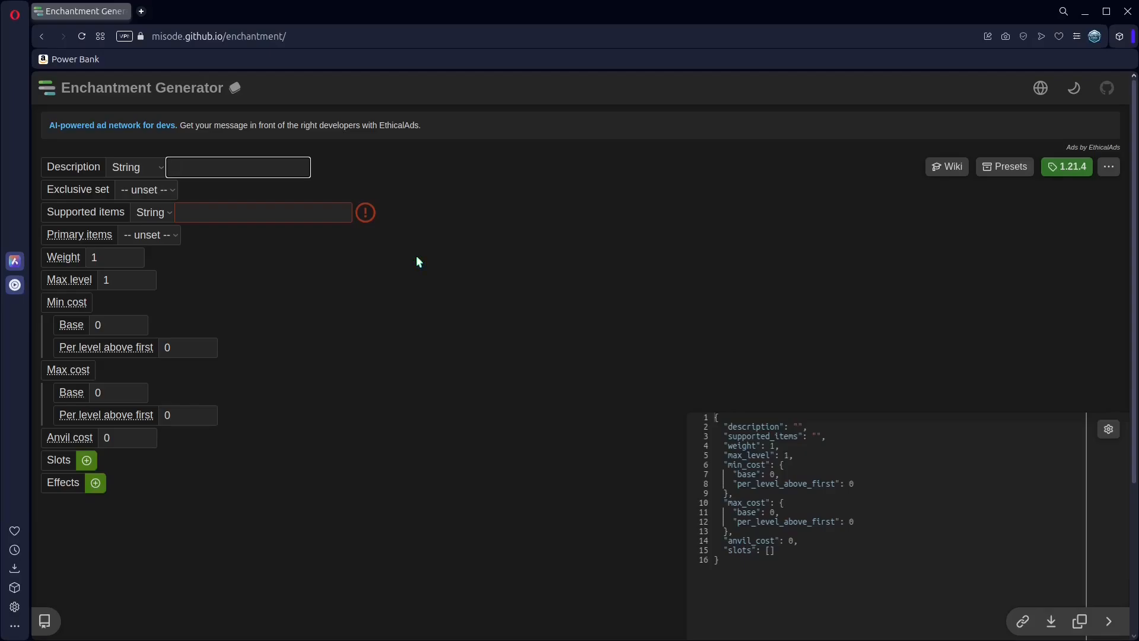
{"action": "type", "text": "B"}
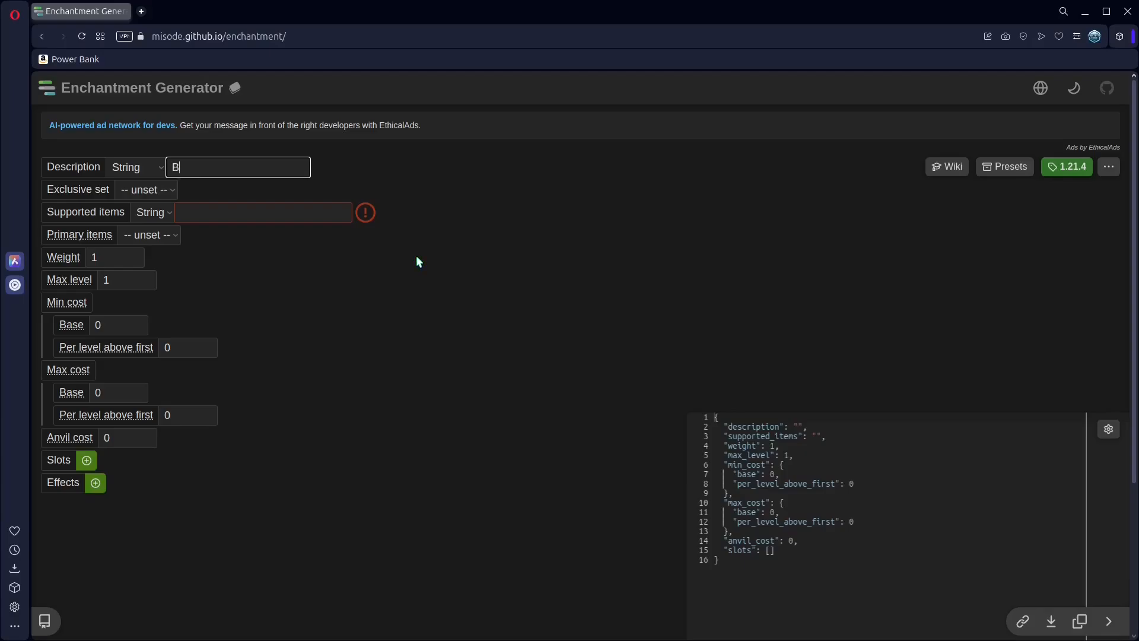
{"action": "type", "text": "oom"}
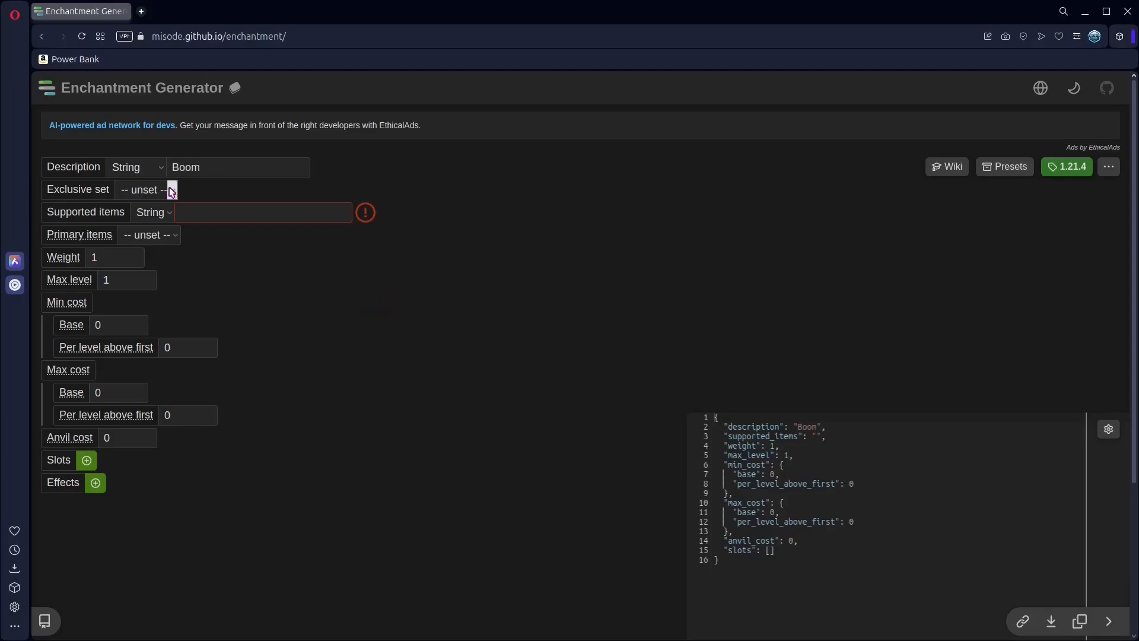
Try breach as the exclusive set, then remove it so it stays unset
{"action": "left_click", "coordinate": [148, 190]}
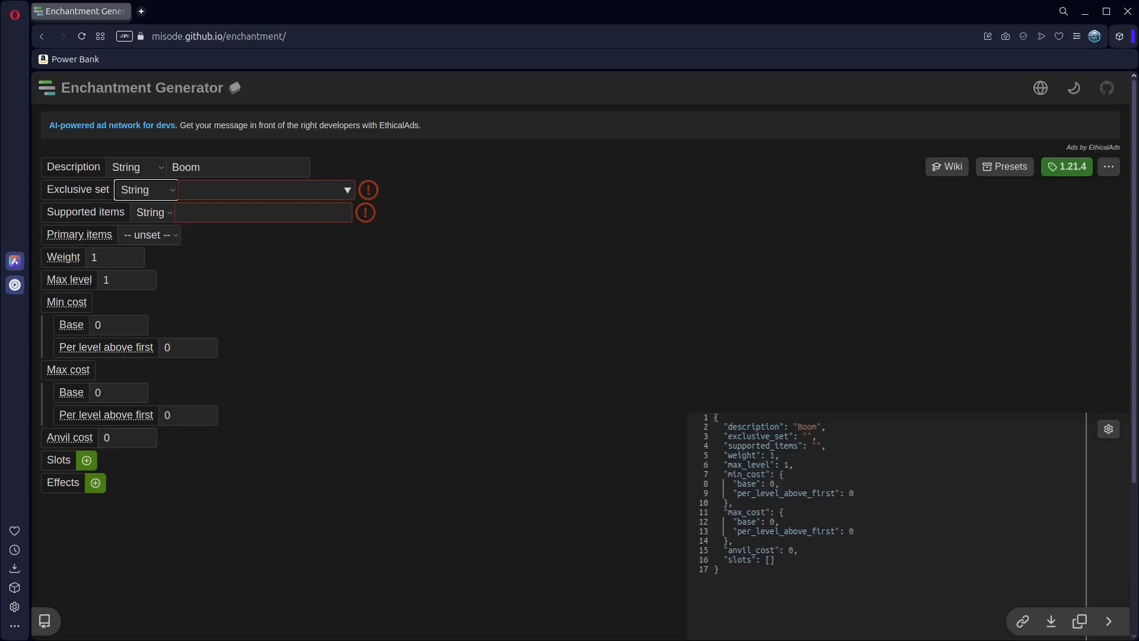
{"action": "left_click", "coordinate": [265, 190]}
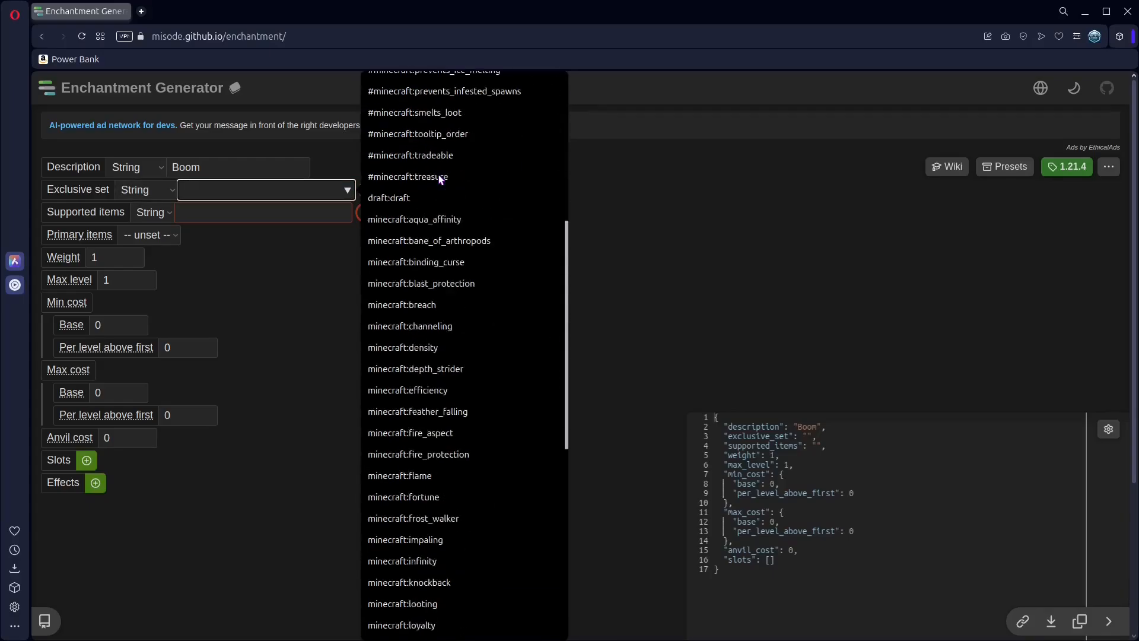
{"action": "mouse_move", "coordinate": [439, 350]}
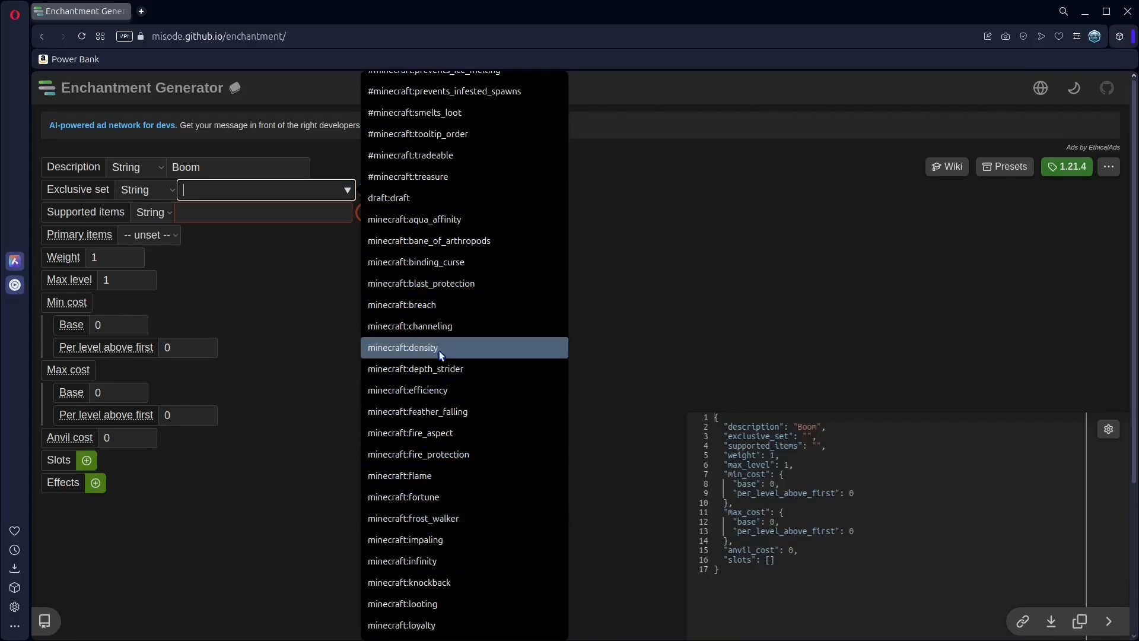
{"action": "left_click", "coordinate": [401, 304]}
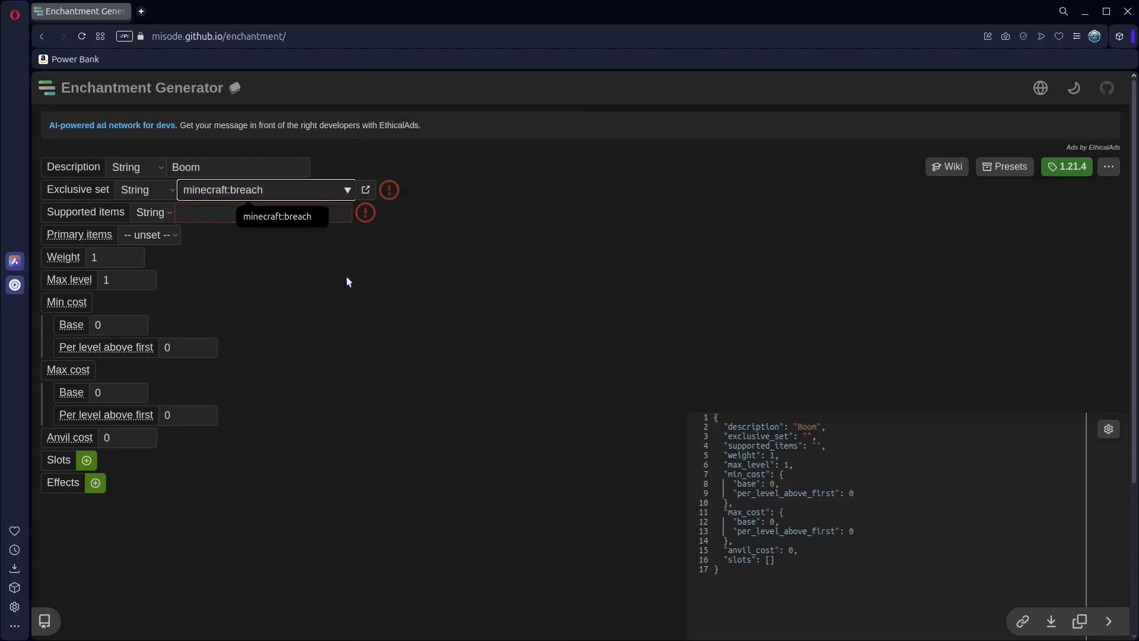
{"action": "left_click", "coordinate": [144, 190]}
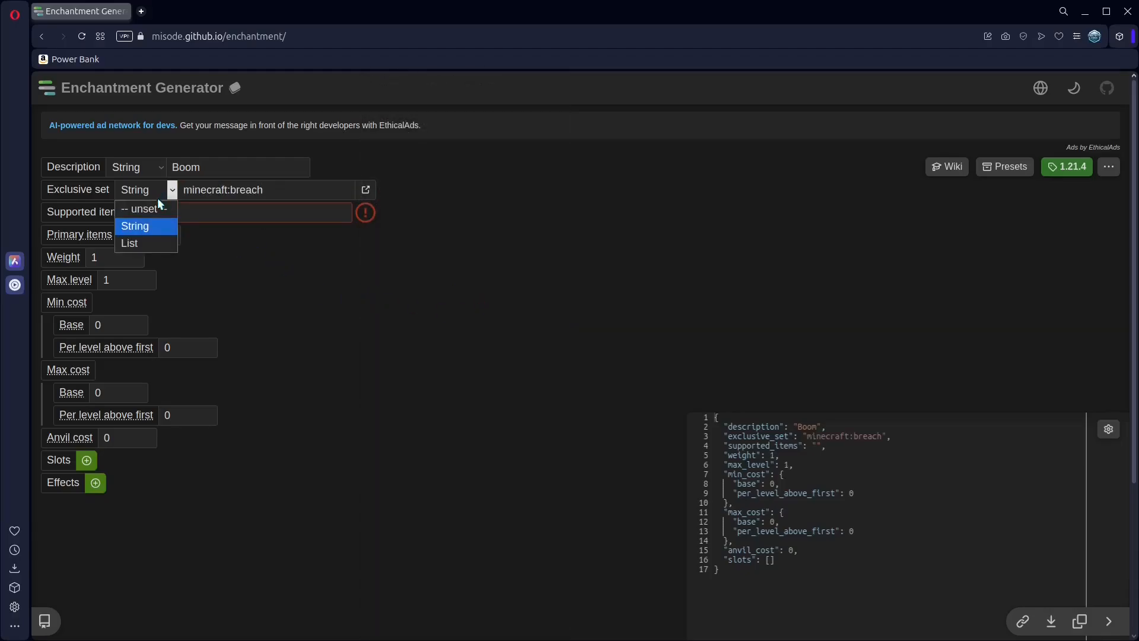
{"action": "left_click", "coordinate": [141, 208]}
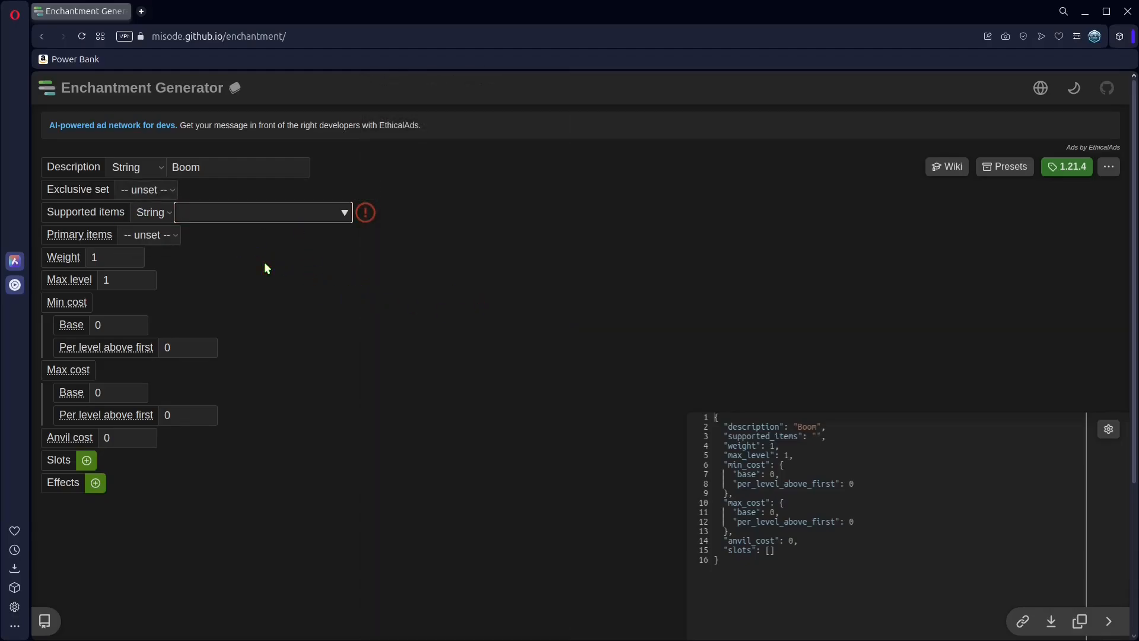
Set supported items to #minecraft:enchantable/mining and max level to 3
{"action": "type", "text": "#"}
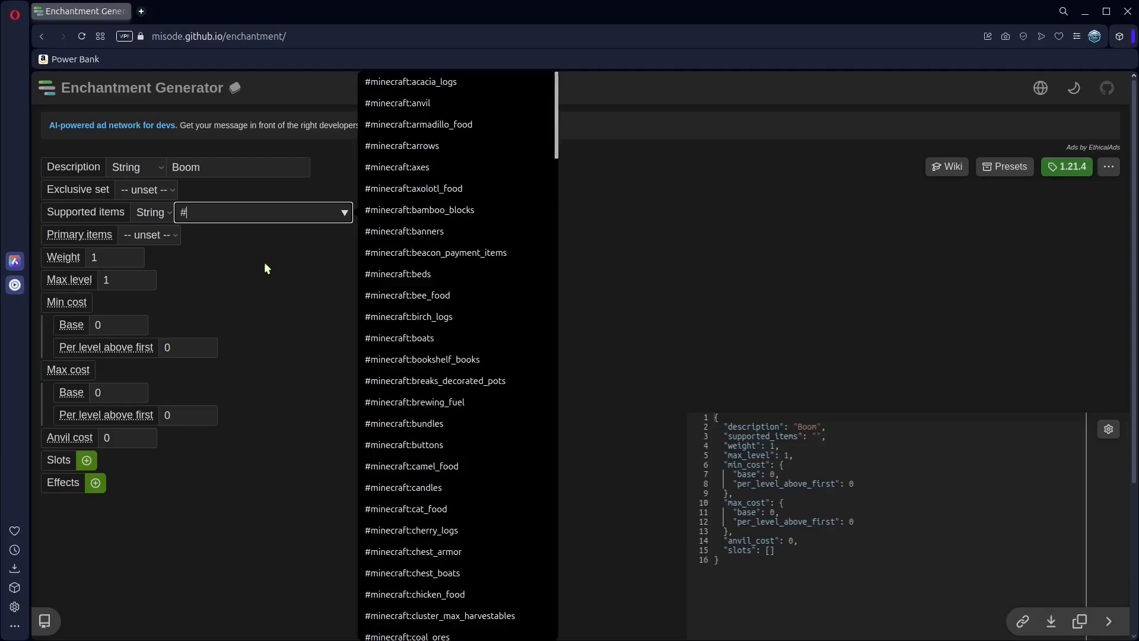
{"action": "type", "text": "minecraft"}
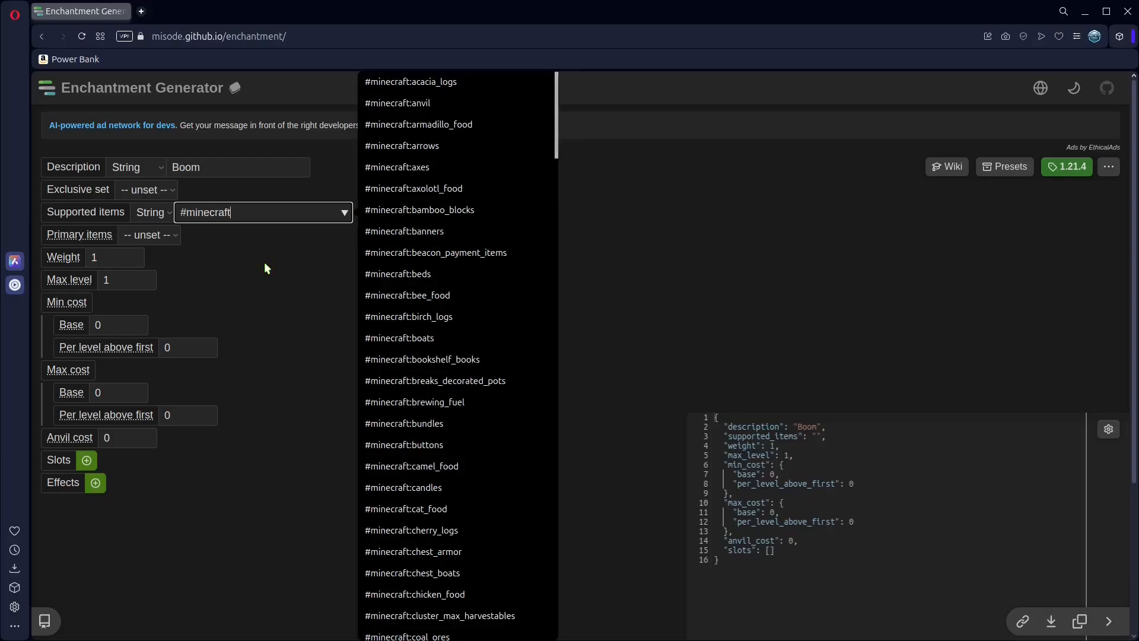
{"action": "type", "text": ":enchantable/m"}
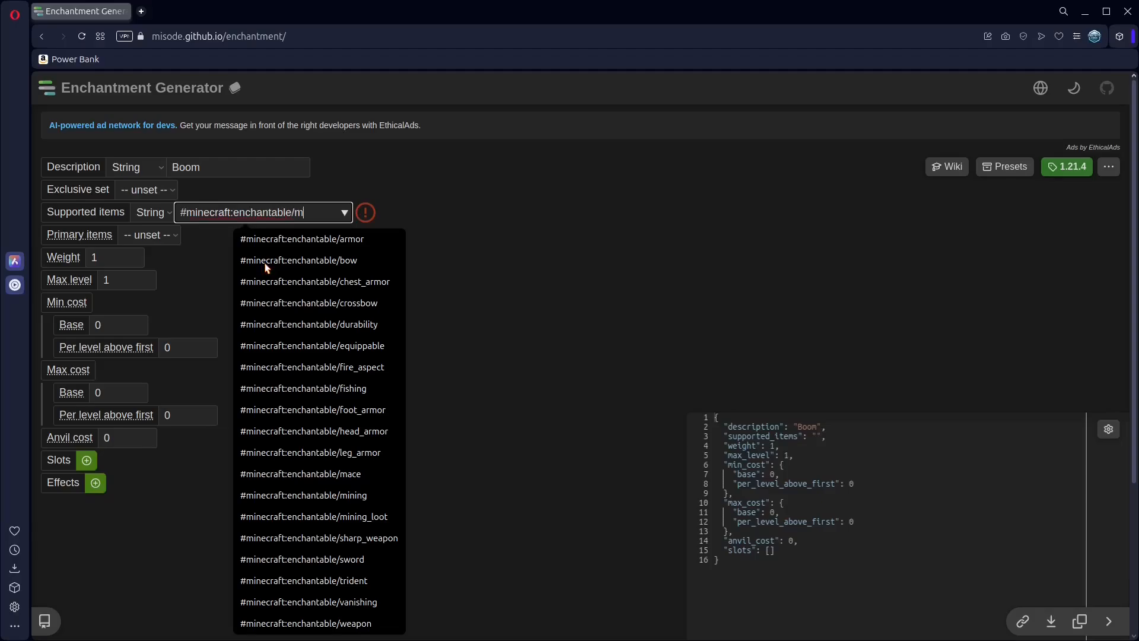
{"action": "type", "text": "ining"}
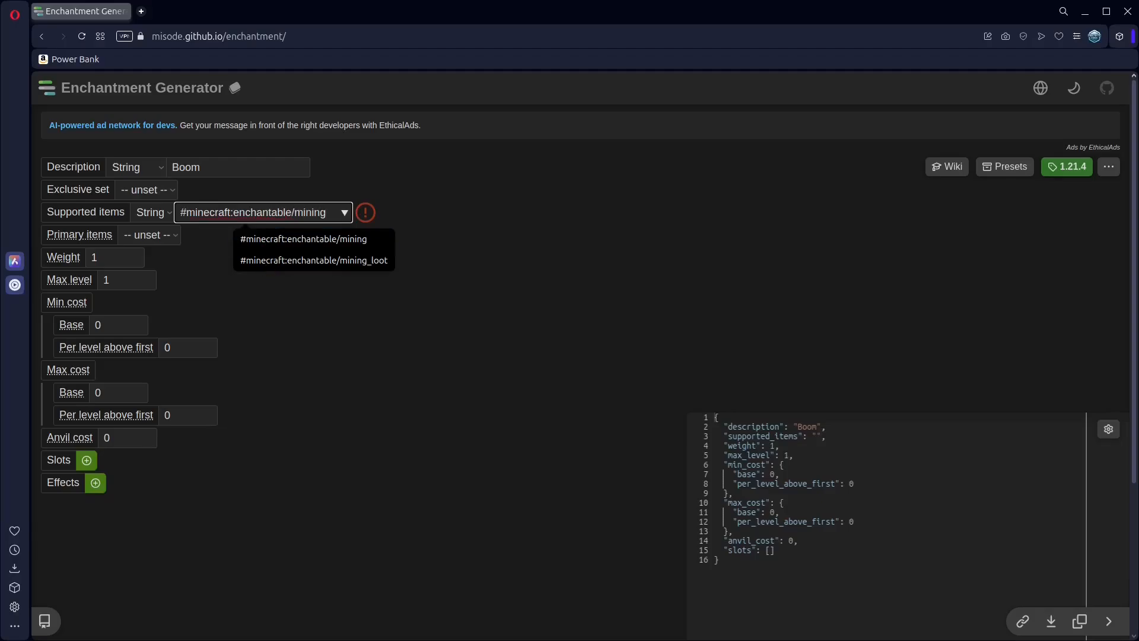
{"action": "left_click", "coordinate": [301, 238]}
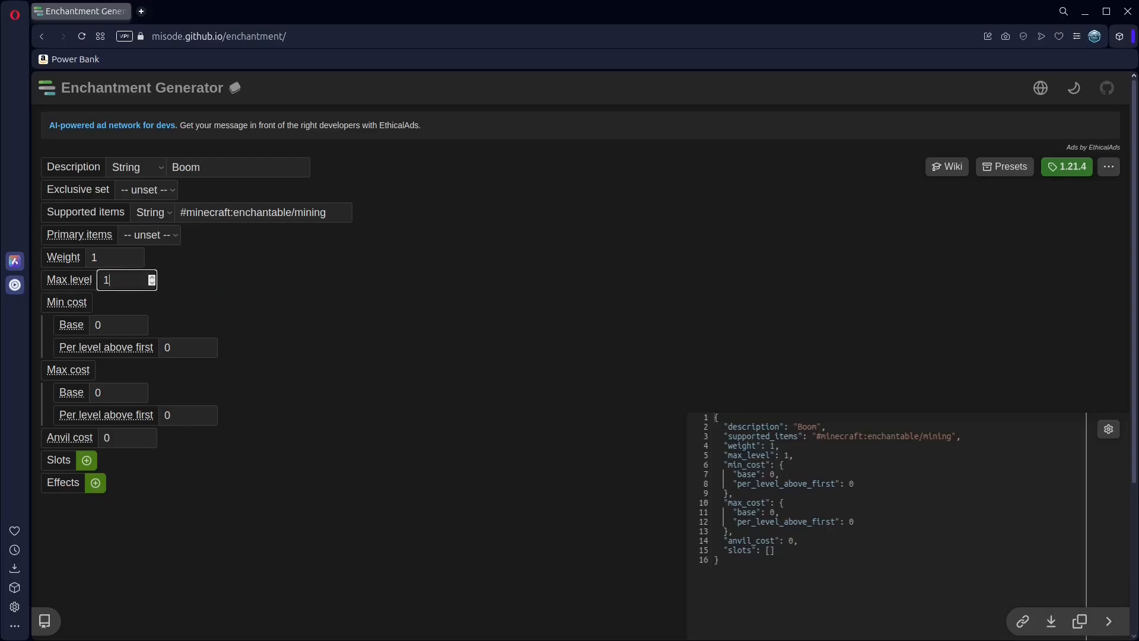
{"action": "key", "text": "Backspace"}
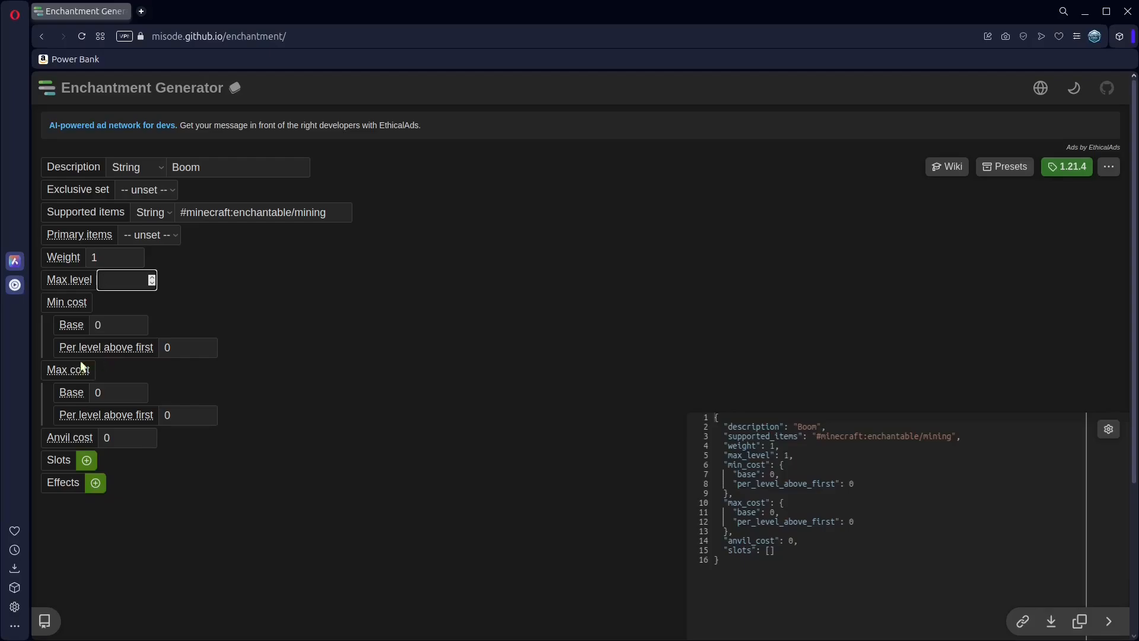
{"action": "type", "text": "3"}
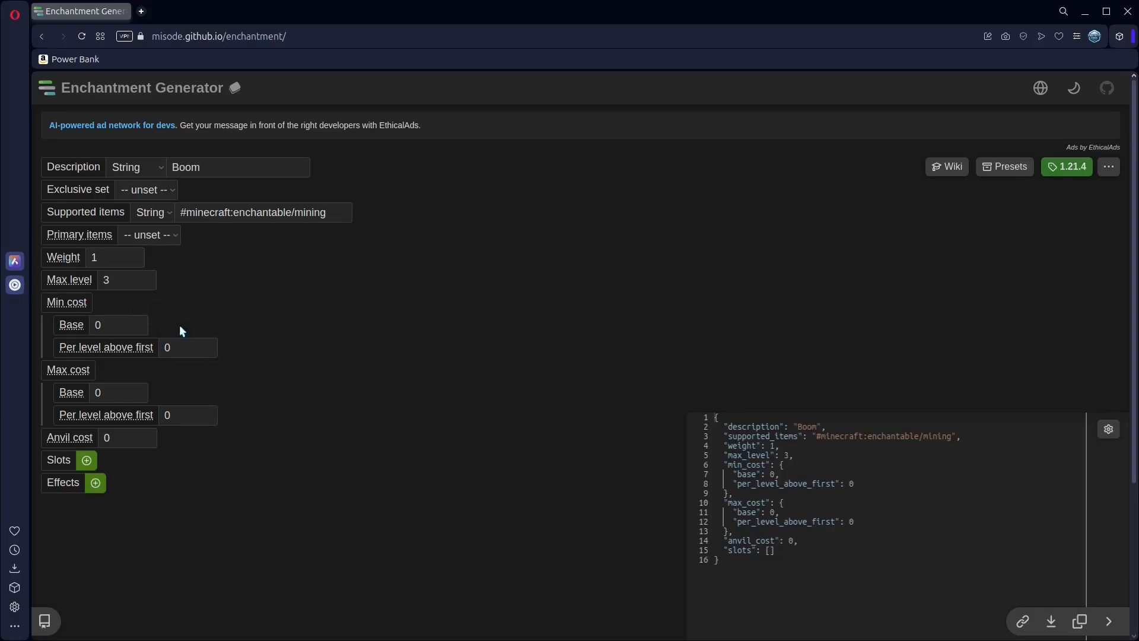
{"action": "mouse_move", "coordinate": [204, 376]}
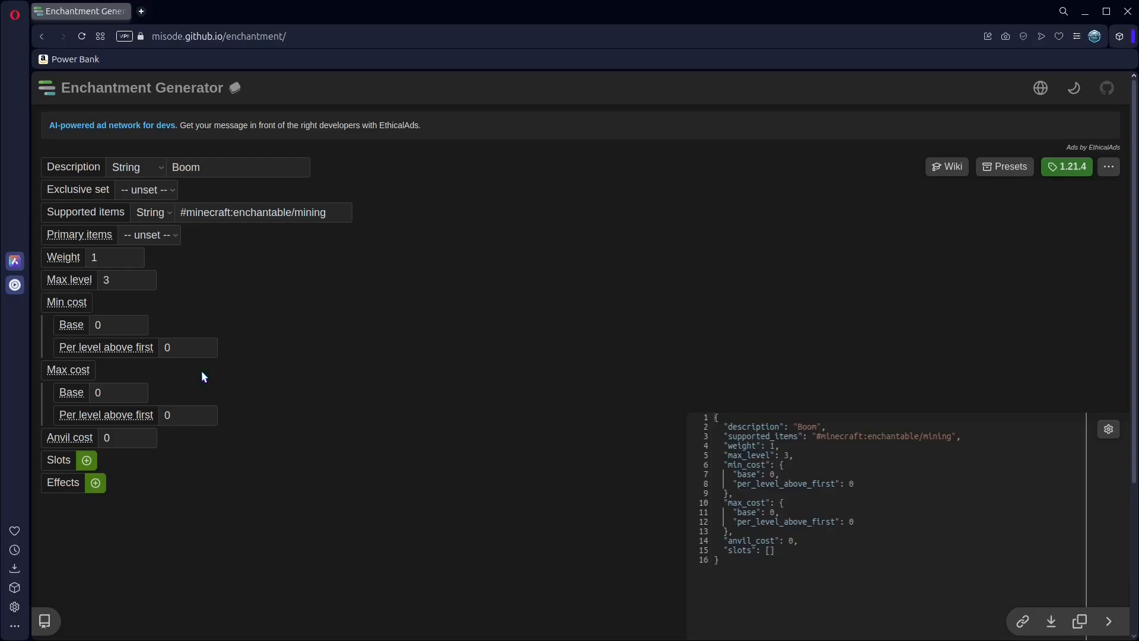
{"action": "mouse_move", "coordinate": [188, 415]}
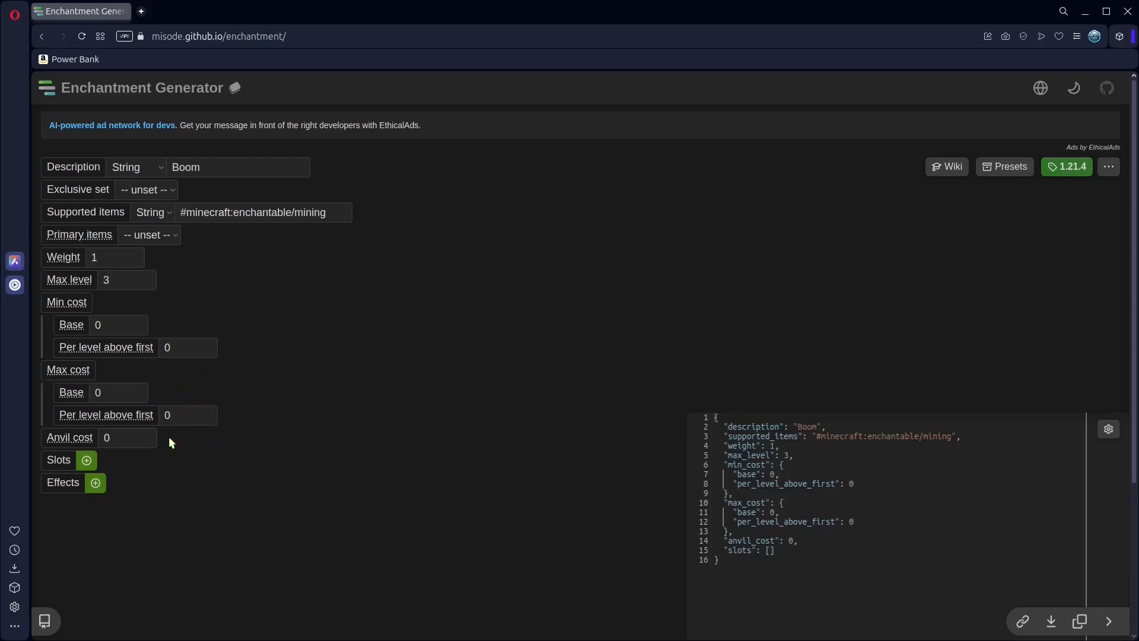
{"action": "mouse_move", "coordinate": [211, 468]}
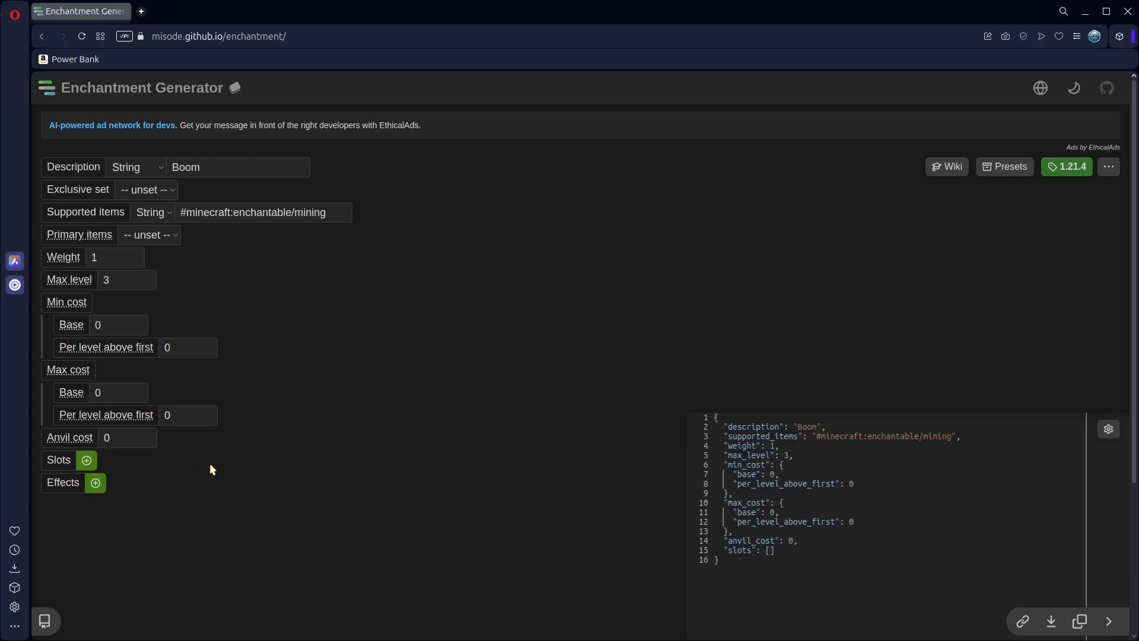
Add a mainhand slot and a minecraft:hit_block effect of type Run function
{"action": "left_click", "coordinate": [85, 459]}
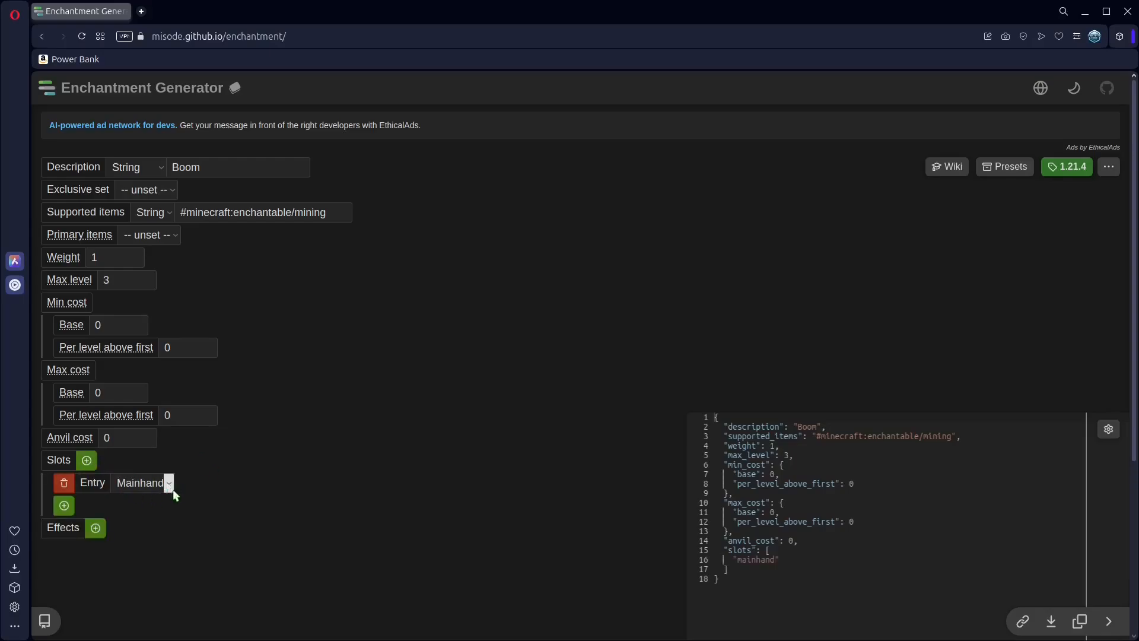
{"action": "left_click", "coordinate": [95, 528]}
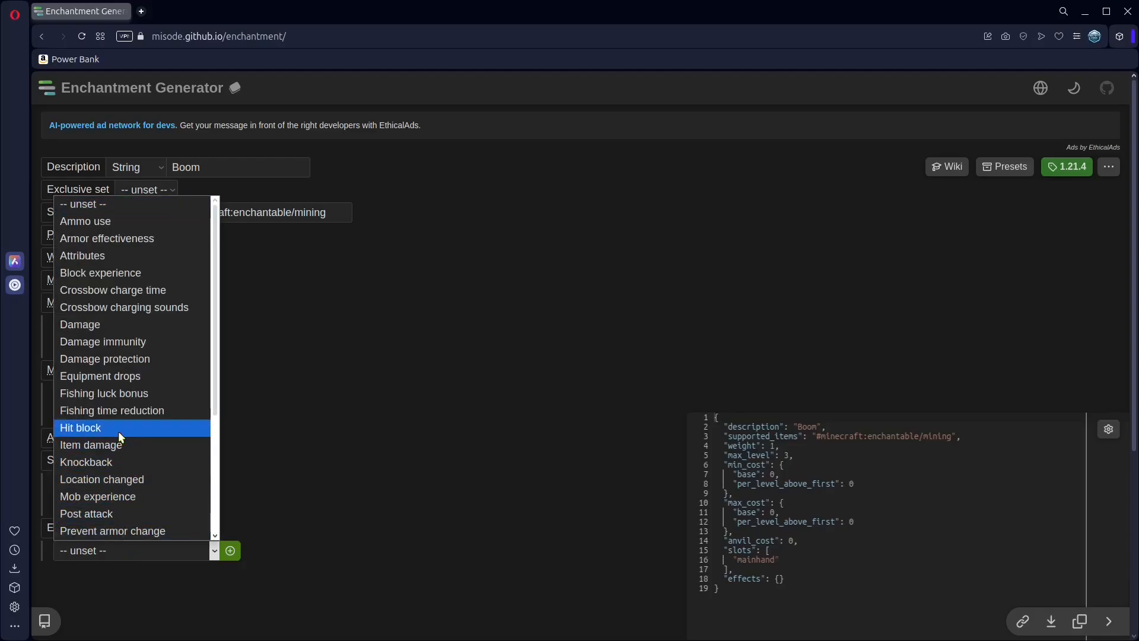
{"action": "left_click", "coordinate": [81, 428]}
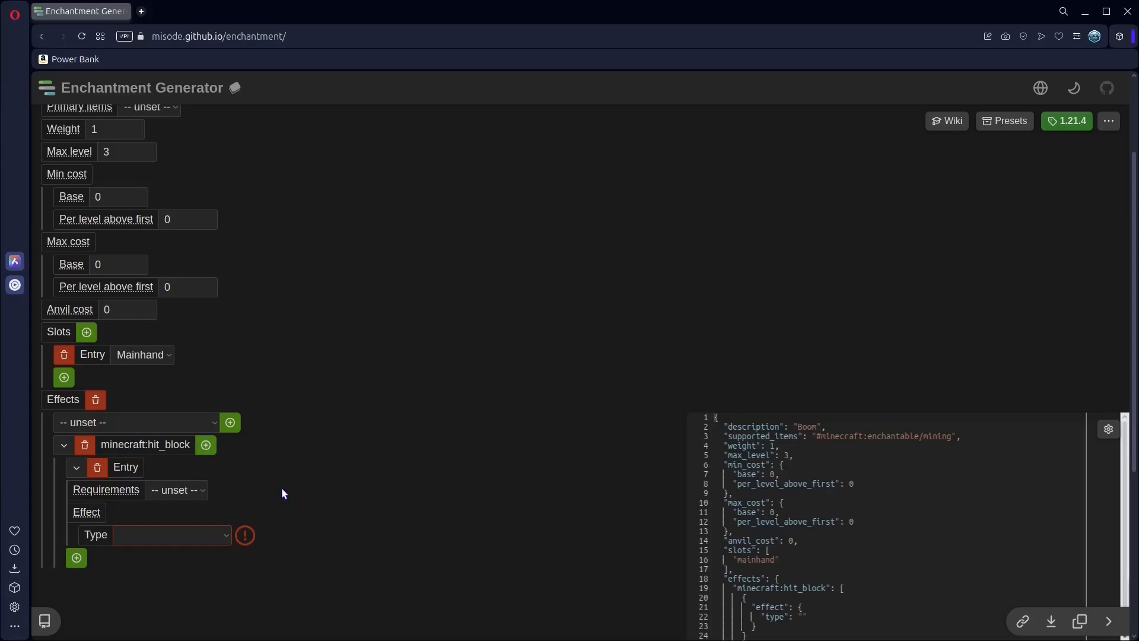
{"action": "mouse_move", "coordinate": [175, 507]}
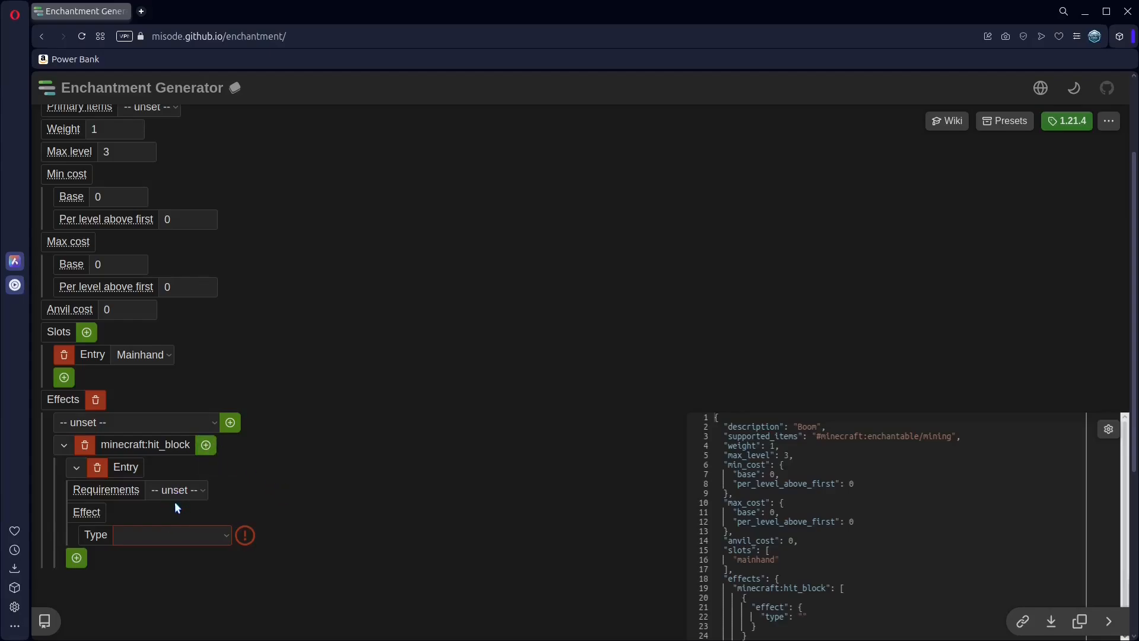
{"action": "left_click", "coordinate": [172, 535]}
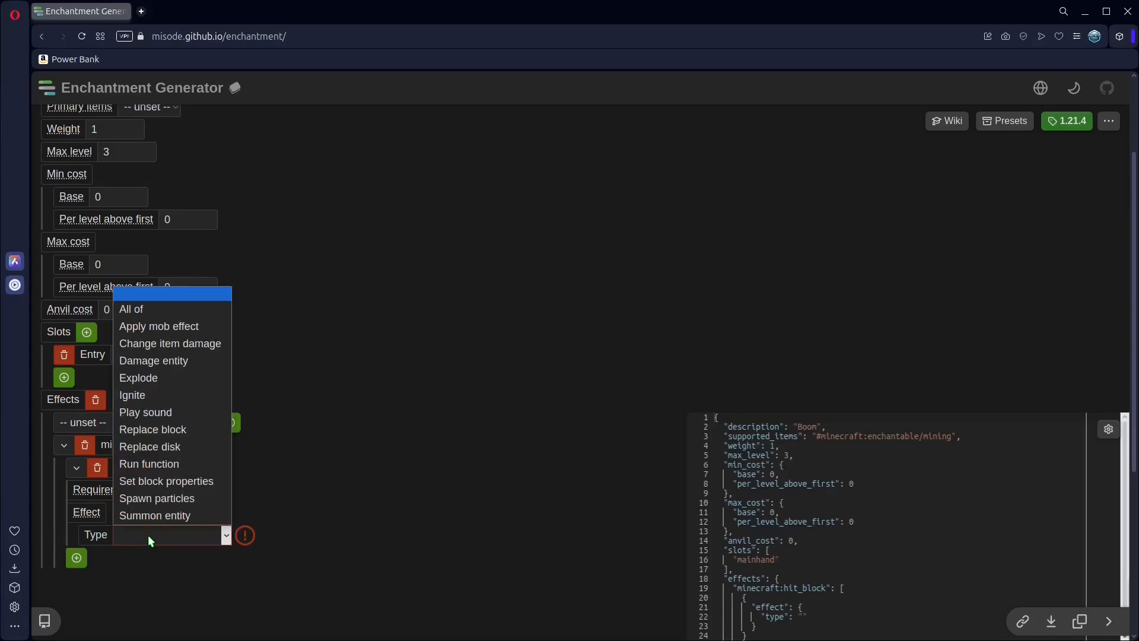
{"action": "left_click", "coordinate": [149, 463]}
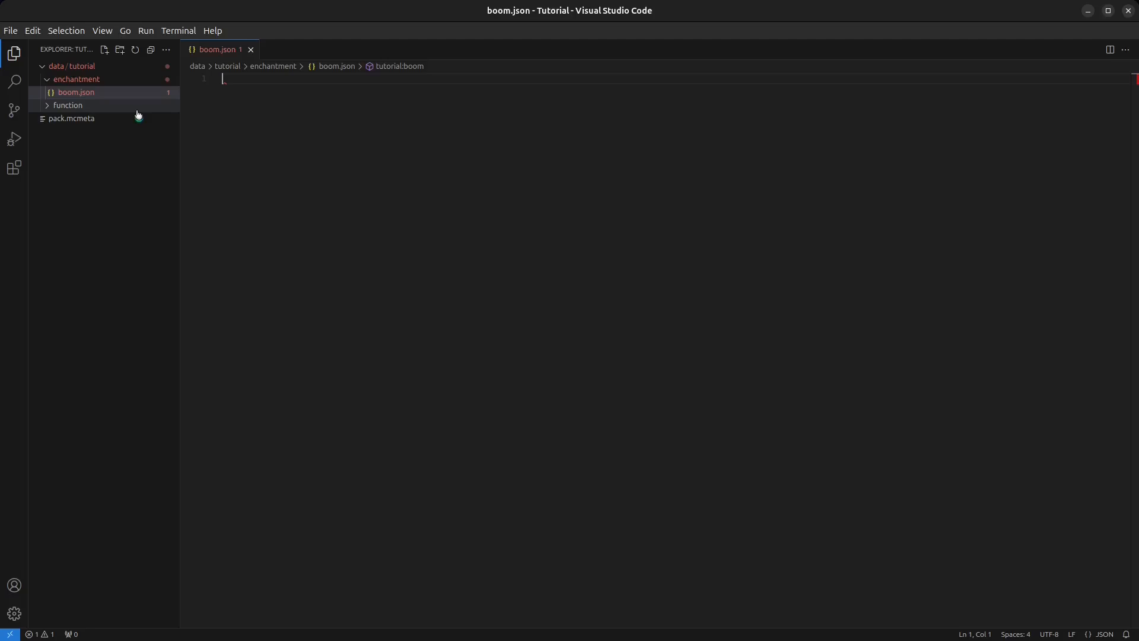
Add an empty boom.mcfunction file to the function folder
{"action": "left_click", "coordinate": [119, 49]}
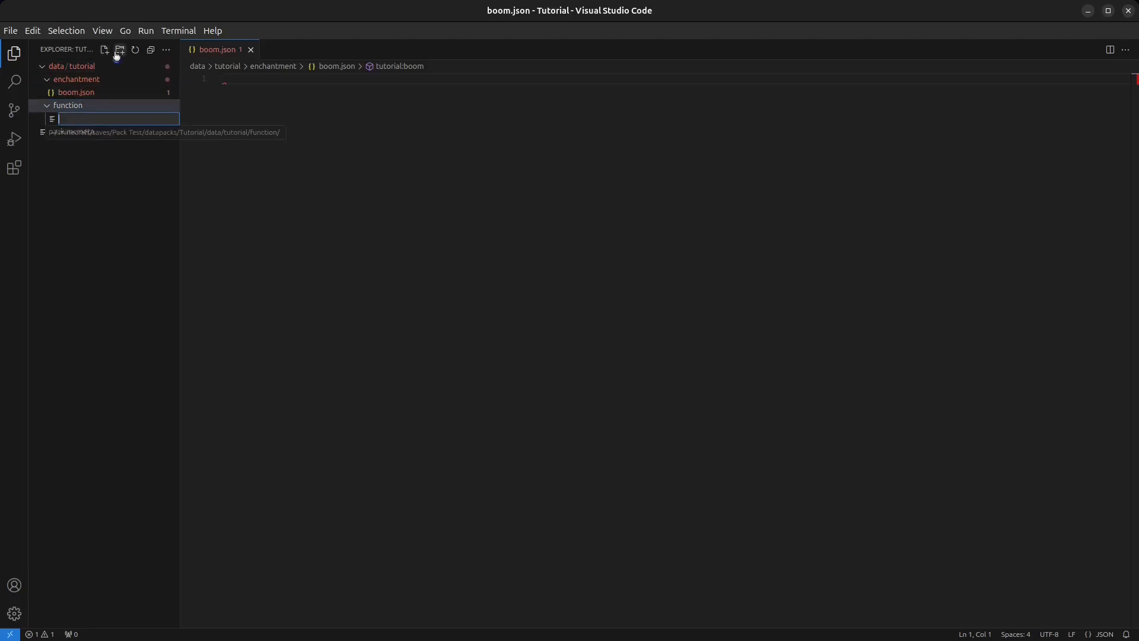
{"action": "type", "text": "boom.mcfunction"}
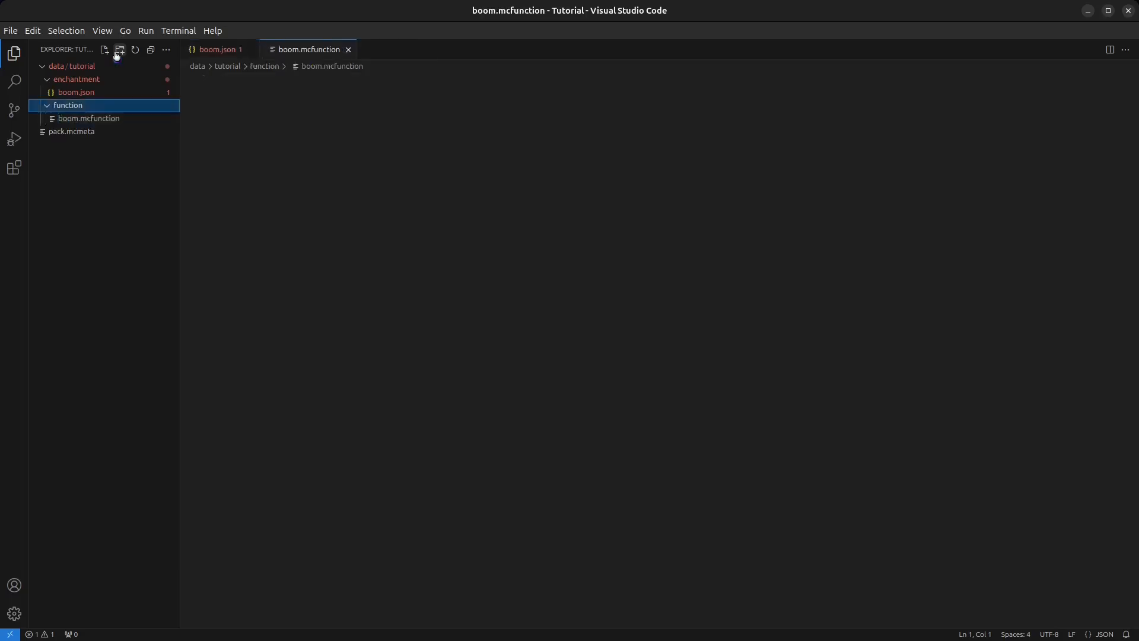
{"action": "left_click", "coordinate": [89, 117]}
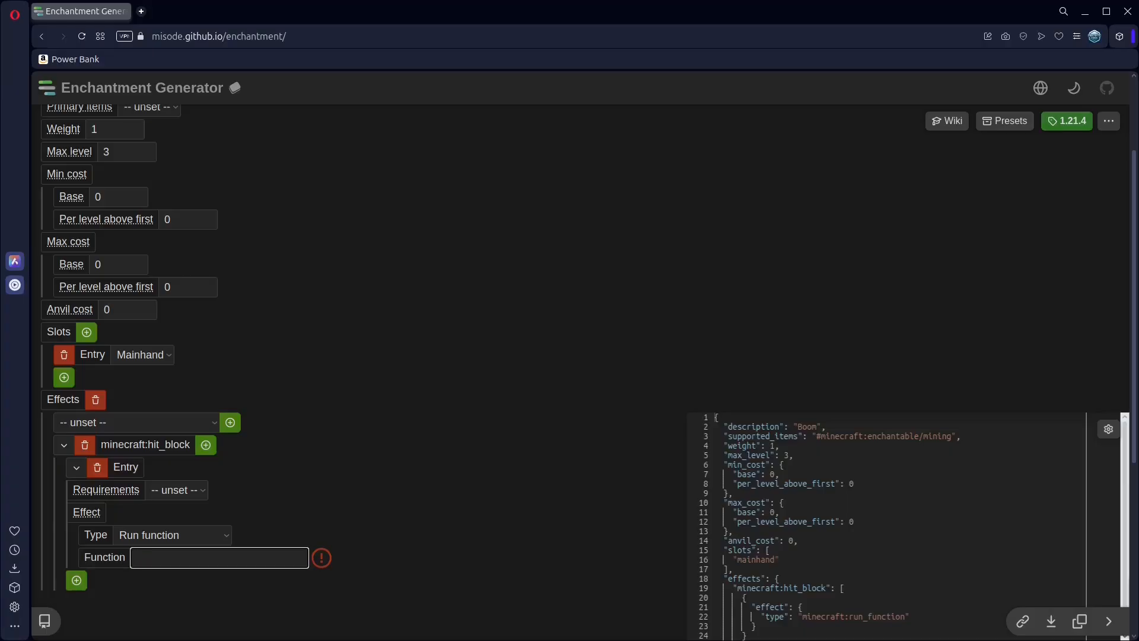
Enter tutorial:boom as the function the hit_block effect runs
{"action": "left_click", "coordinate": [218, 557]}
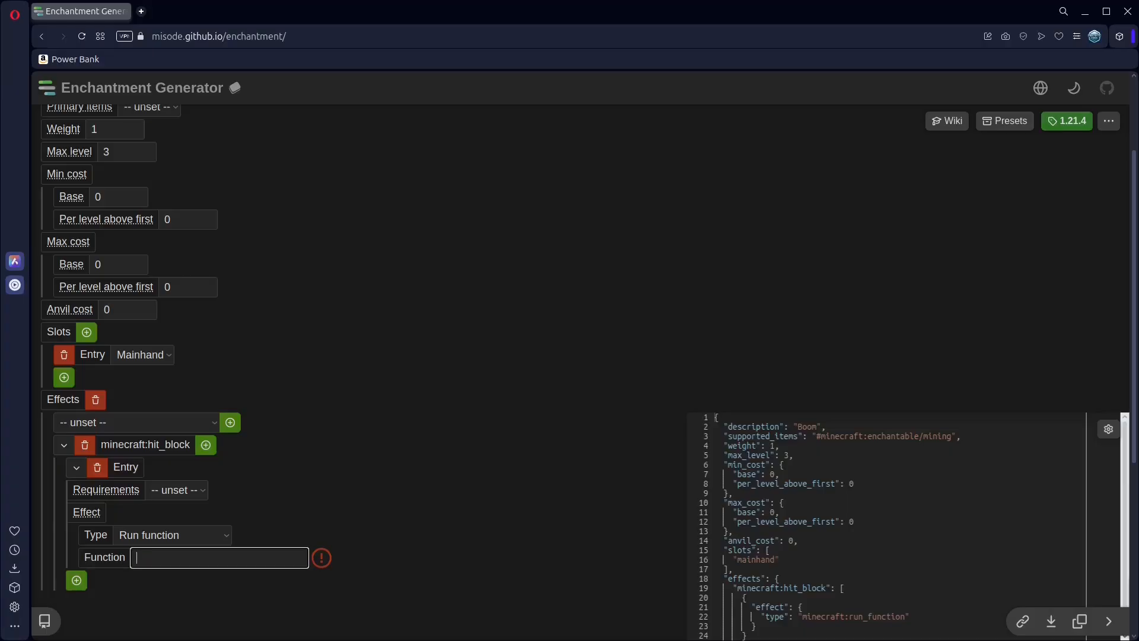
{"action": "type", "text": "tutorial"}
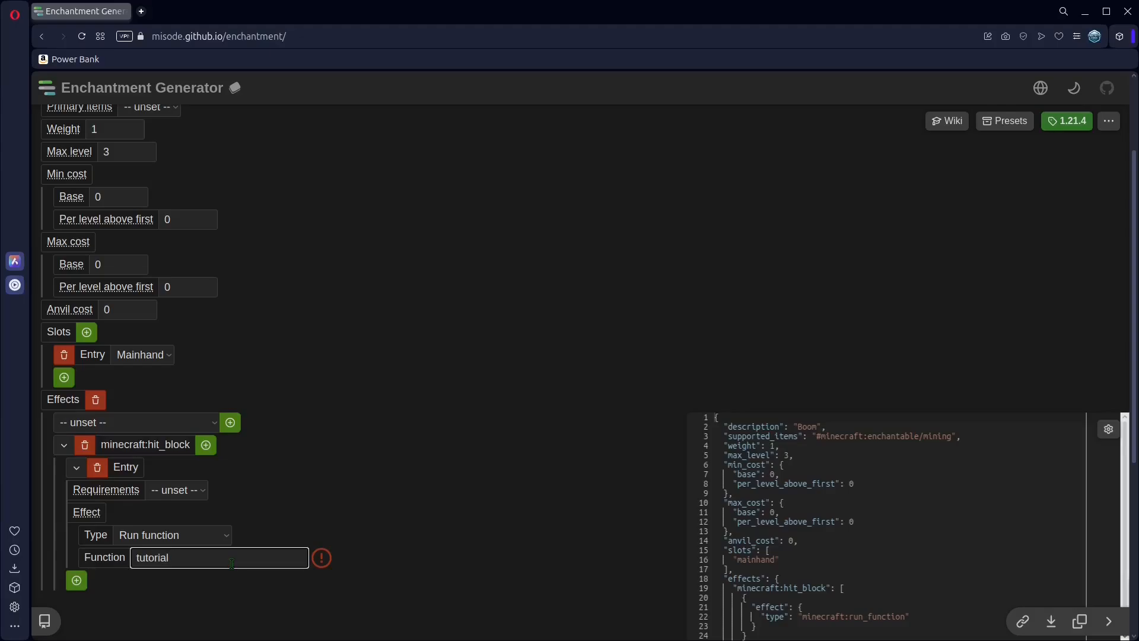
{"action": "type", "text": ":boom"}
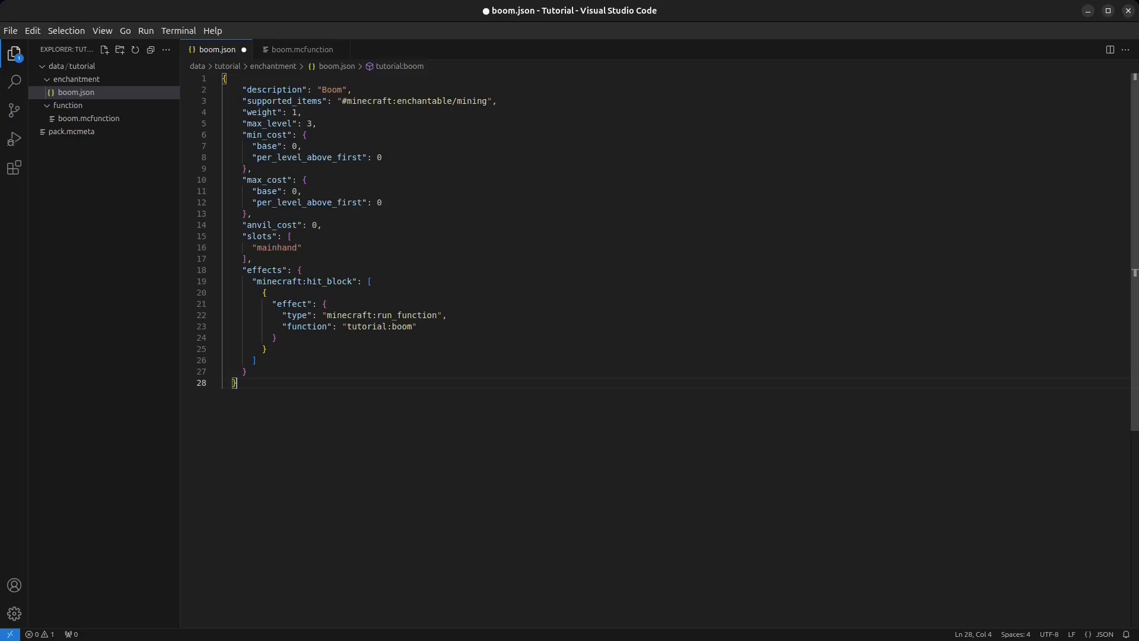
In boom.mcfunction, write an execute if entity @s condition requiring held item level tutorial:boom 1
{"action": "left_click", "coordinate": [301, 49]}
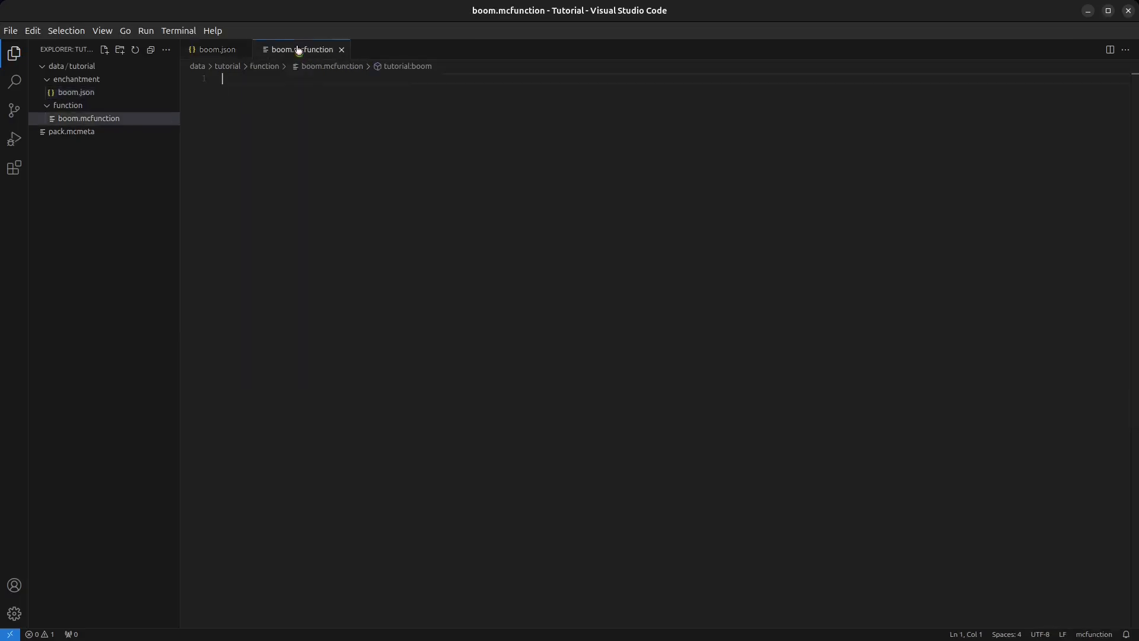
{"action": "type", "text": "g"}
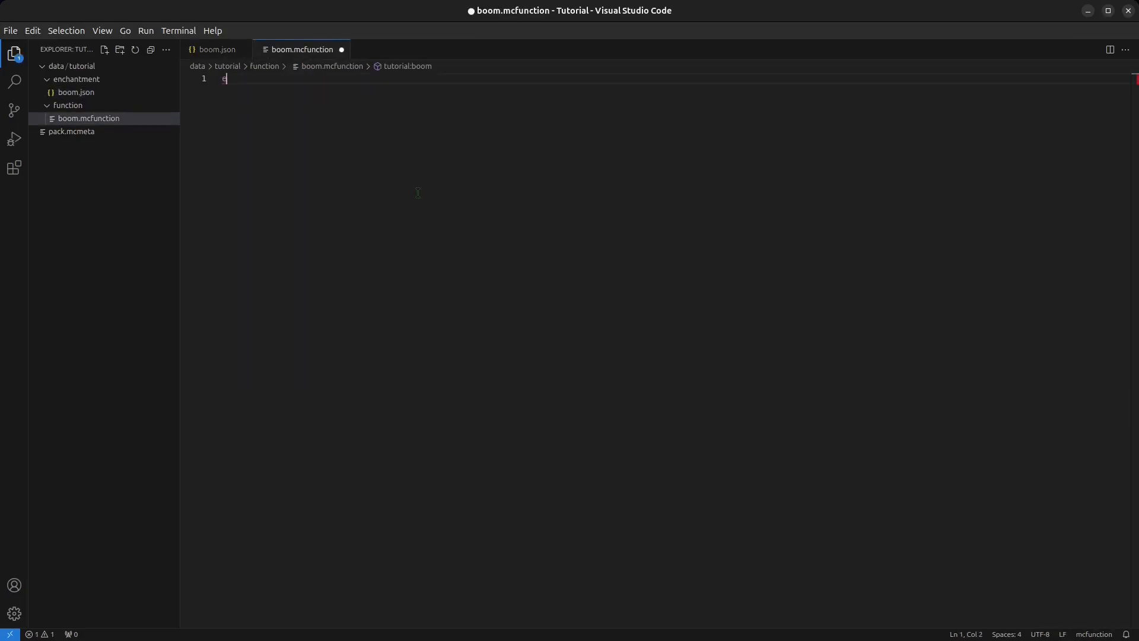
{"action": "type", "text": "xecute if"}
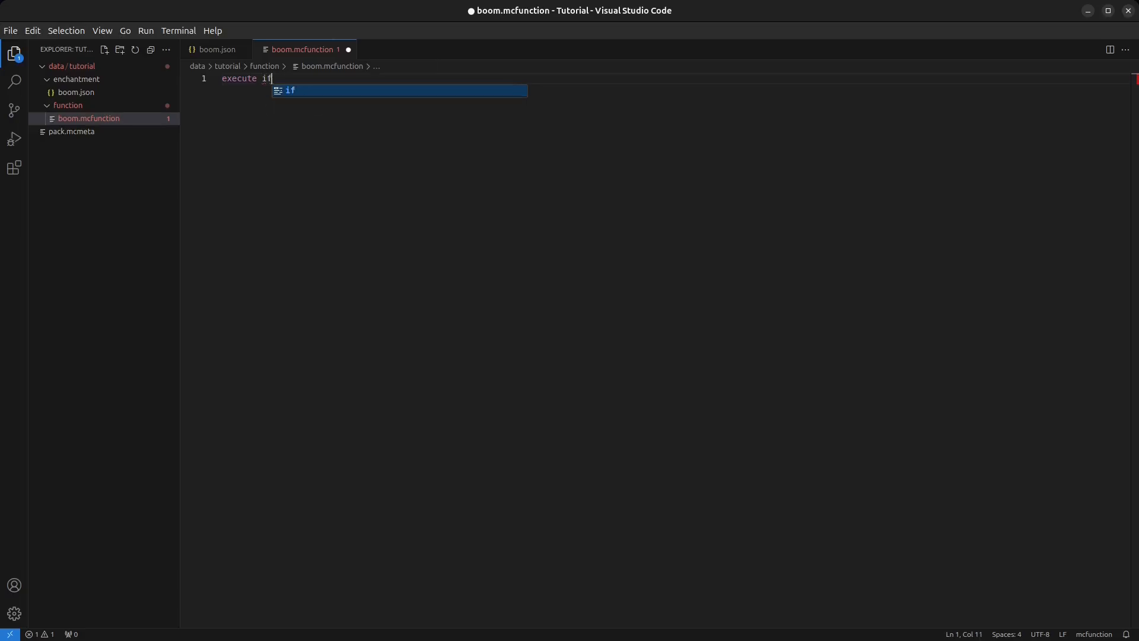
{"action": "type", "text": "entity @"}
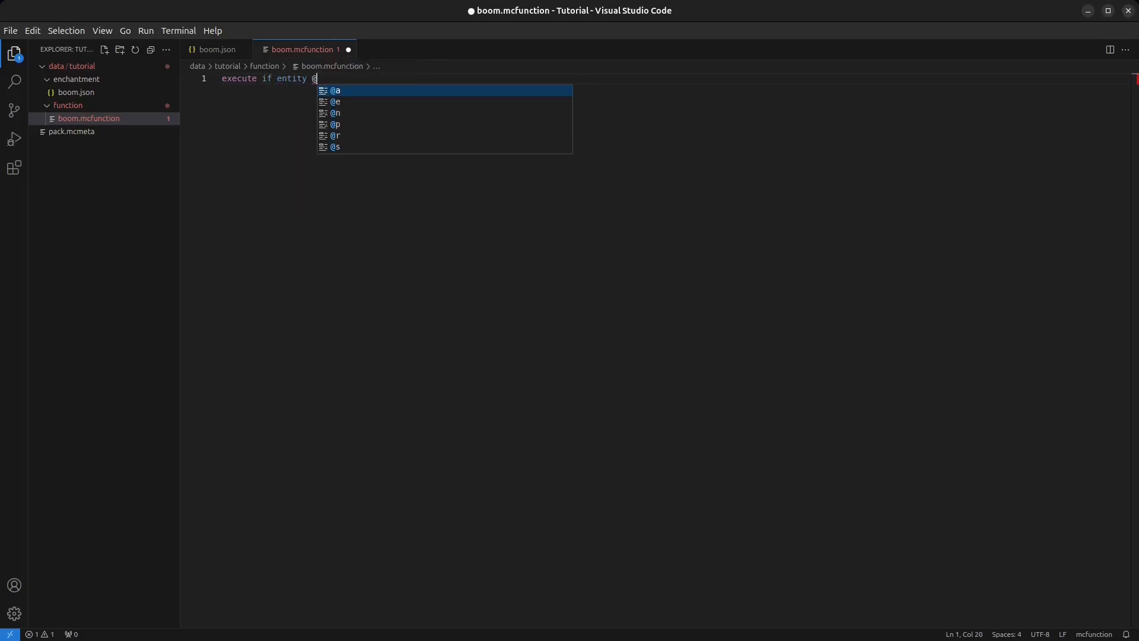
{"action": "type", "text": "s["}
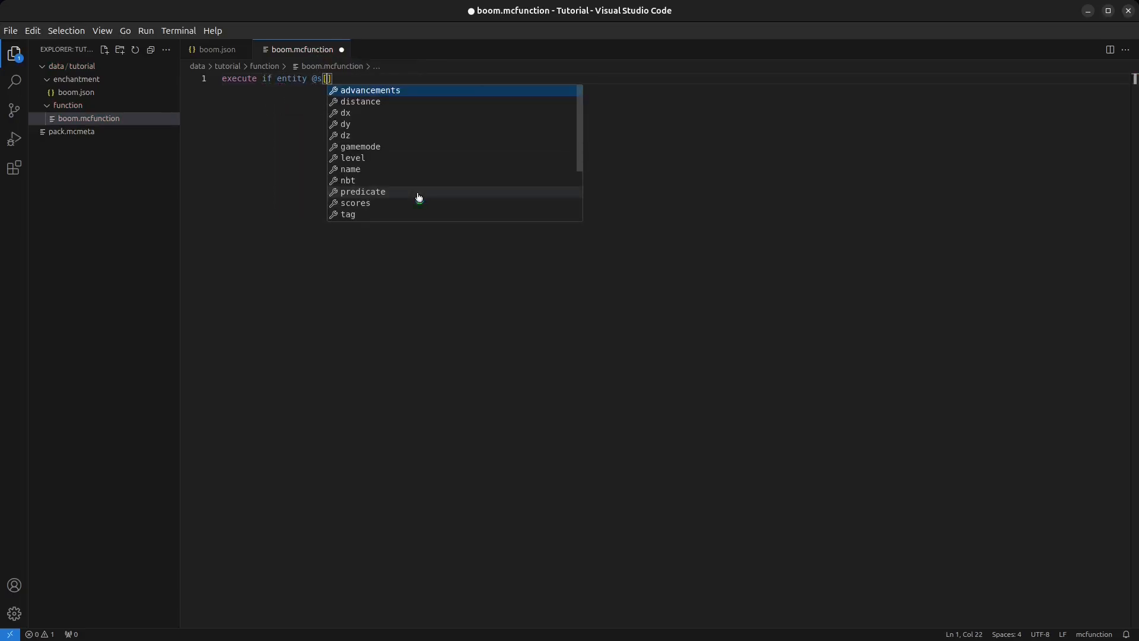
{"action": "type", "text": "nbt={"}
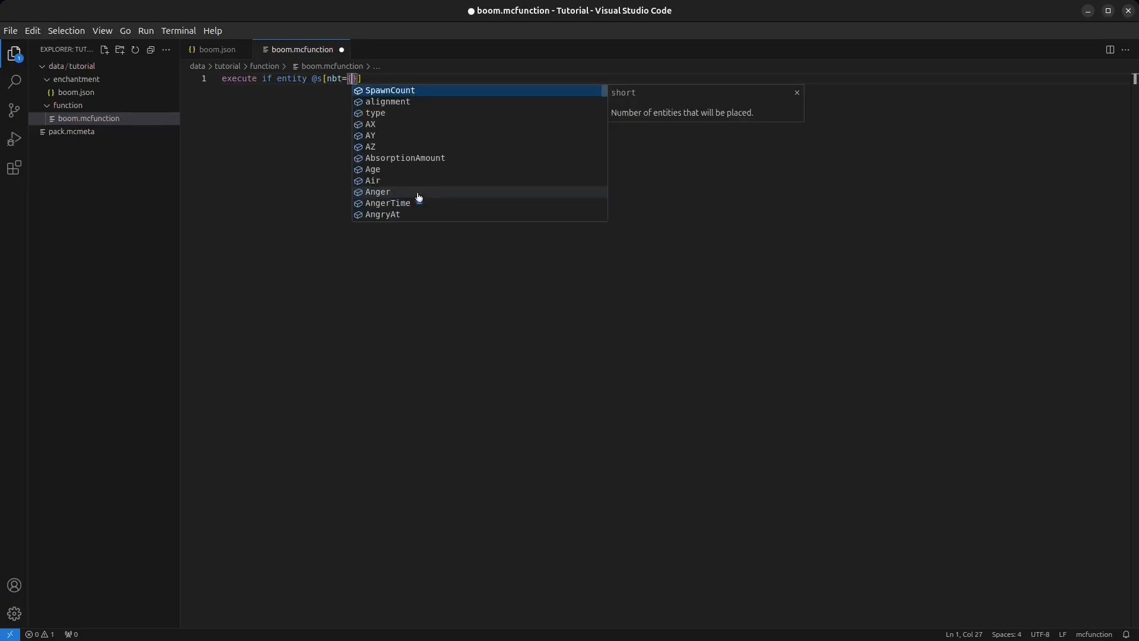
{"action": "type", "text": "se"}
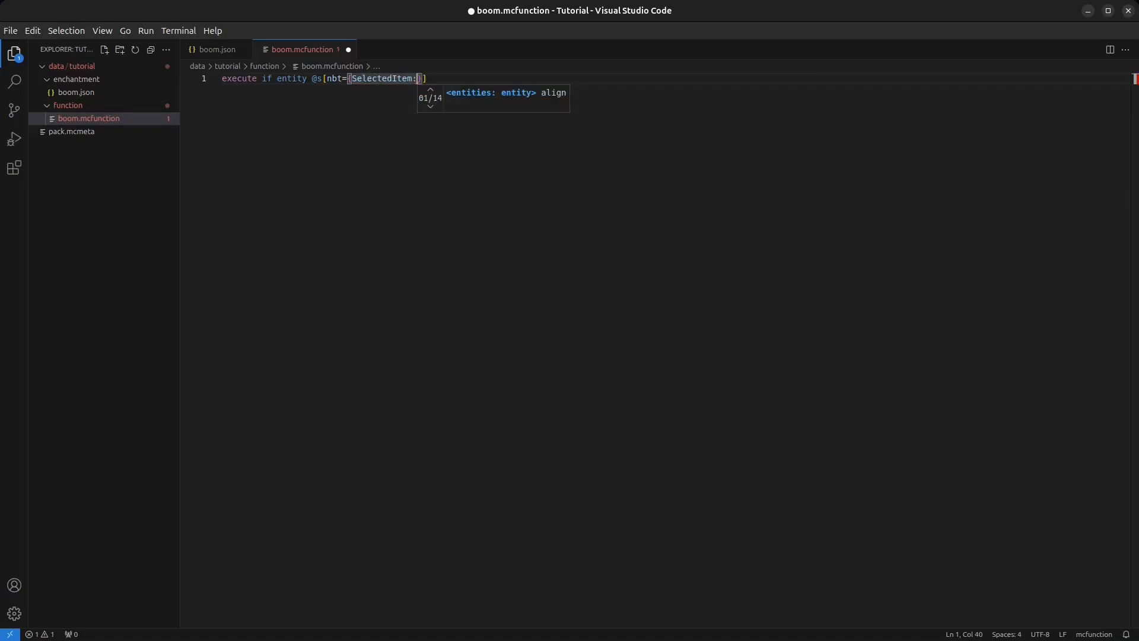
{"action": "type", "text": "{components:{"}
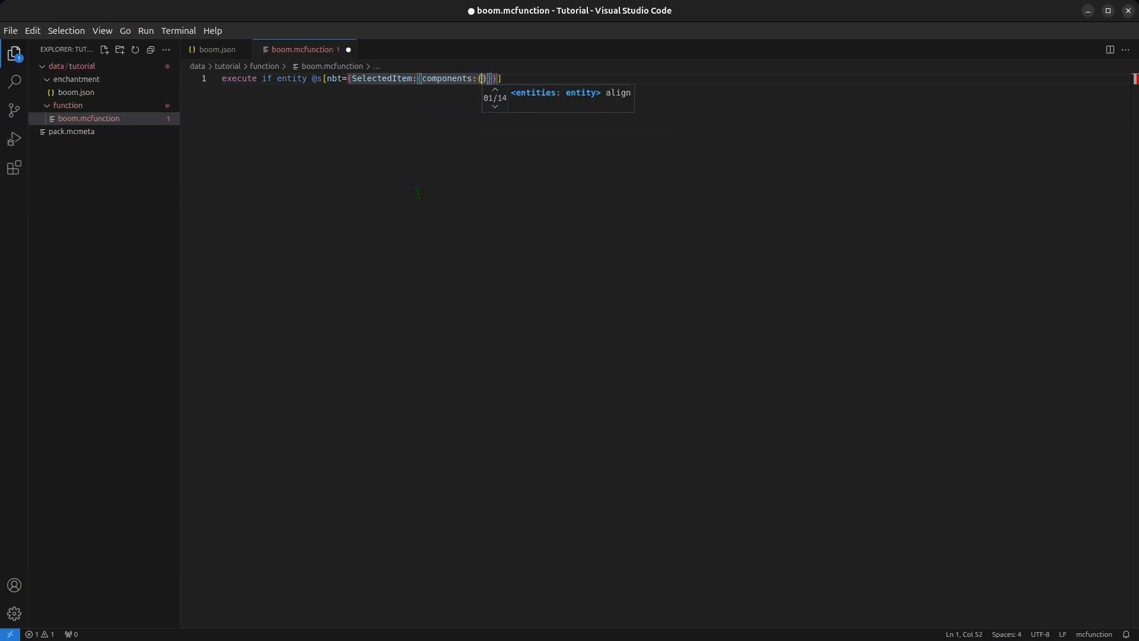
{"action": "type", "text": "ecraft:enchantments\":"}
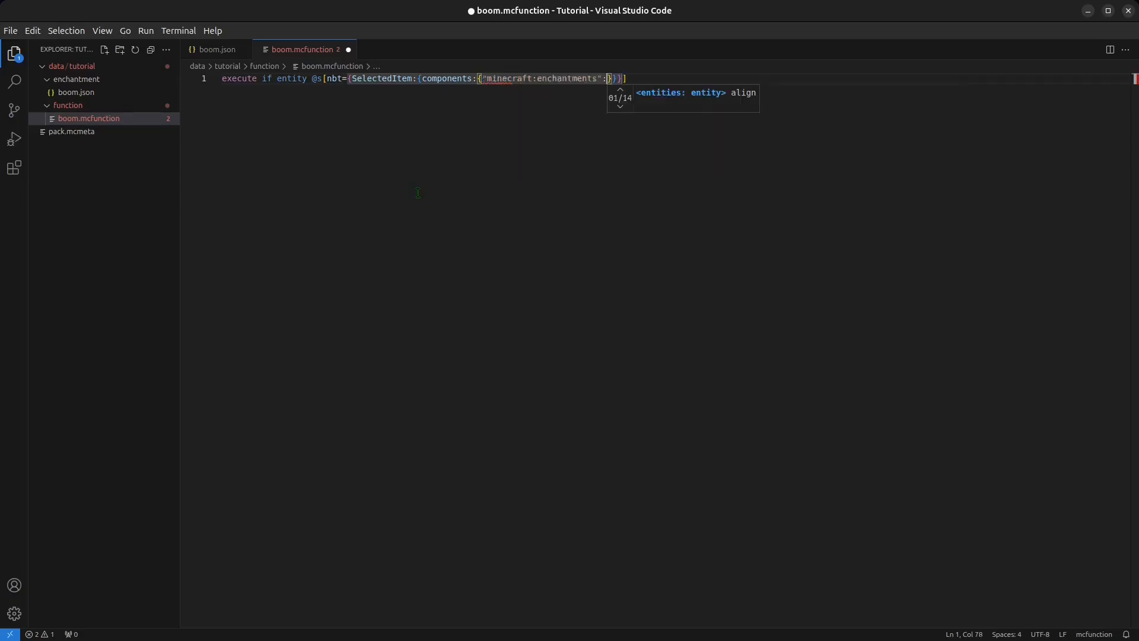
{"action": "type", "text": "{"}
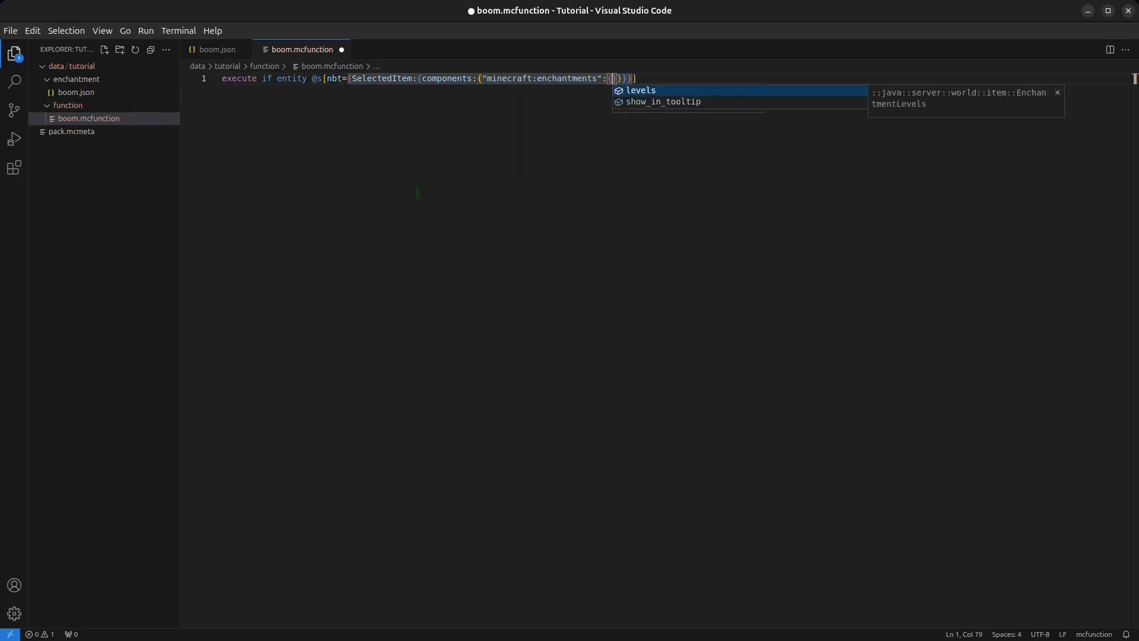
{"action": "type", "text": "levels:"}
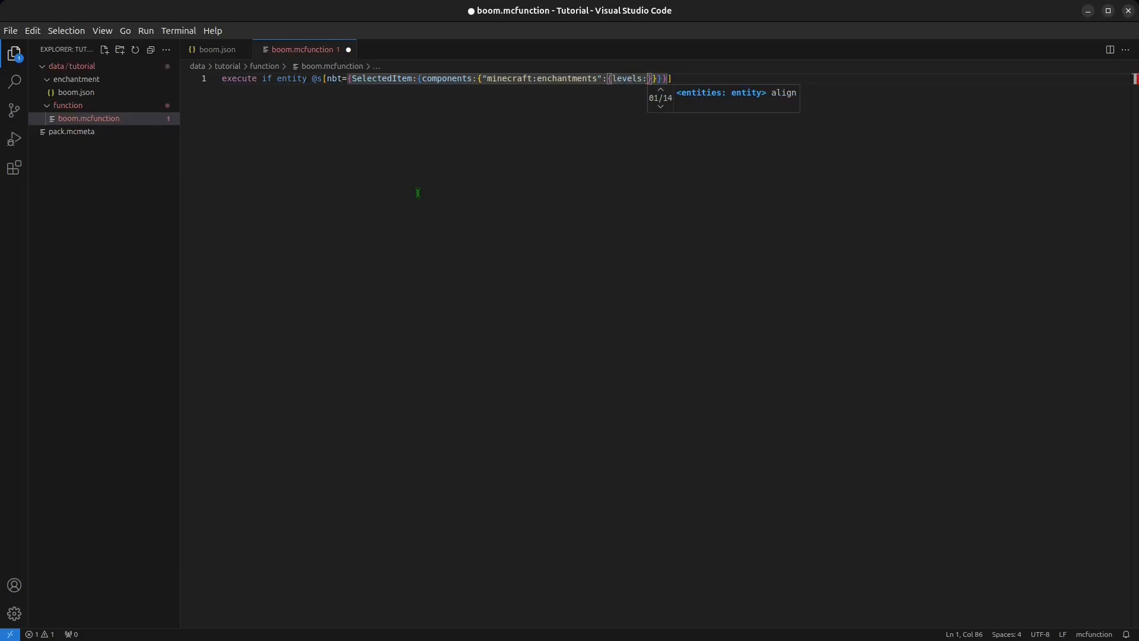
{"action": "type", "text": "{"}
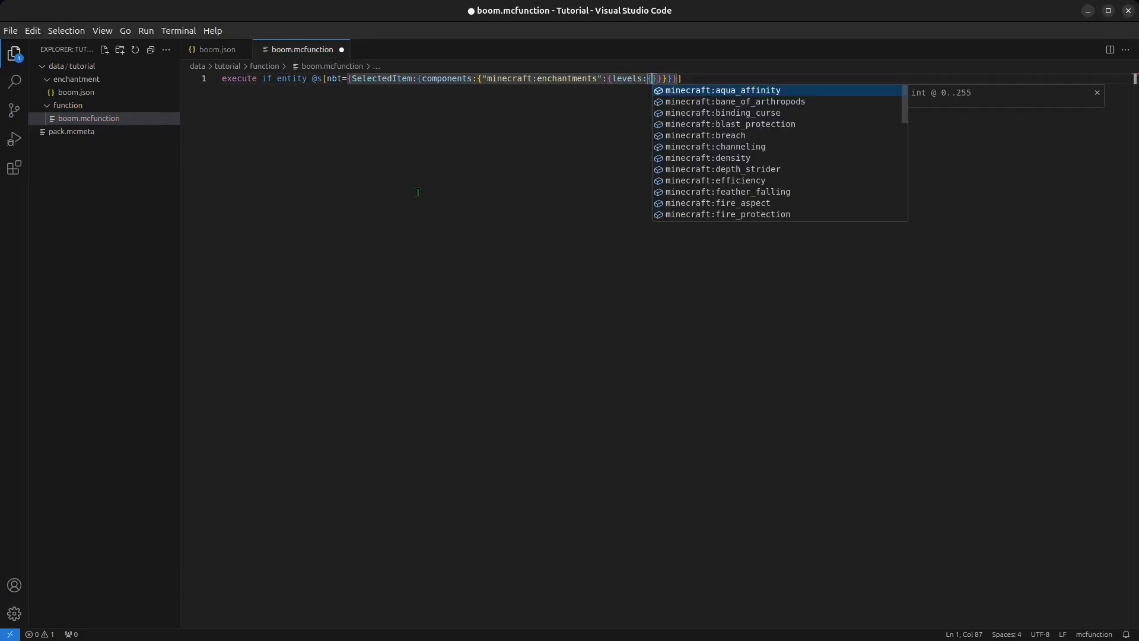
{"action": "type", "text": "\"tutorial:boom\":"}
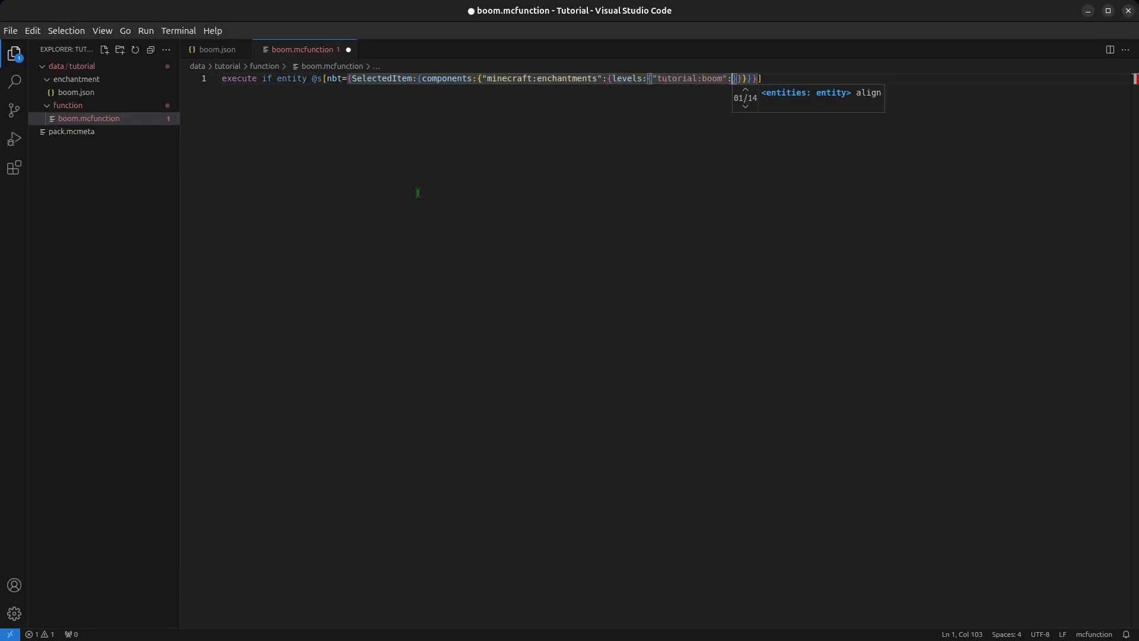
{"action": "type", "text": "1"}
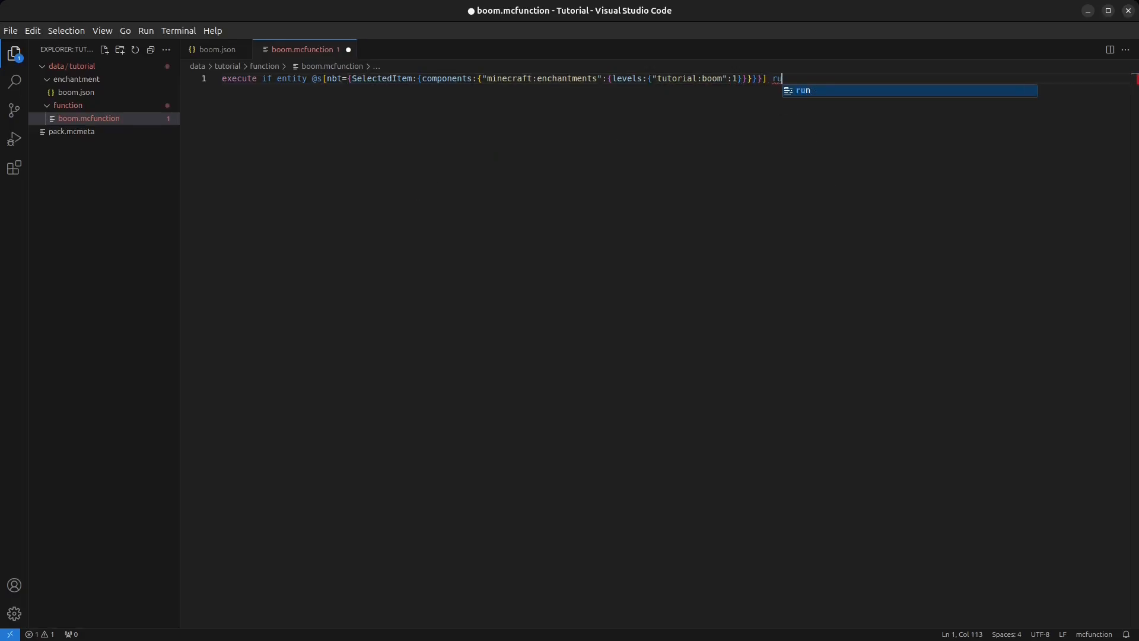
Append summon tnt with explosion_power 1 and block_state Name minecraft:air
{"action": "type", "text": "summon"}
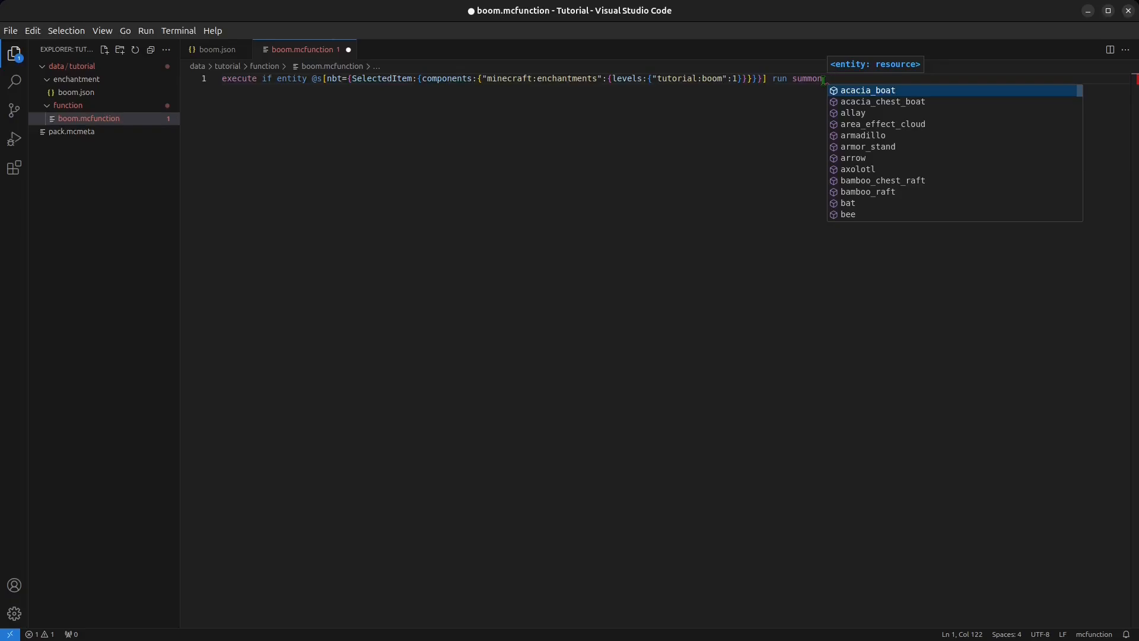
{"action": "type", "text": "tnt ~ ~ ~"}
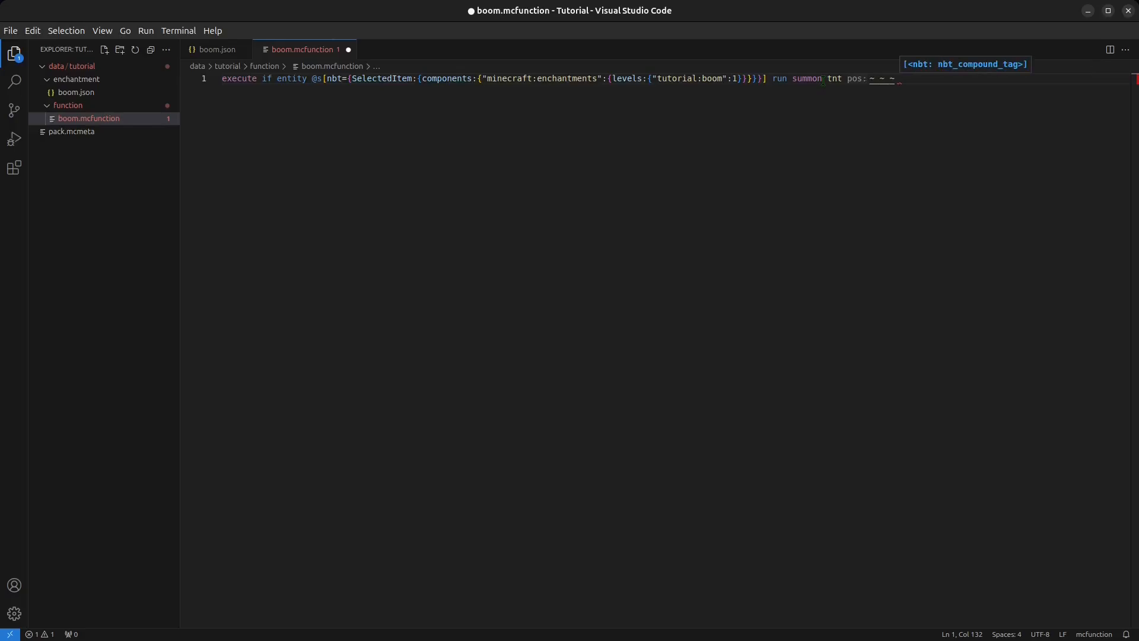
{"action": "type", "text": "{explosion_power:1"}
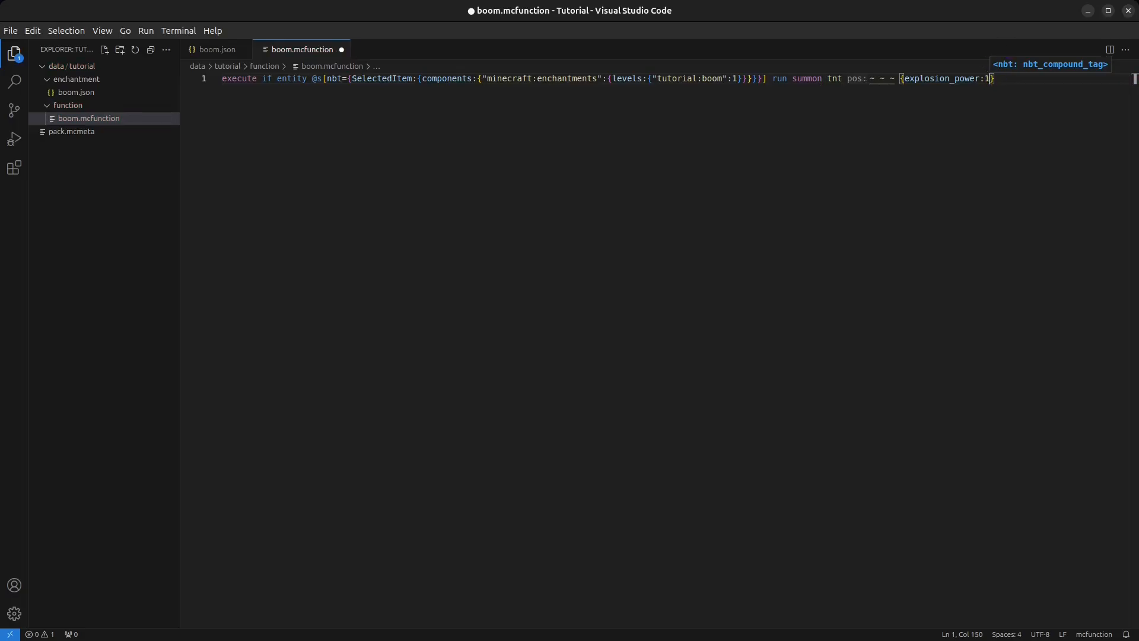
{"action": "type", "text": "b"}
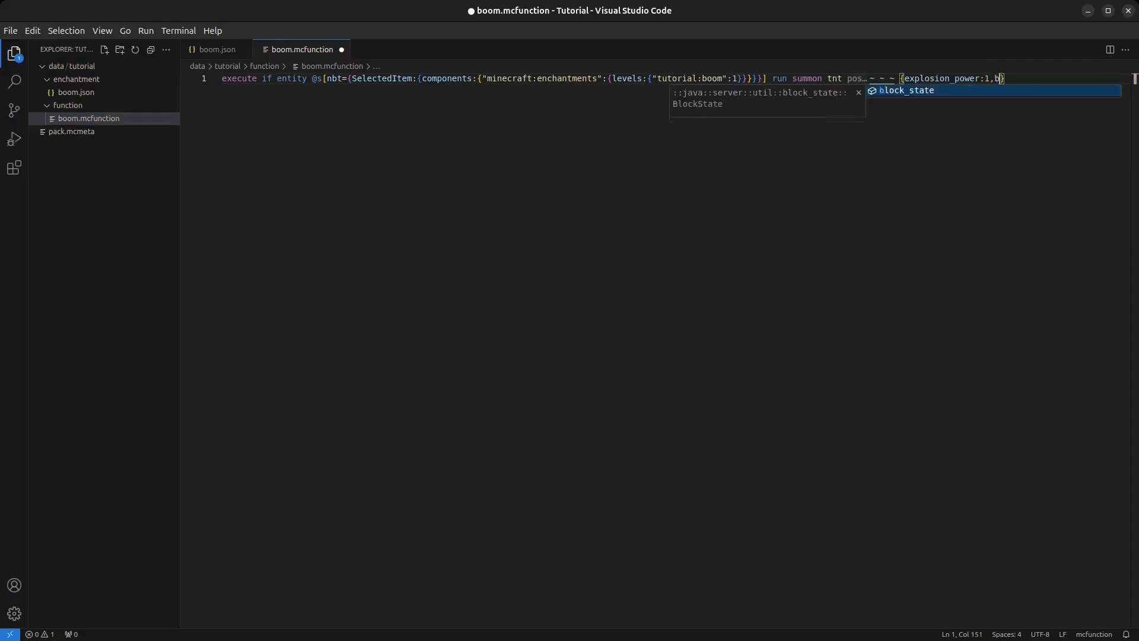
{"action": "key", "text": "Tab"}
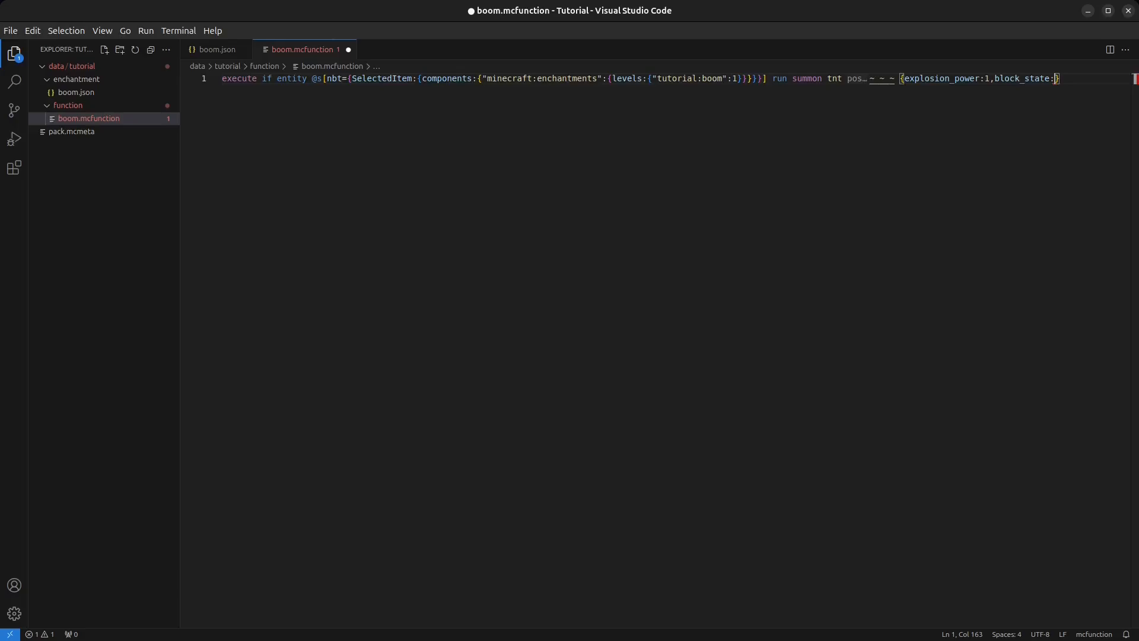
{"action": "type", "text": "Name:"}
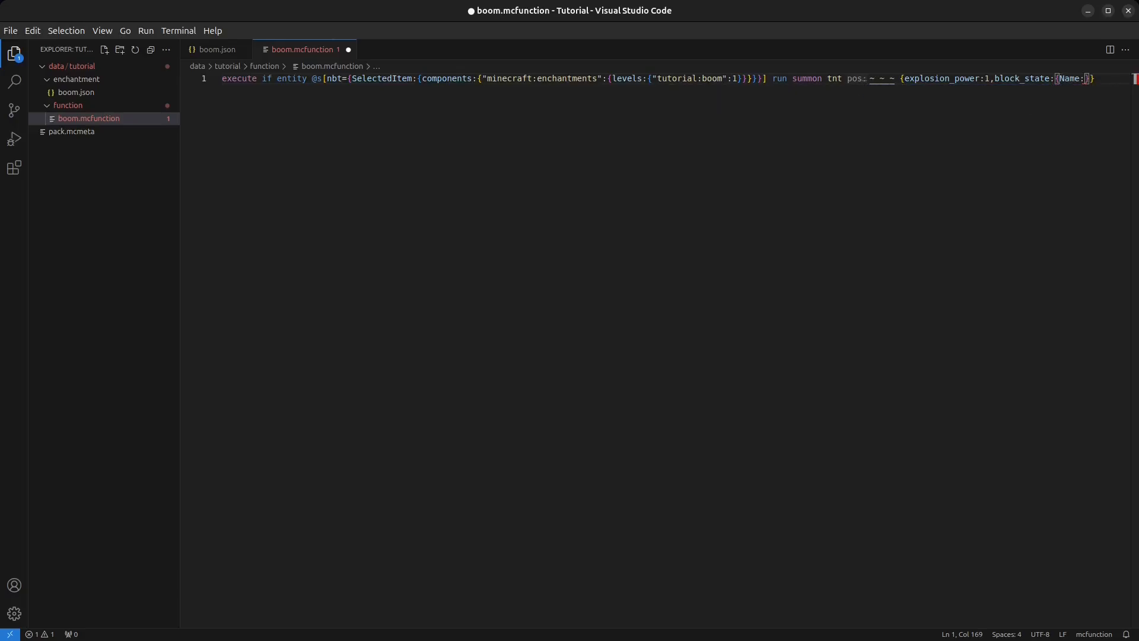
{"action": "type", "text": "minec\""}
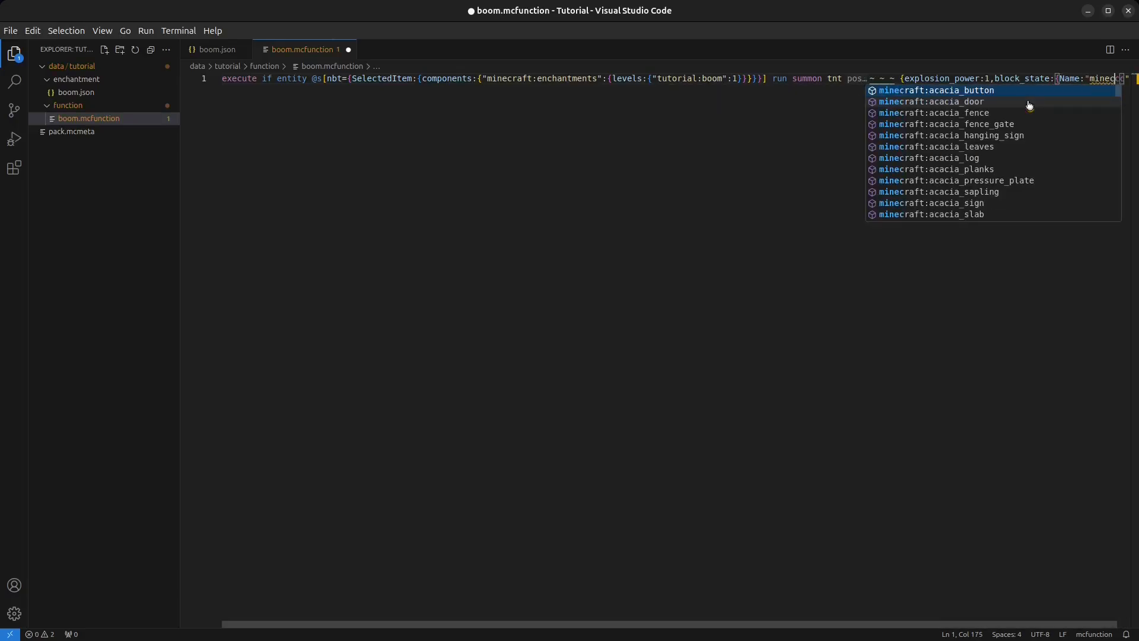
{"action": "type", "text": "air"}
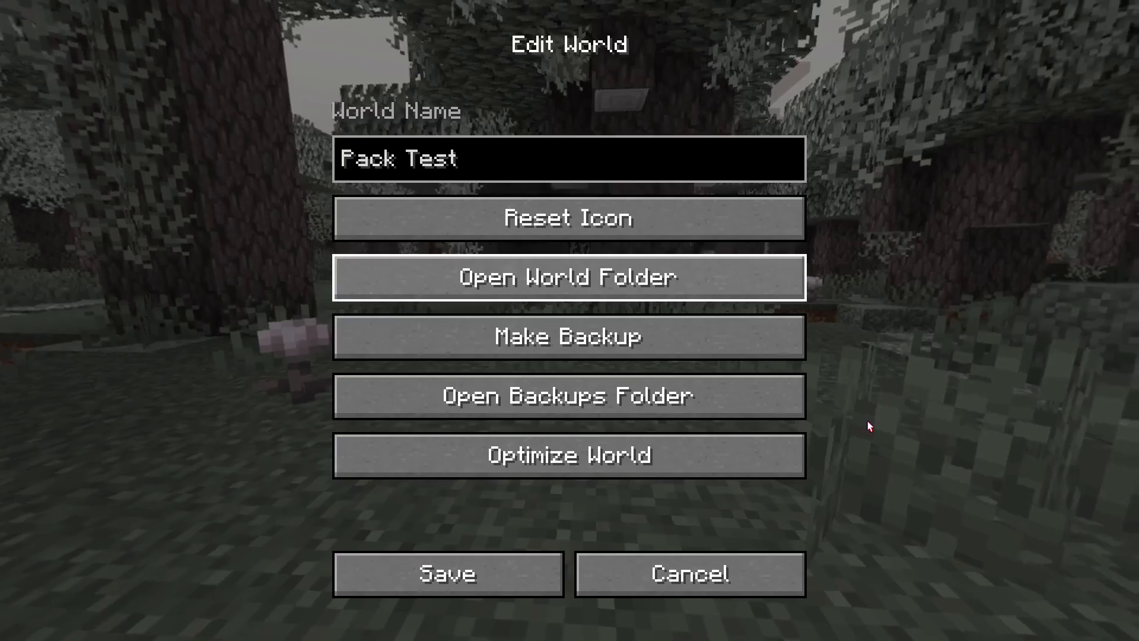
Leave Edit World, start Pack Test, and confirm past the experimental settings warning
{"action": "left_click", "coordinate": [687, 574]}
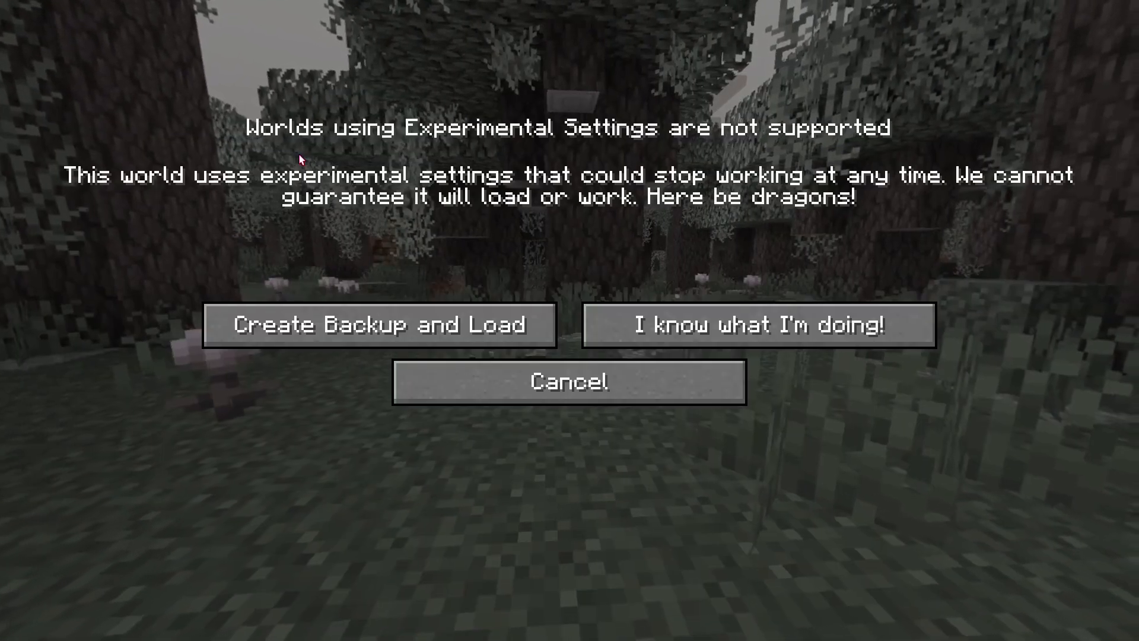
{"action": "left_click", "coordinate": [756, 324]}
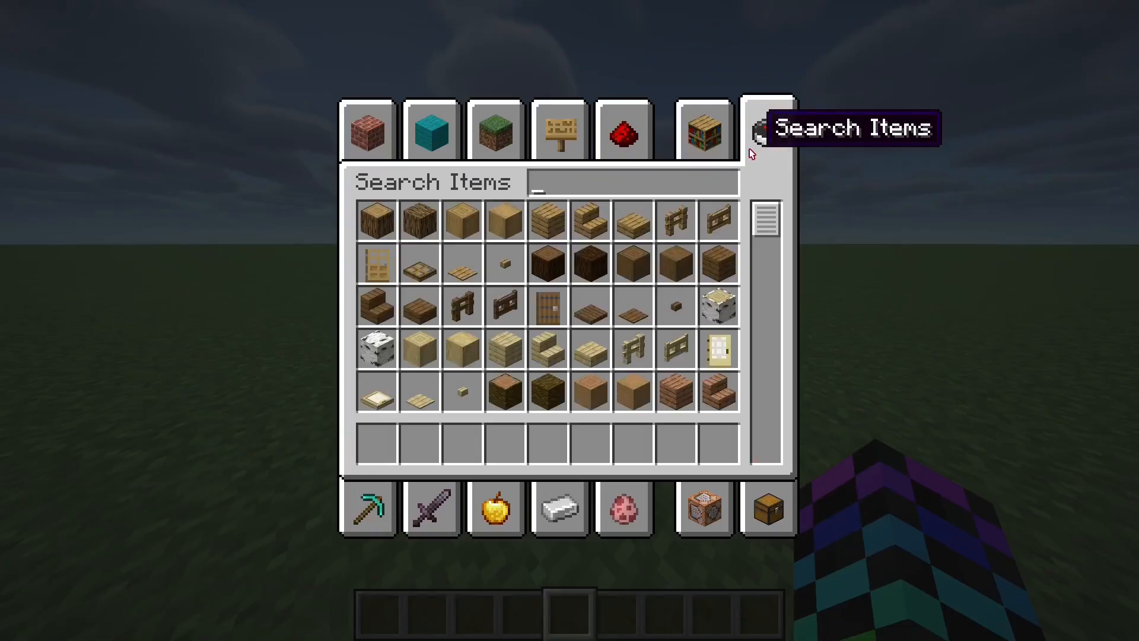
Search 'pi' for a pickaxe, test Boom I and III on the grass, then search 'cur'
{"action": "type", "text": "pi"}
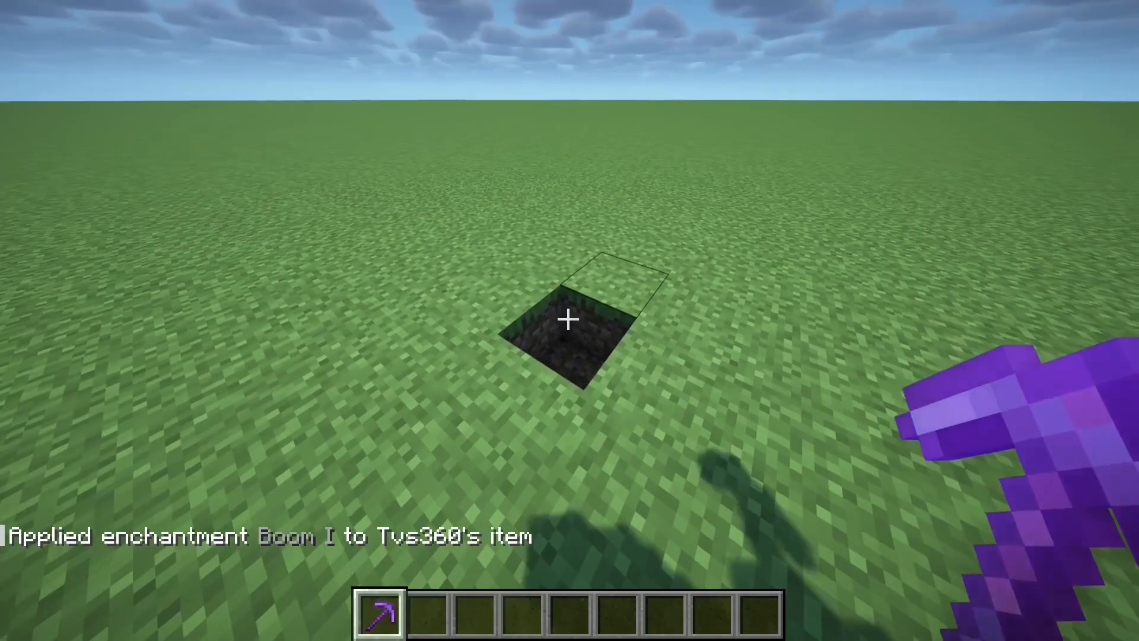
{"action": "key", "text": "e"}
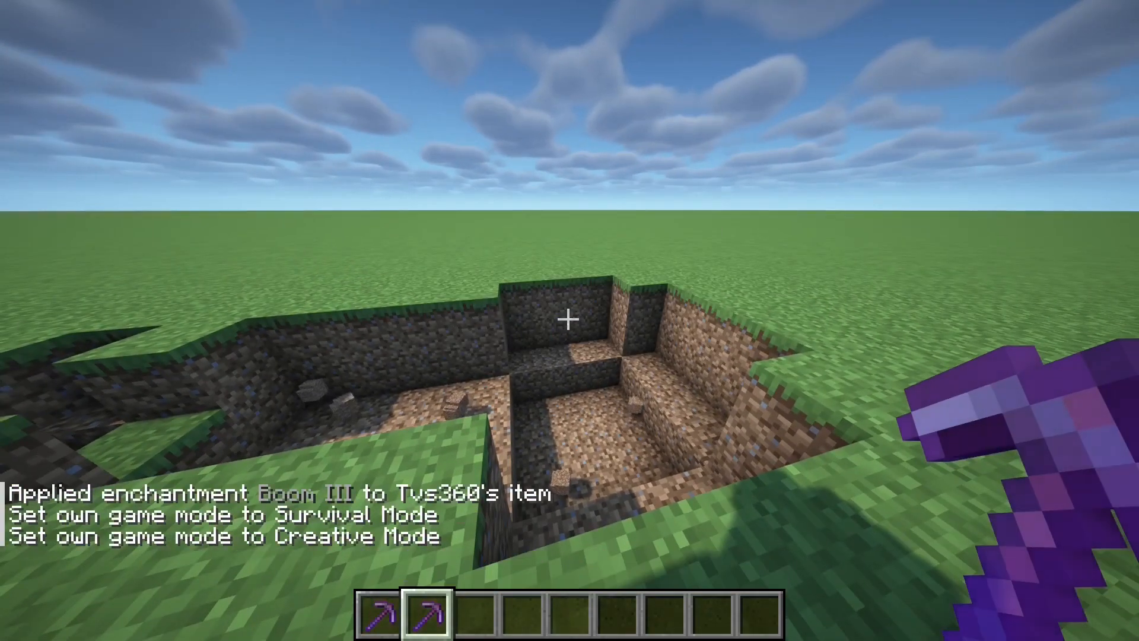
{"action": "key", "text": "e"}
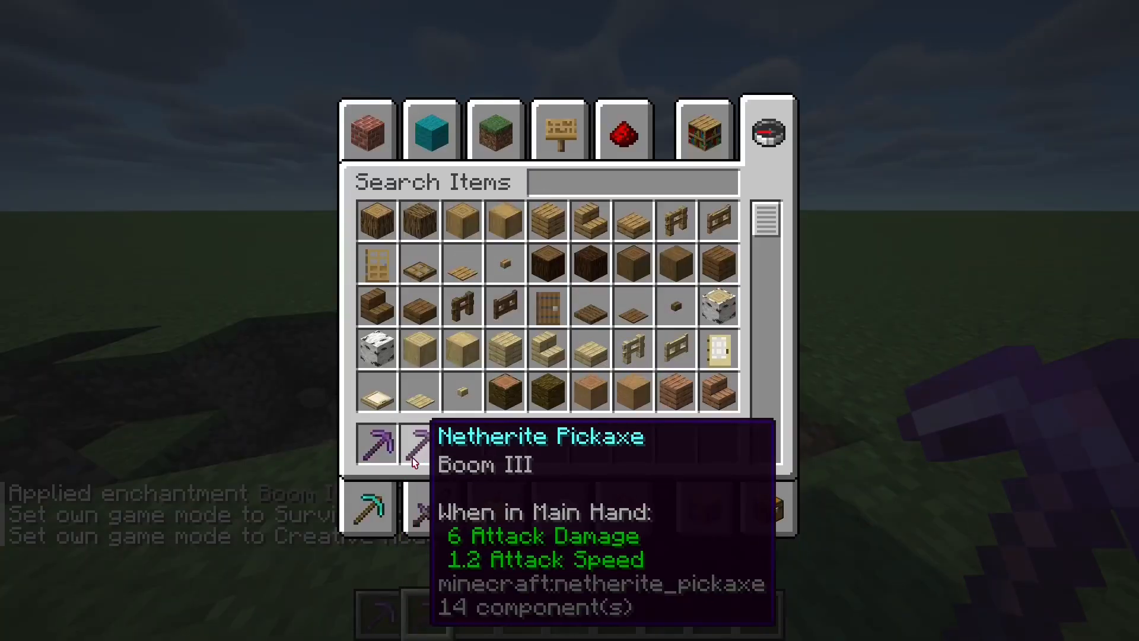
{"action": "type", "text": "cur"}
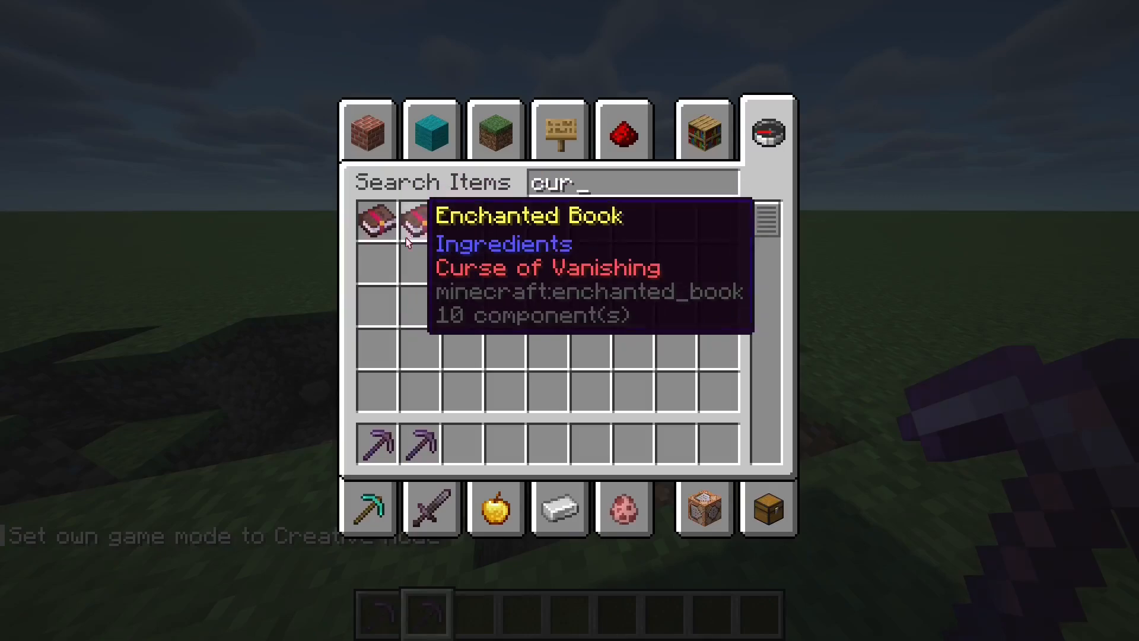
{"action": "mouse_move", "coordinate": [476, 327]}
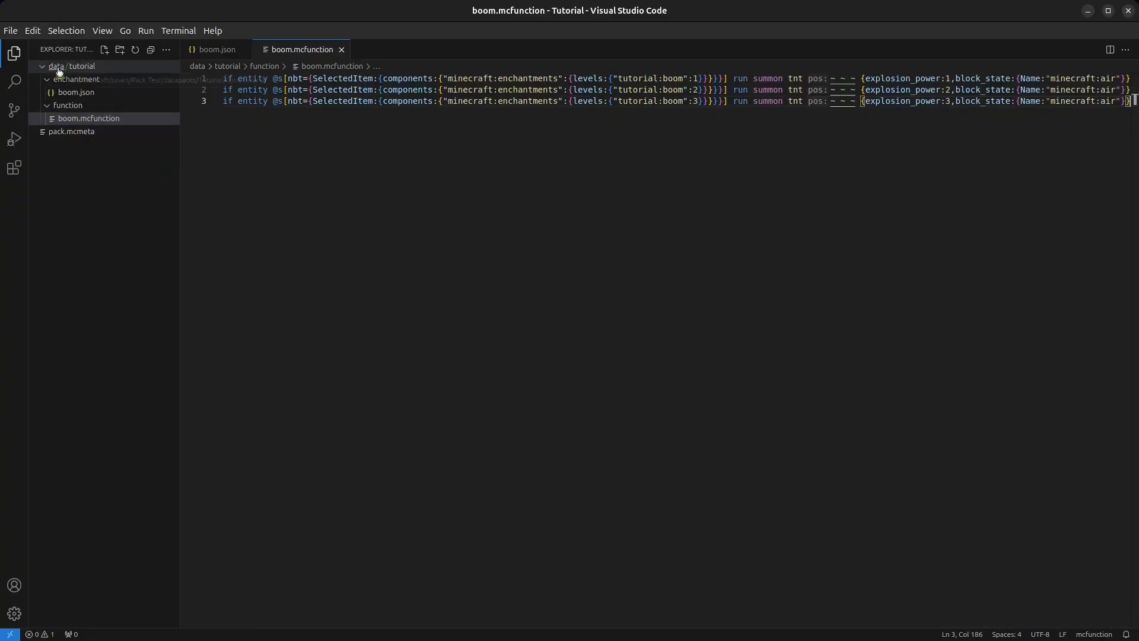
Create the nested data/minecraft/tags/enchantment folders
{"action": "left_click", "coordinate": [120, 49]}
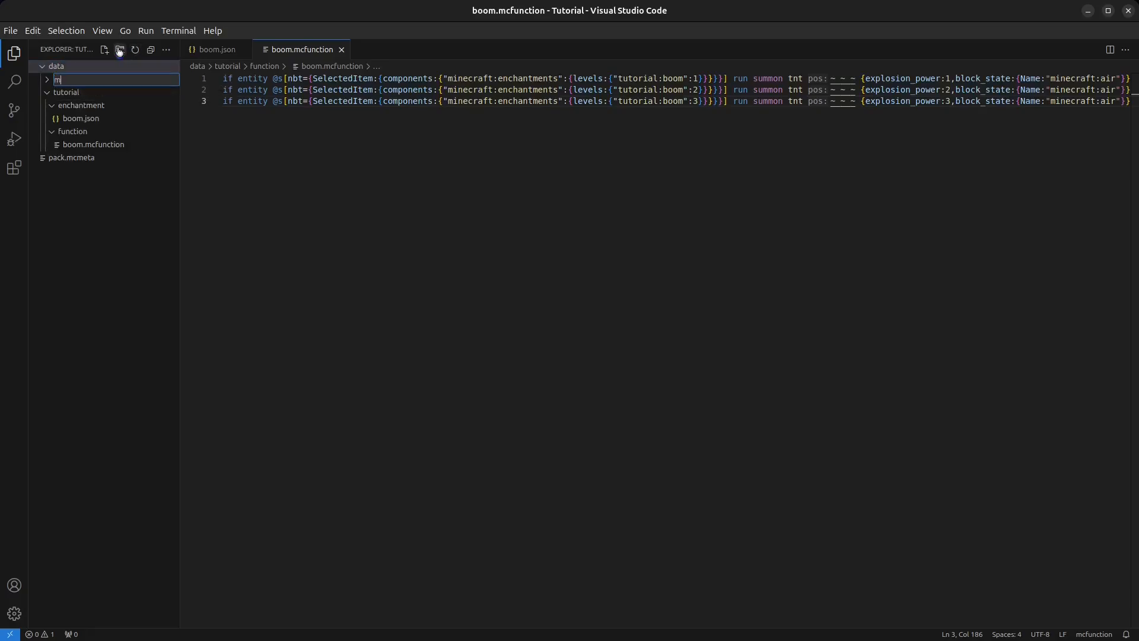
{"action": "type", "text": "inecraft"}
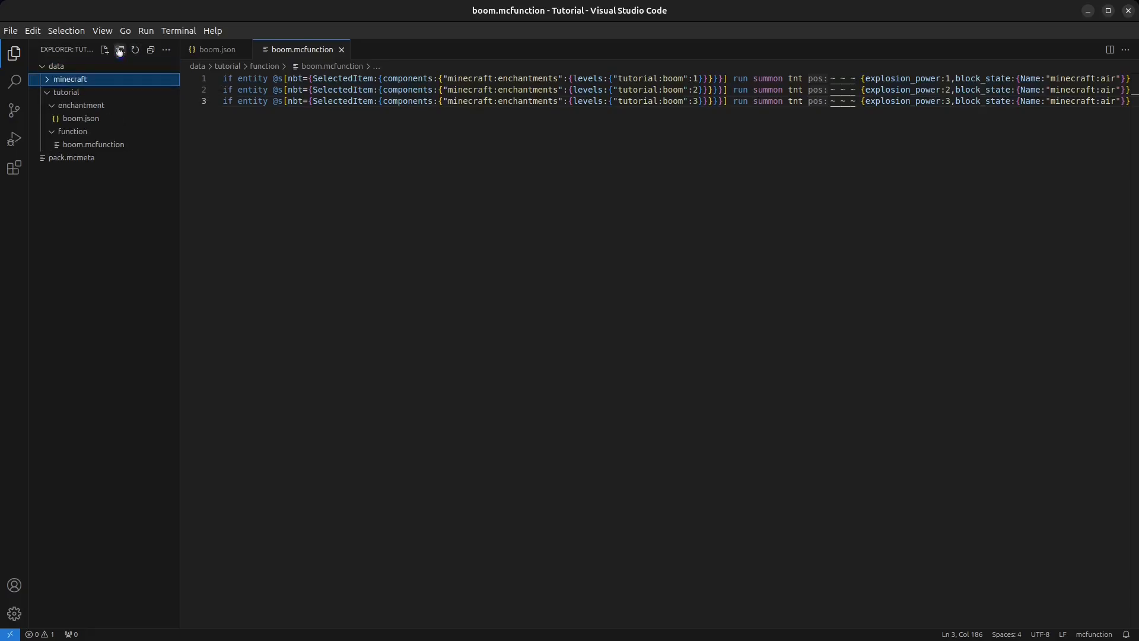
{"action": "left_click", "coordinate": [119, 49]}
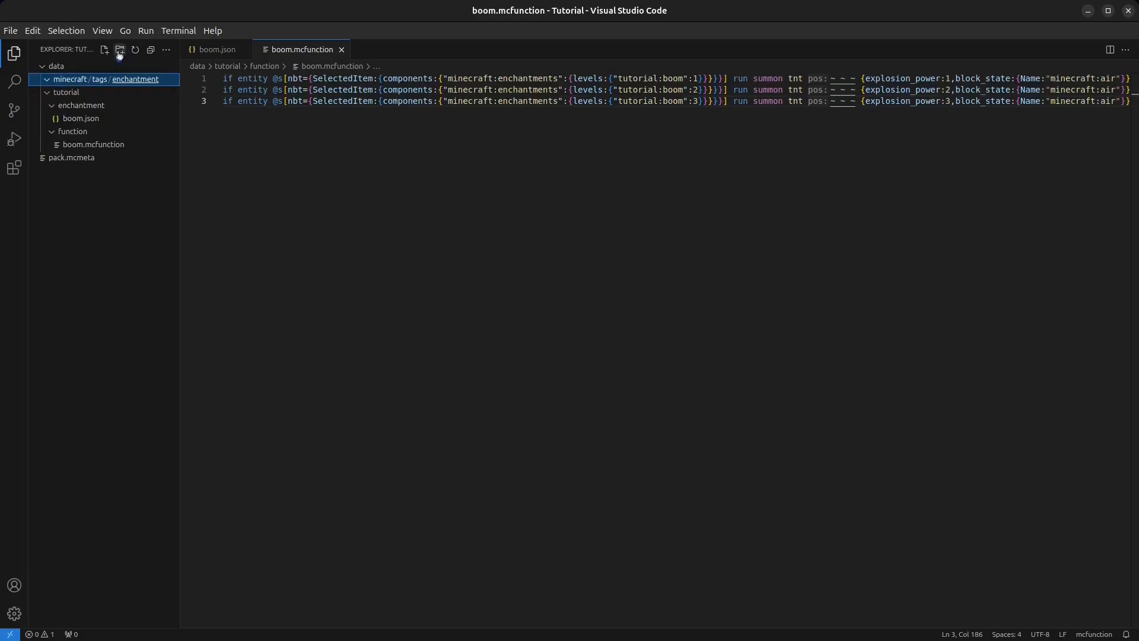
Add curse.json with {"values": ["tutorial:boom"]}, save, and reload the datapack
{"action": "left_click", "coordinate": [104, 50]}
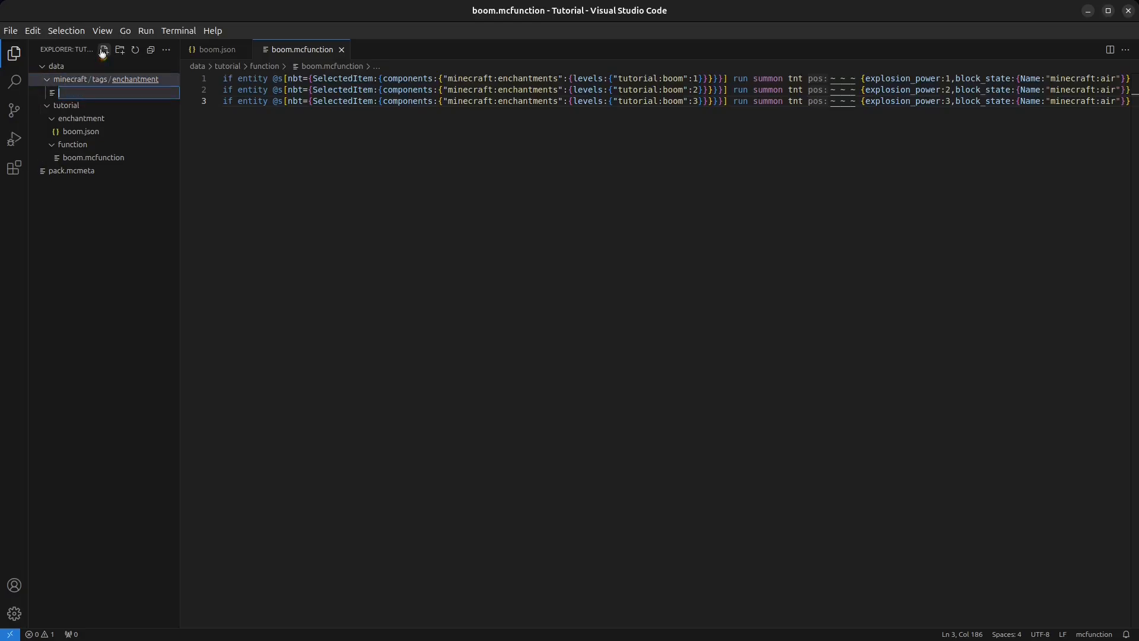
{"action": "type", "text": "curse.json"}
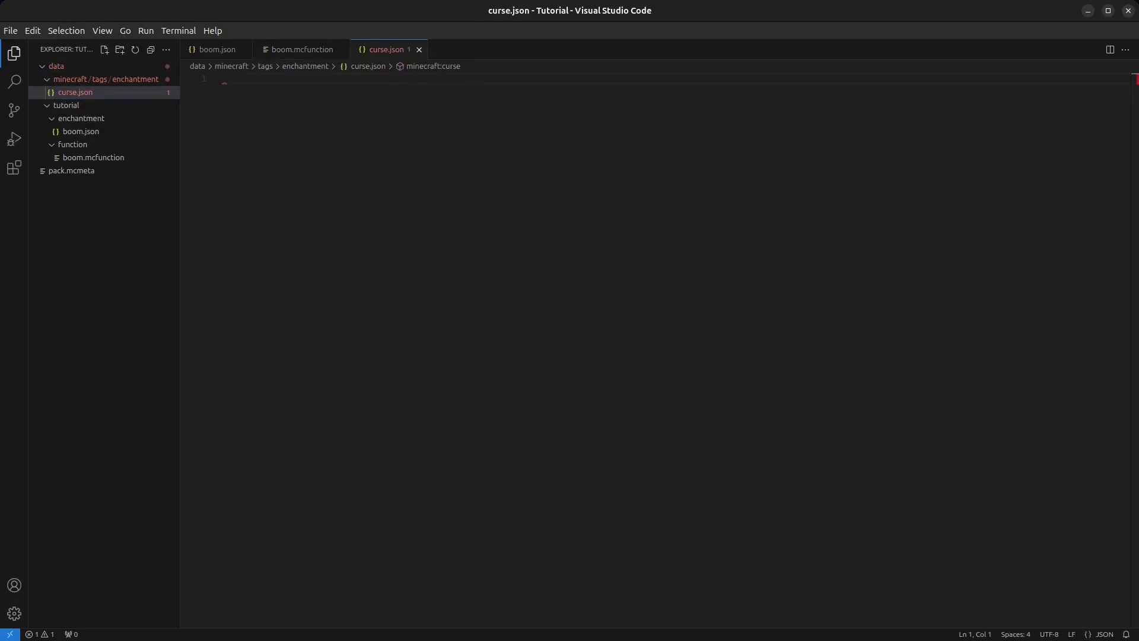
{"action": "type", "text": "{"}
{"action": "type", "text": "\"values\": []"}
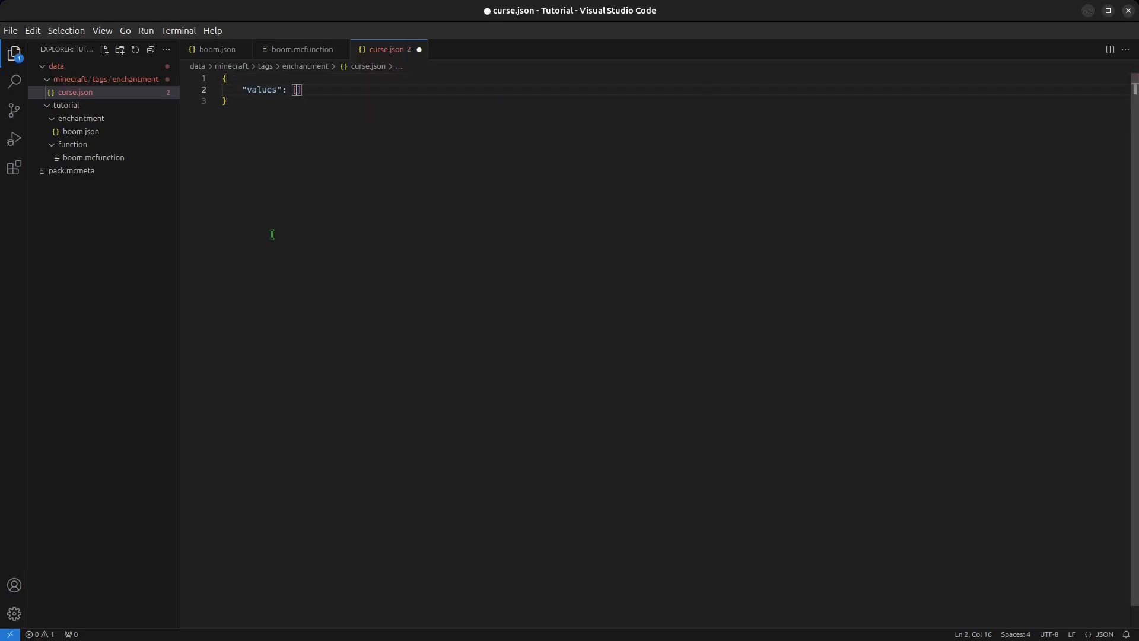
{"action": "key", "text": "Enter"}
{"action": "type", "text": "\"tutorial:boom"}
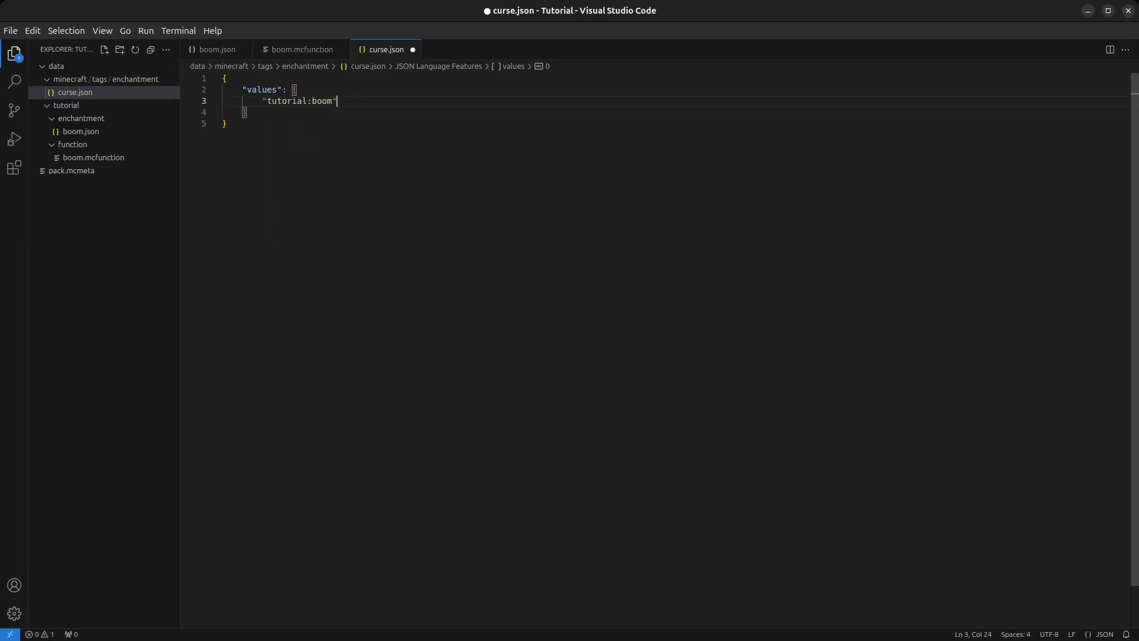
{"action": "type", "text": "\","}
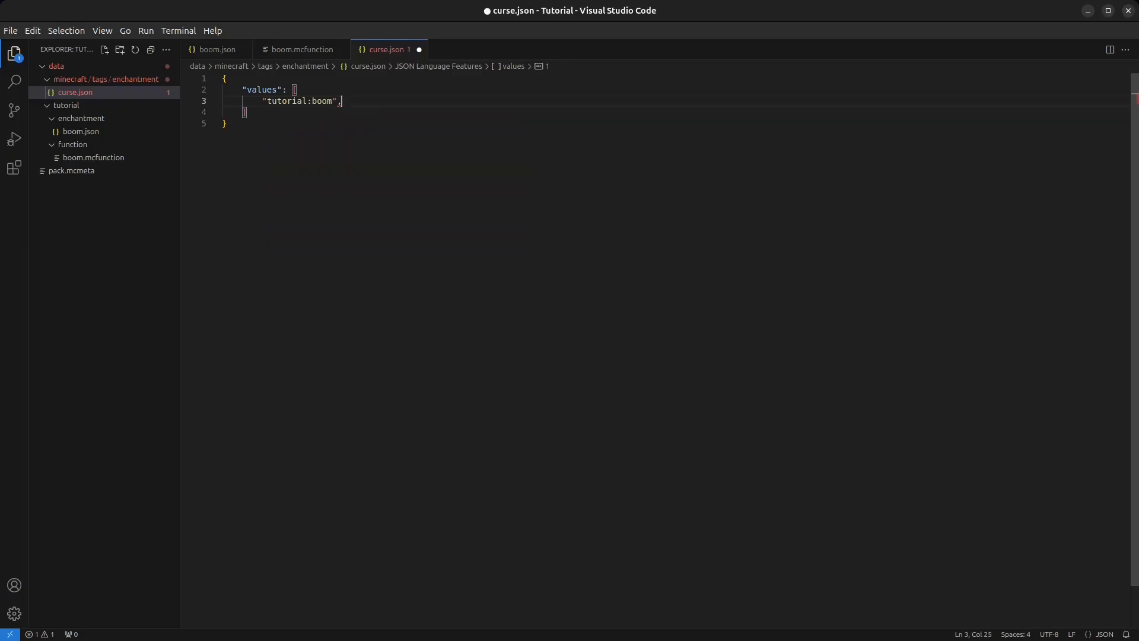
{"action": "key", "text": "Backspace"}
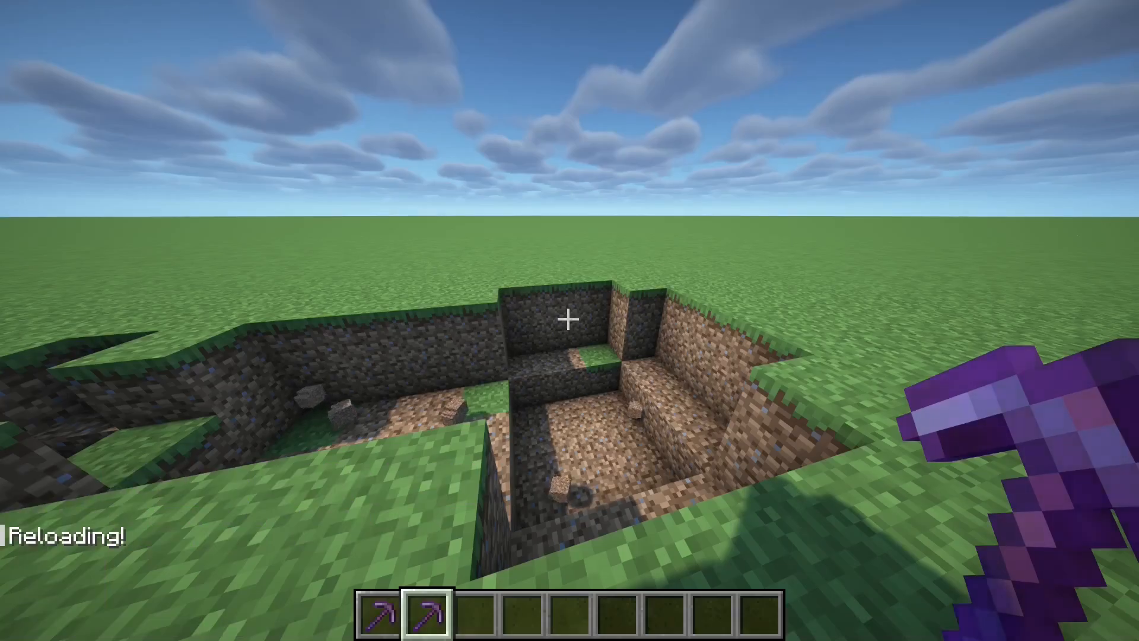
{"action": "key", "text": "e"}
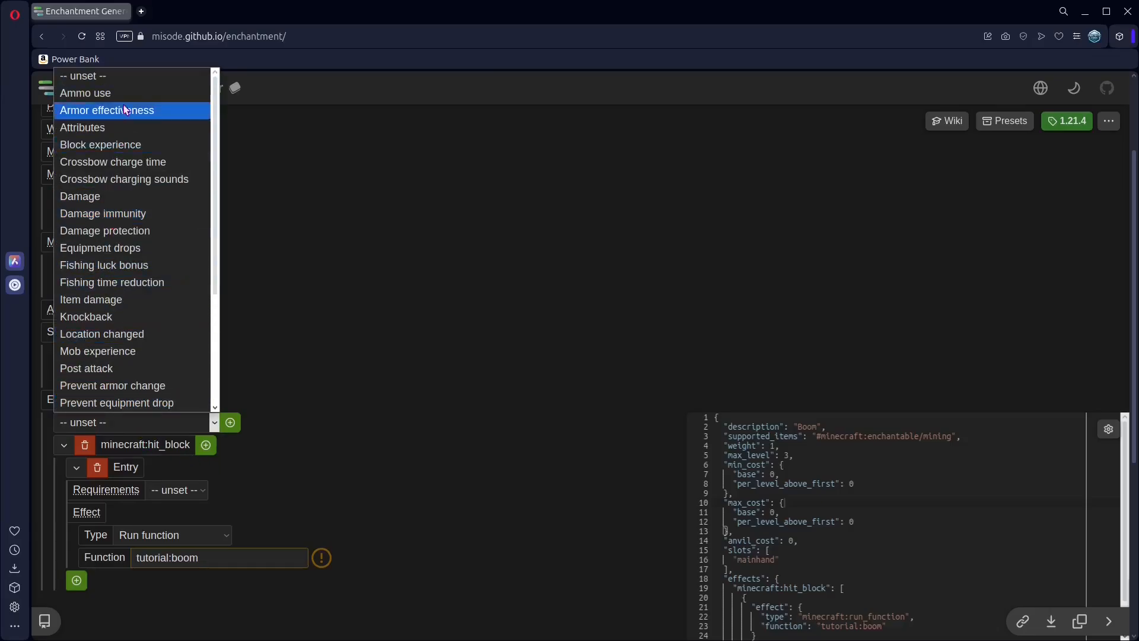
{"action": "mouse_move", "coordinate": [160, 252]}
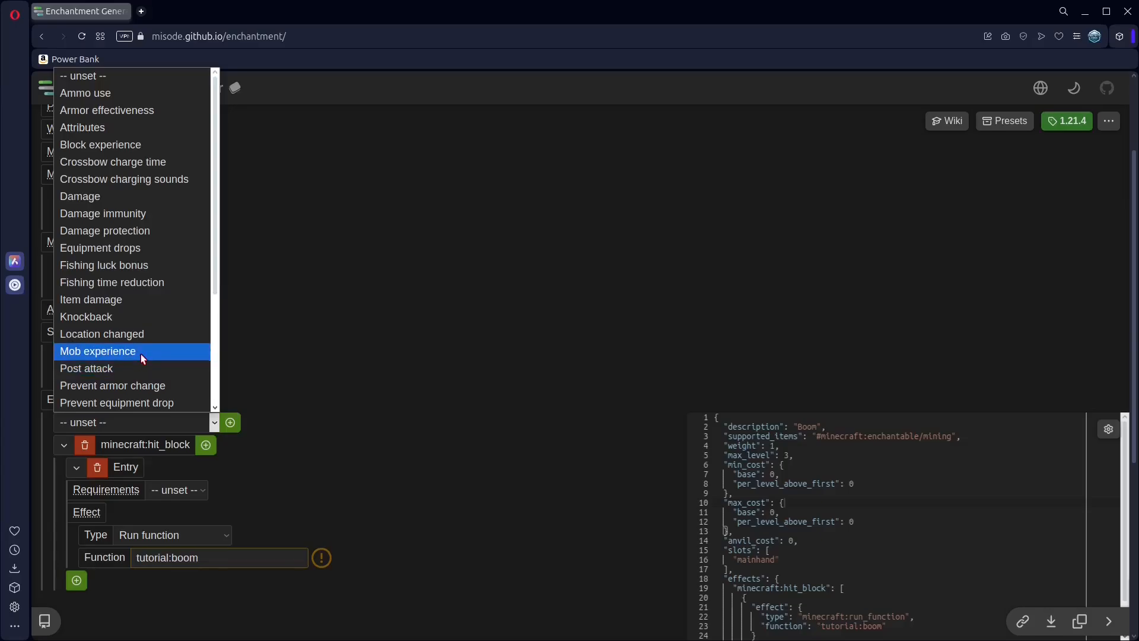
Add a minecraft:post_attack effect with Affected set to Victim and type Run function
{"action": "left_click", "coordinate": [85, 368]}
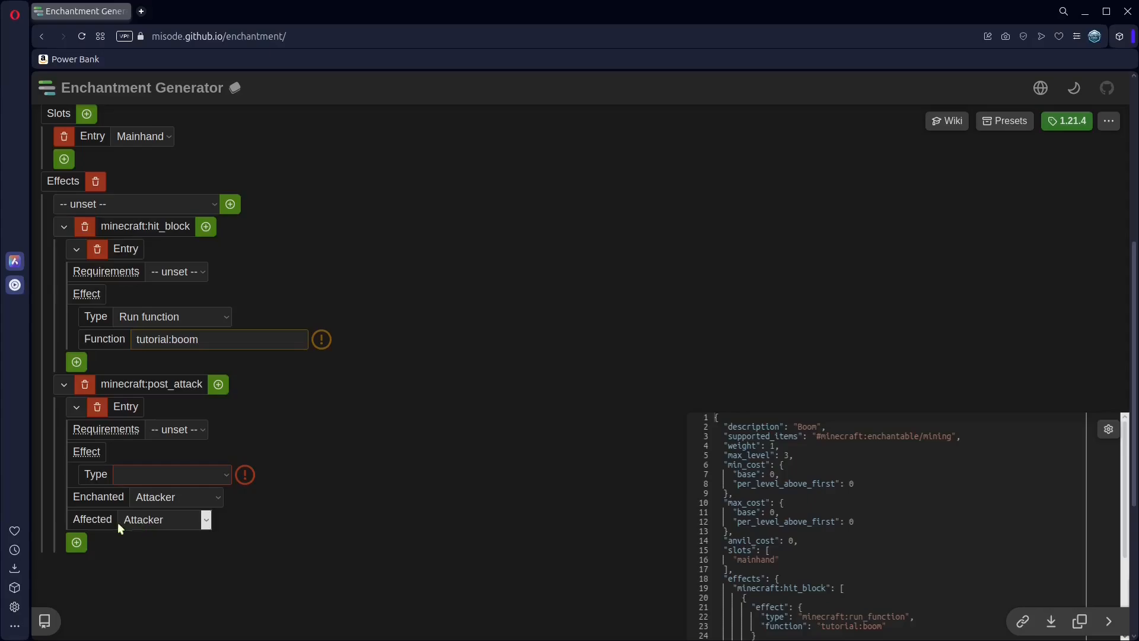
{"action": "left_click", "coordinate": [161, 520]}
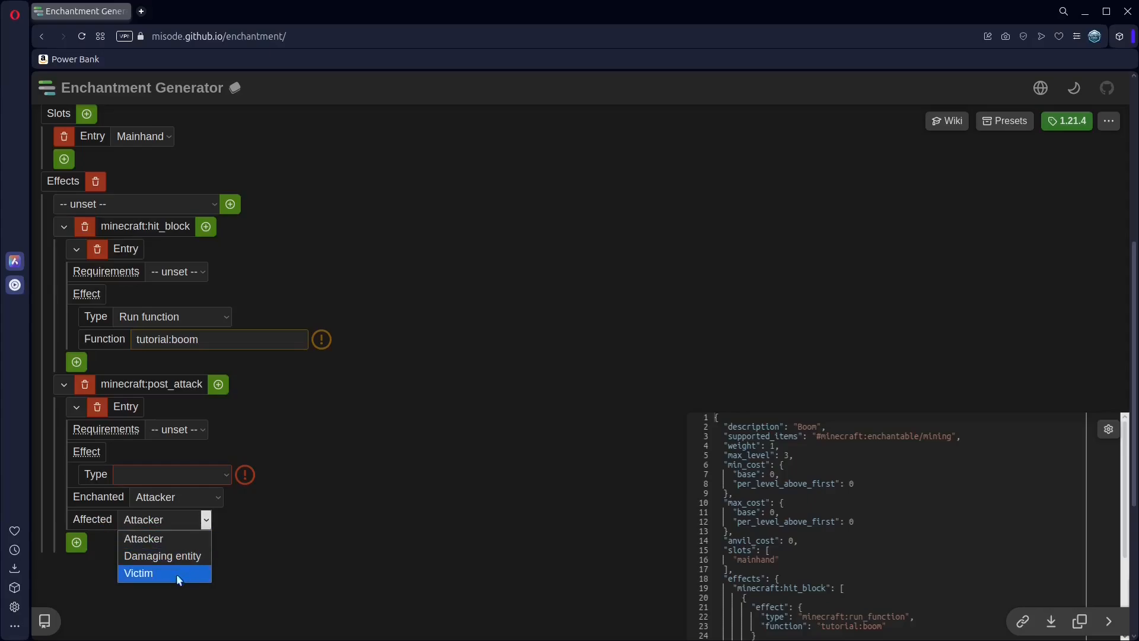
{"action": "left_click", "coordinate": [139, 573]}
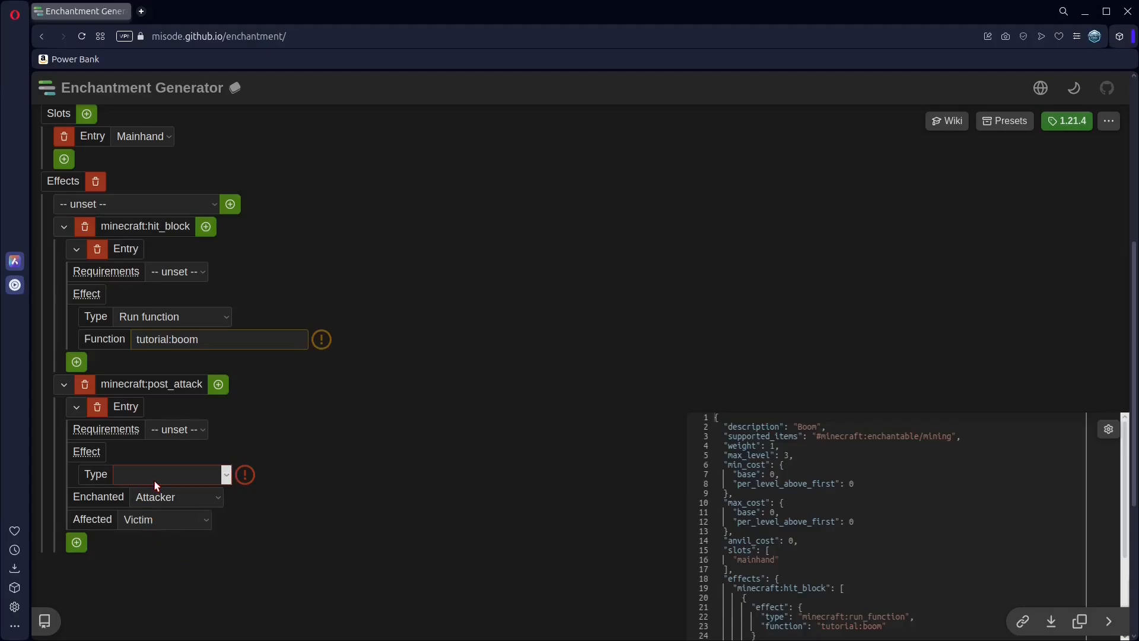
{"action": "left_click", "coordinate": [170, 473]}
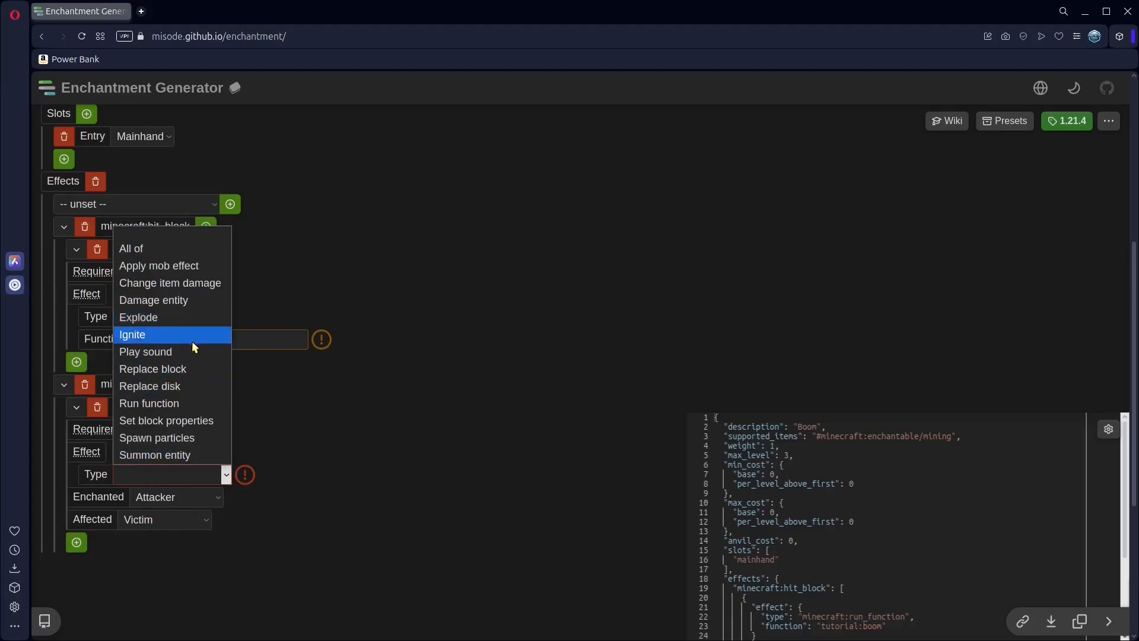
{"action": "left_click", "coordinate": [149, 404]}
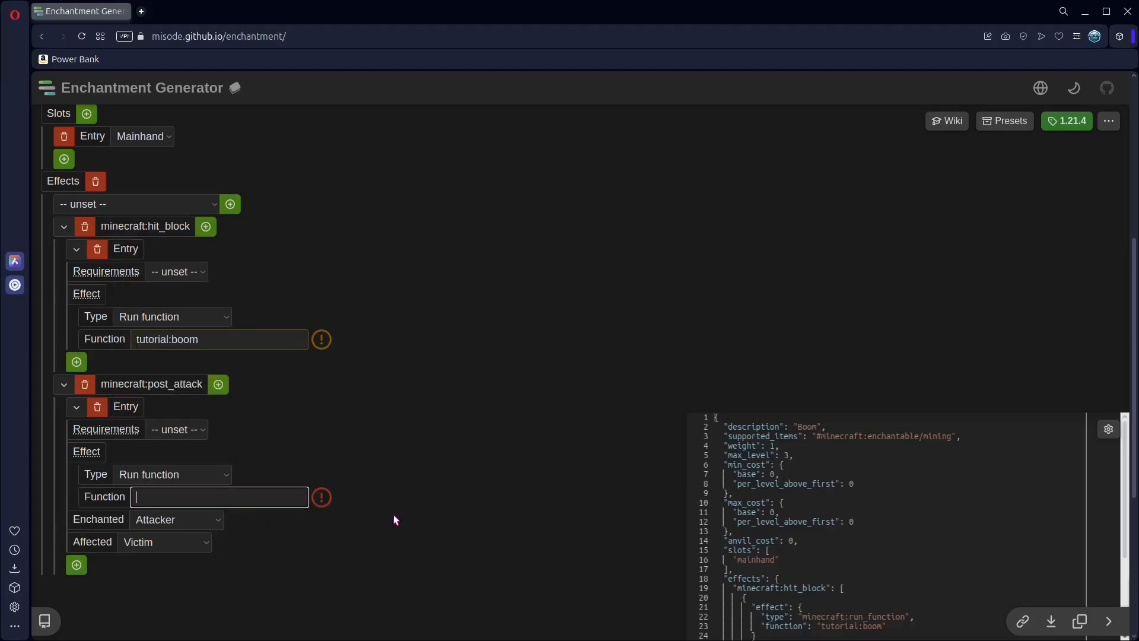
{"action": "mouse_move", "coordinate": [320, 497]}
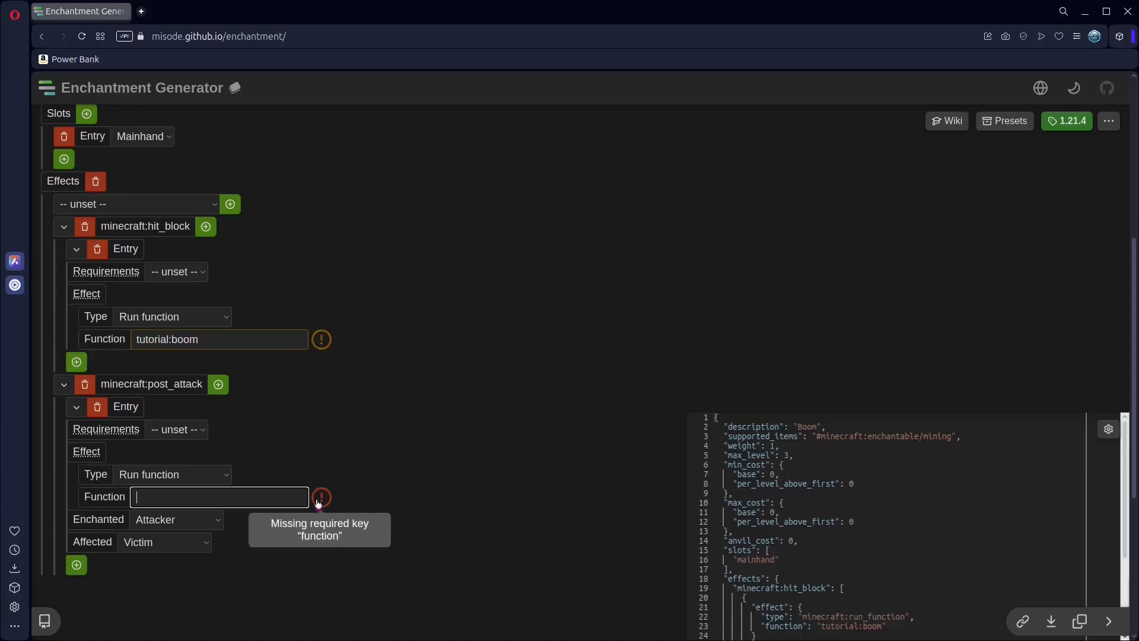